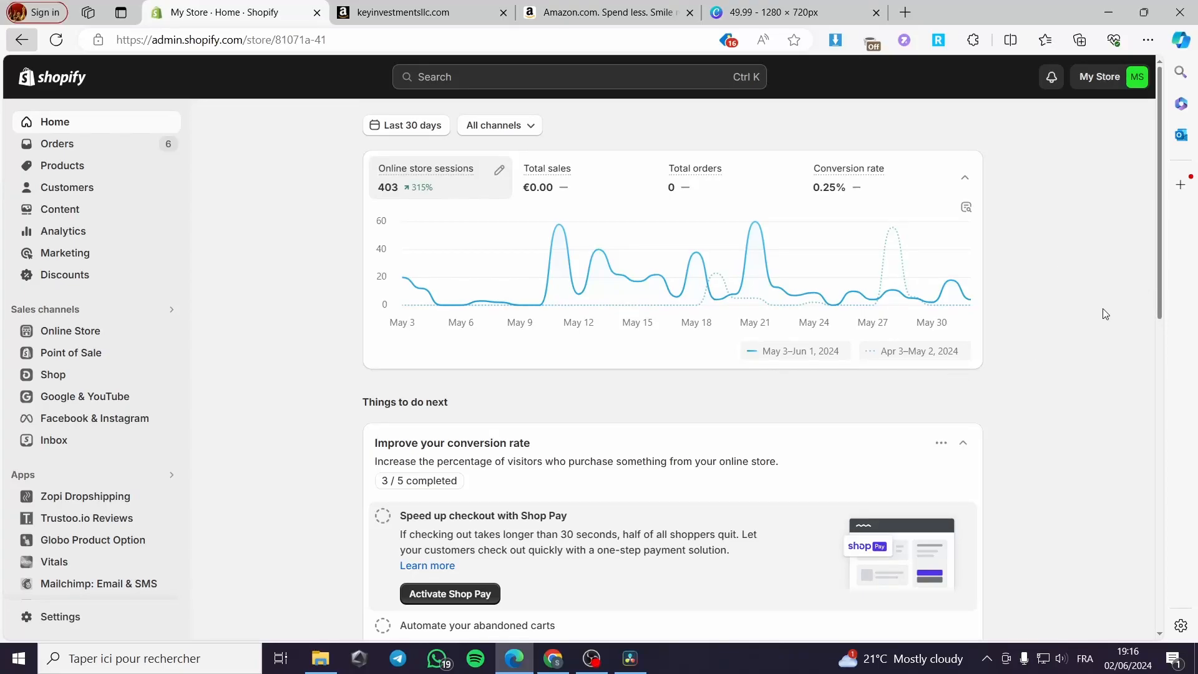
pyautogui.moveTo(994, 360)
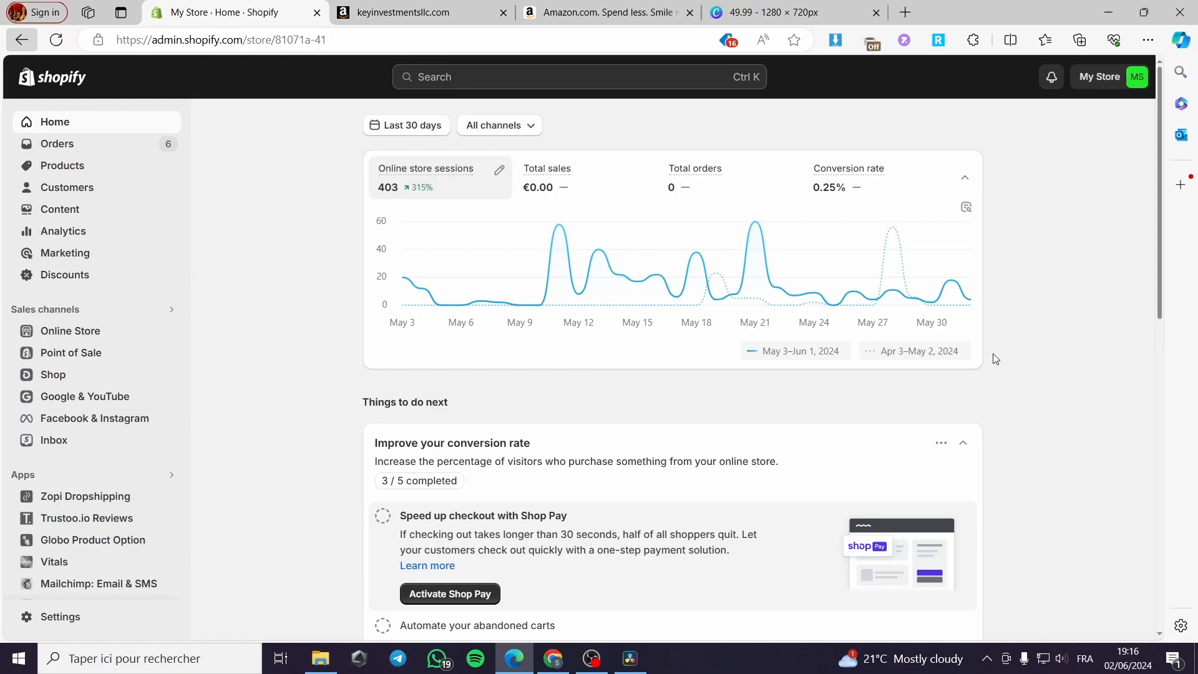
pyautogui.moveTo(51, 86)
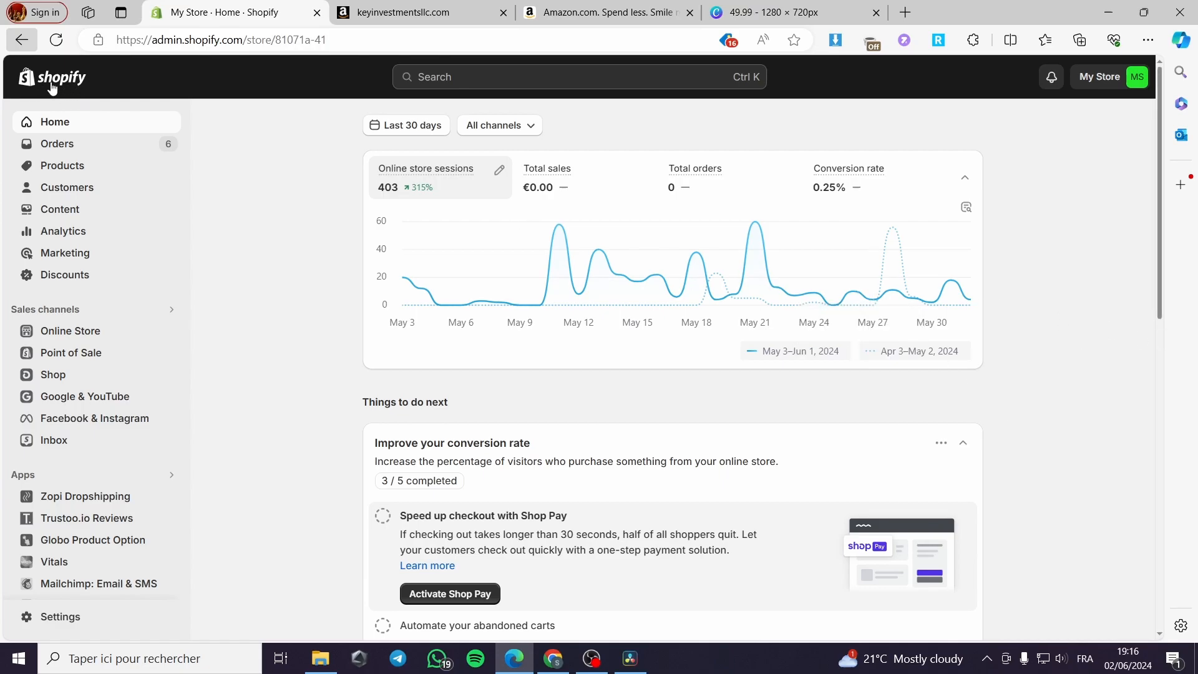
pyautogui.moveTo(342, 224)
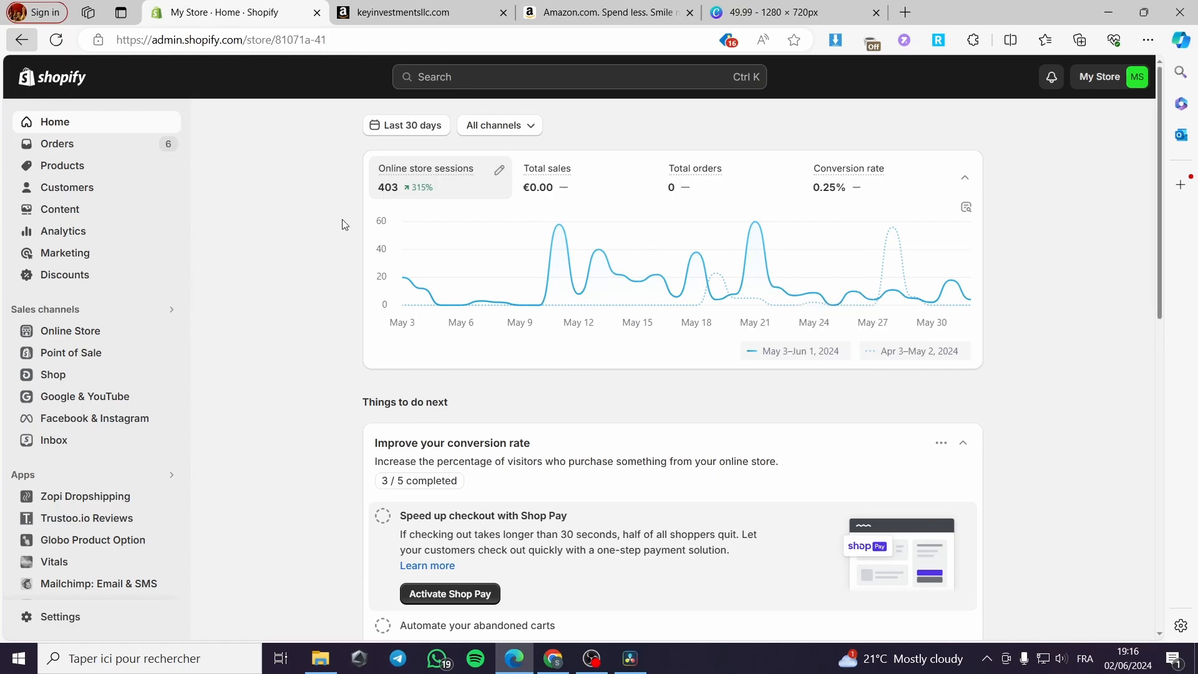
pyautogui.moveTo(538, 287)
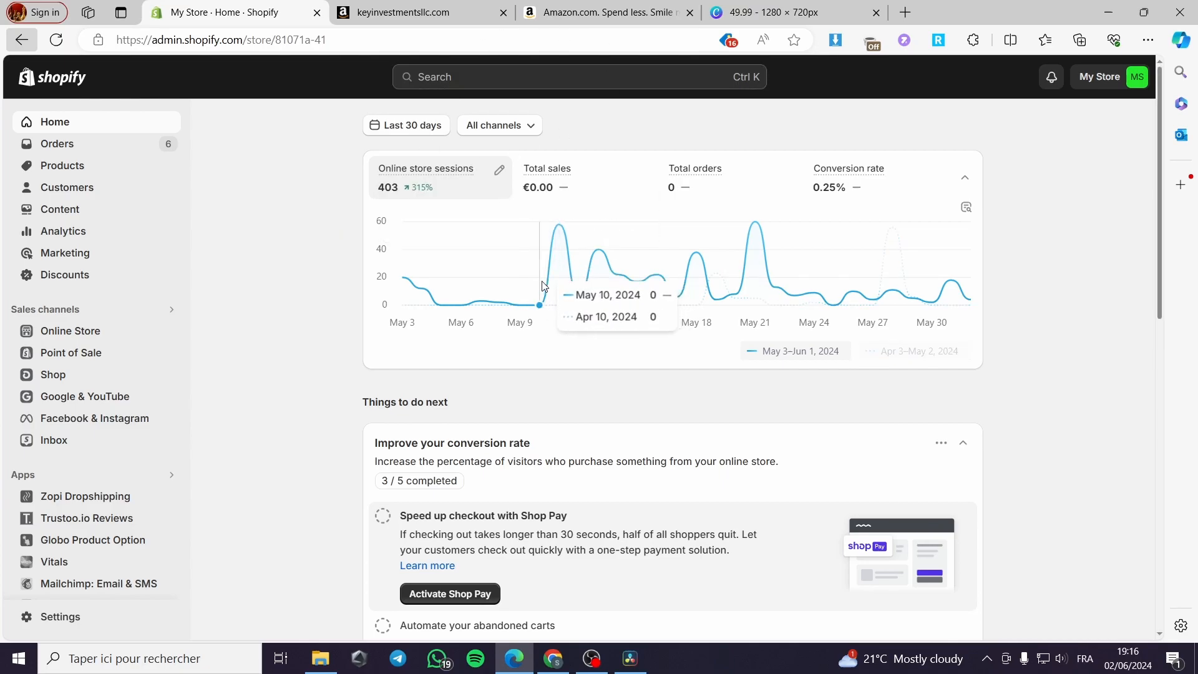
pyautogui.moveTo(92, 92)
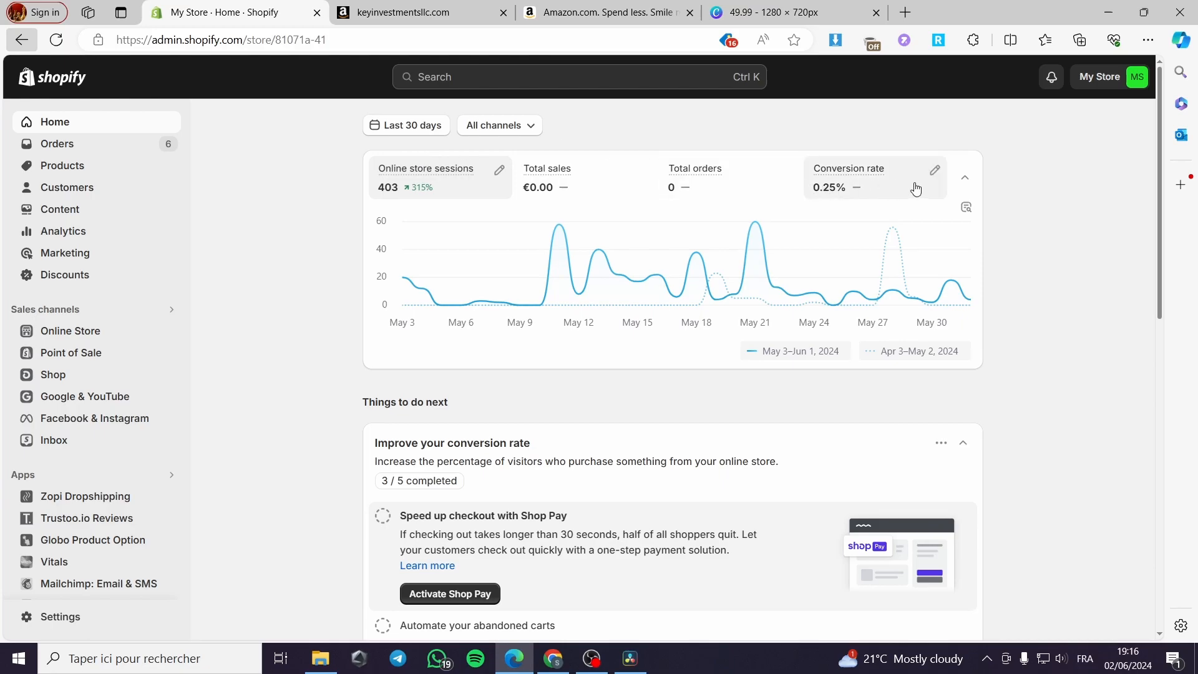
pyautogui.moveTo(922, 188)
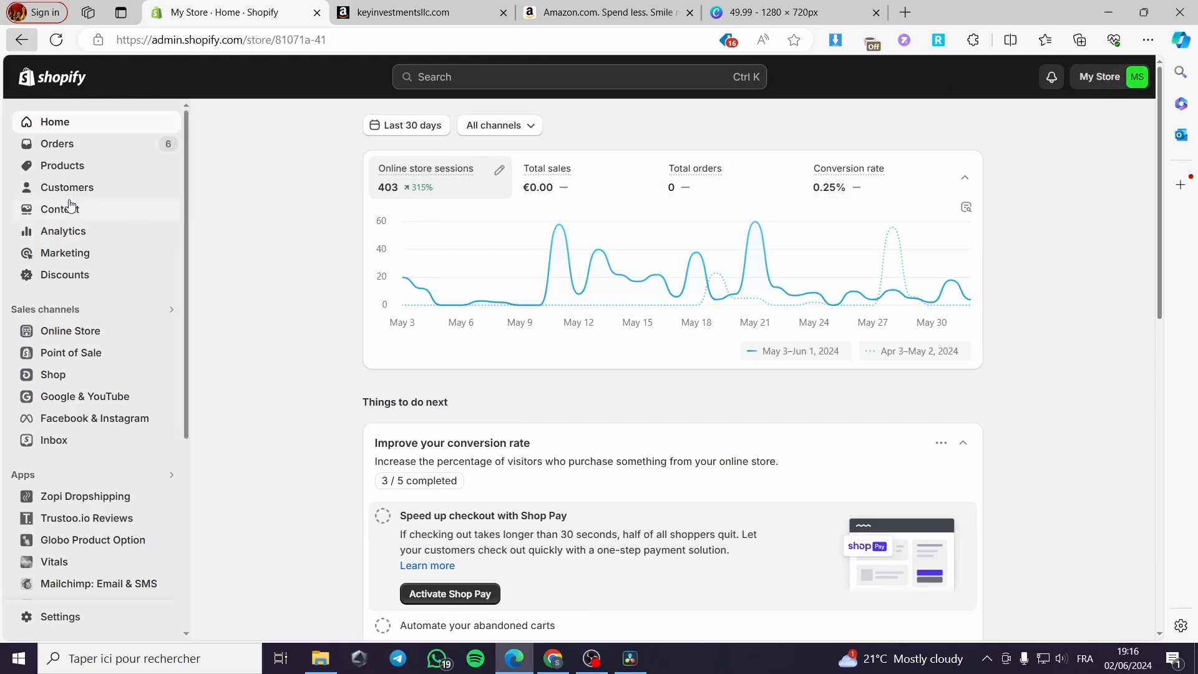
# - Open Shopify's products list, then bring up Amazon's Start selling page with the $39.99 plan
pyautogui.click(62, 164)
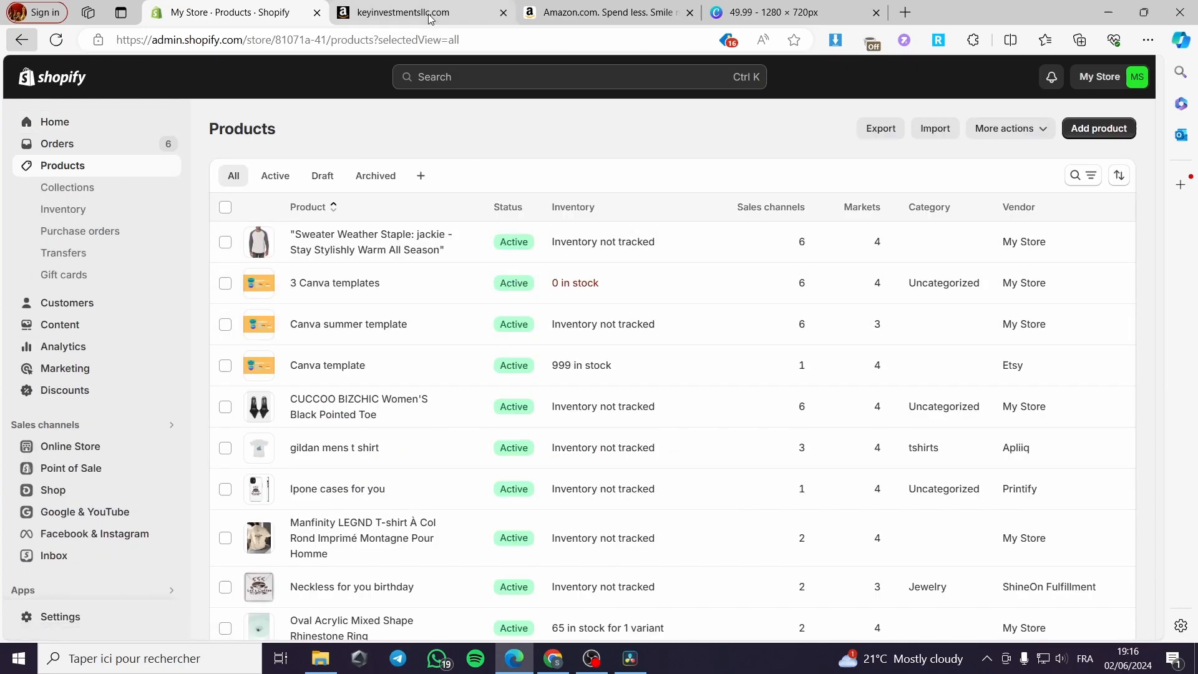
pyautogui.click(401, 12)
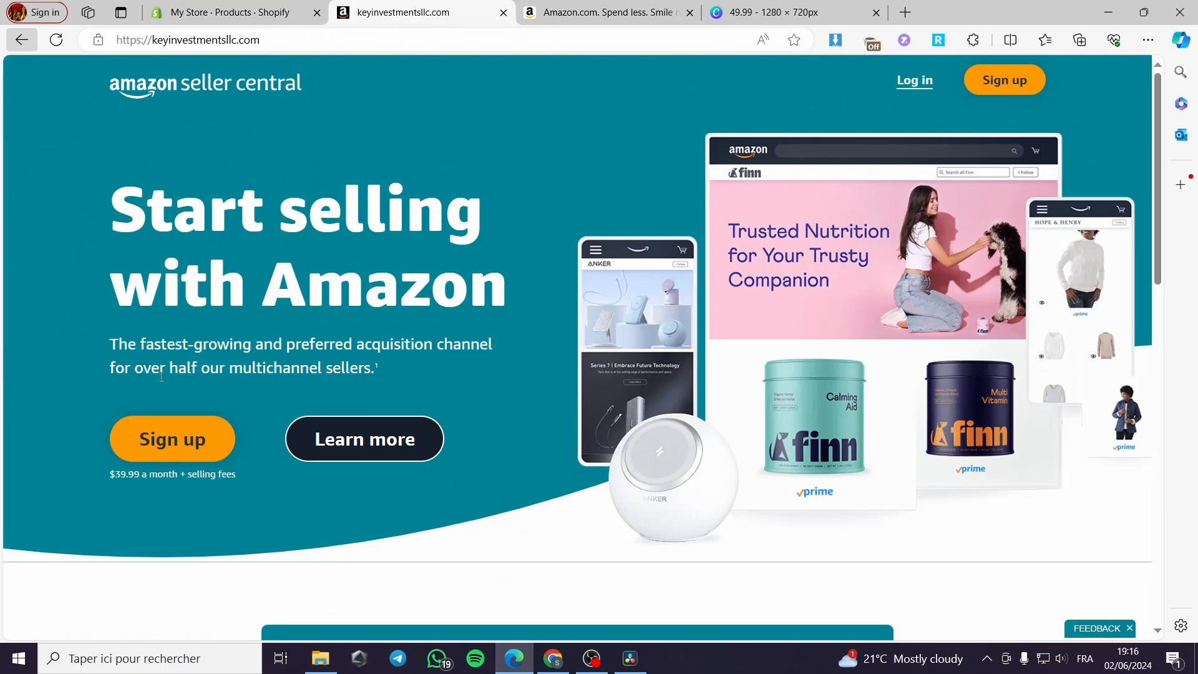
pyautogui.click(172, 438)
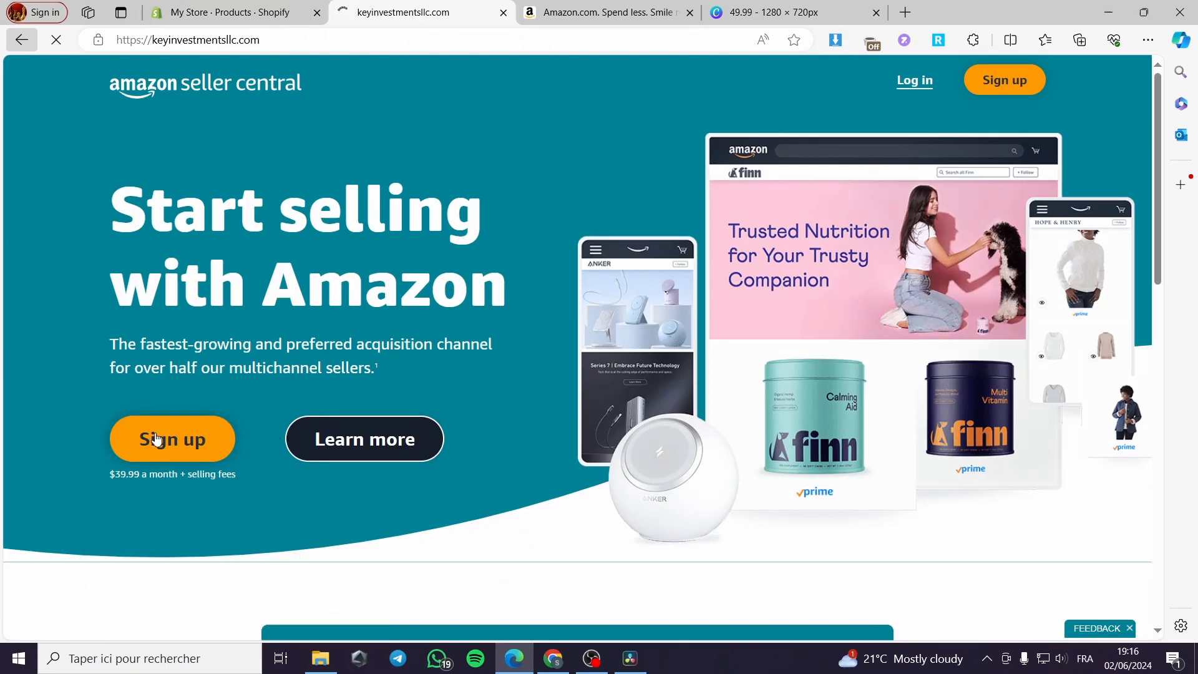
pyautogui.moveTo(718, 312)
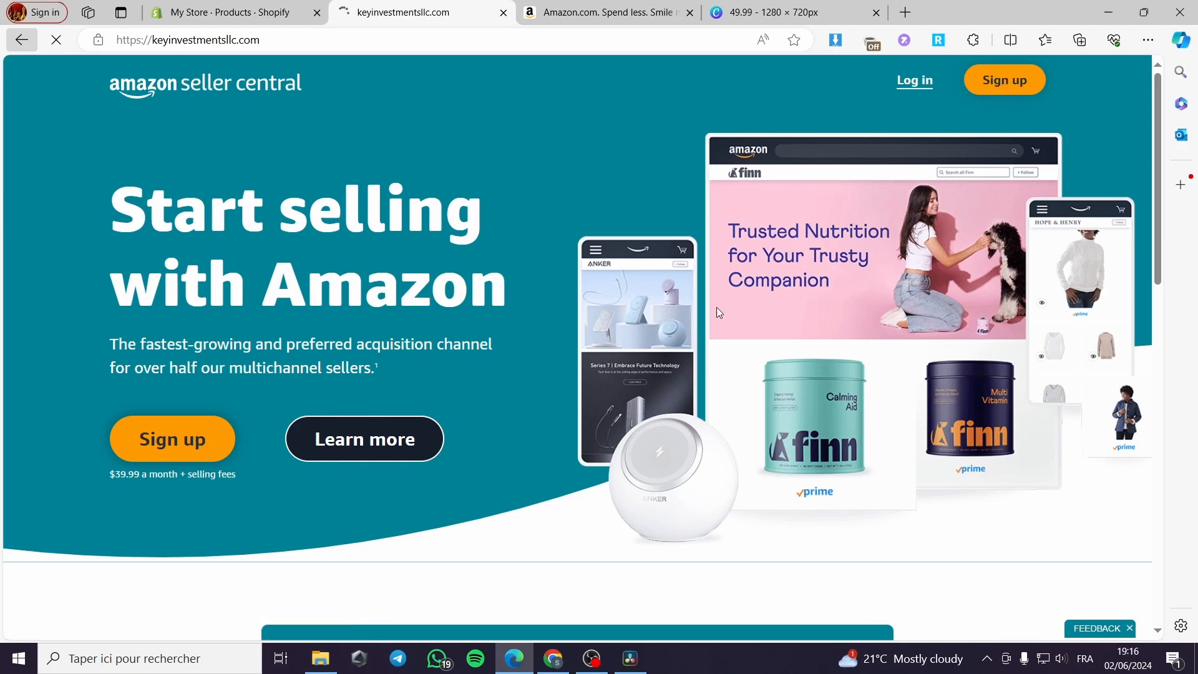
pyautogui.click(913, 79)
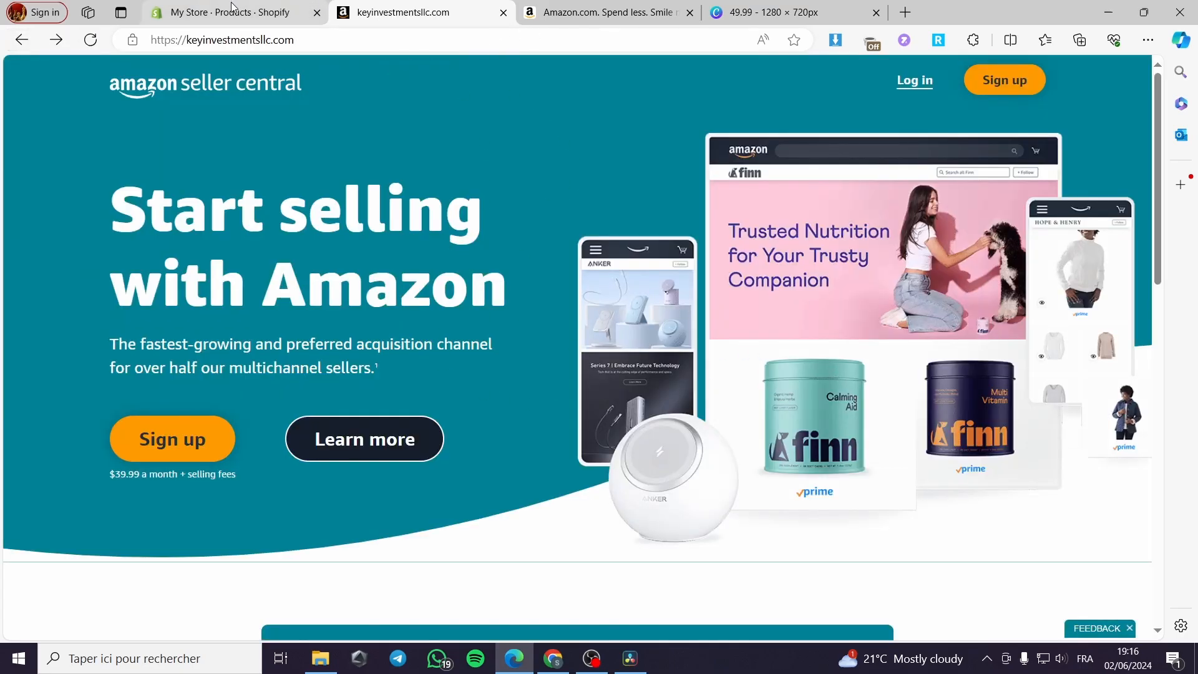
# - Return to the Shopify products list and scroll down to the Sweater row
pyautogui.click(222, 13)
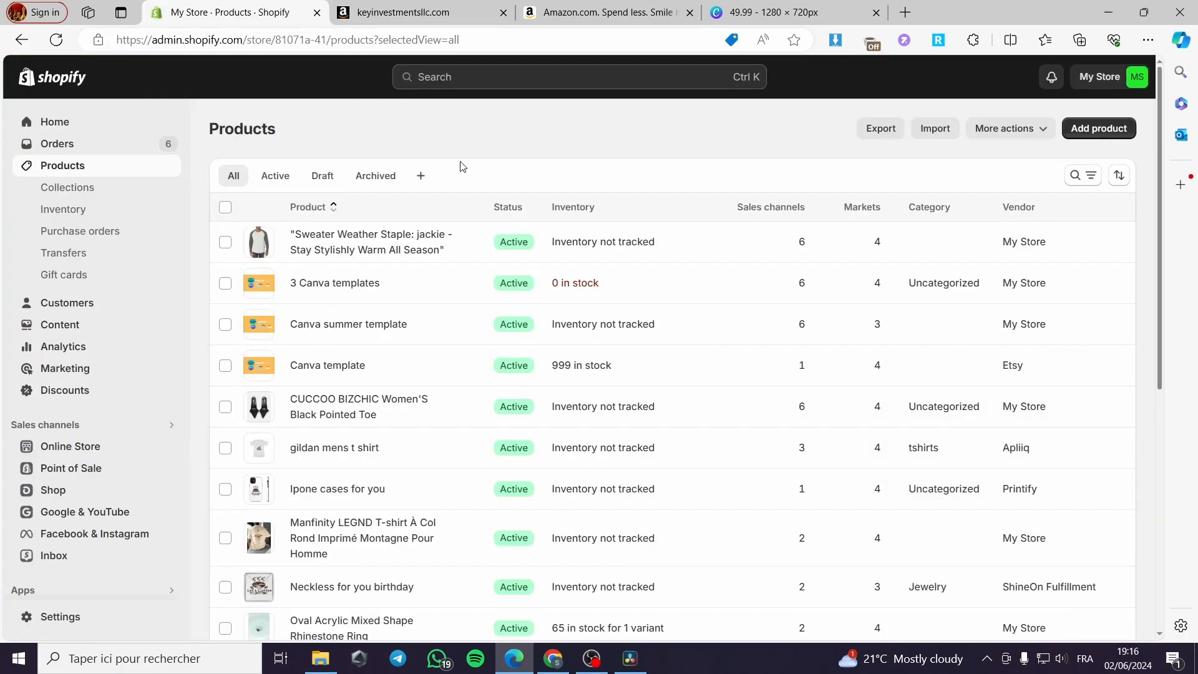
pyautogui.moveTo(321, 302)
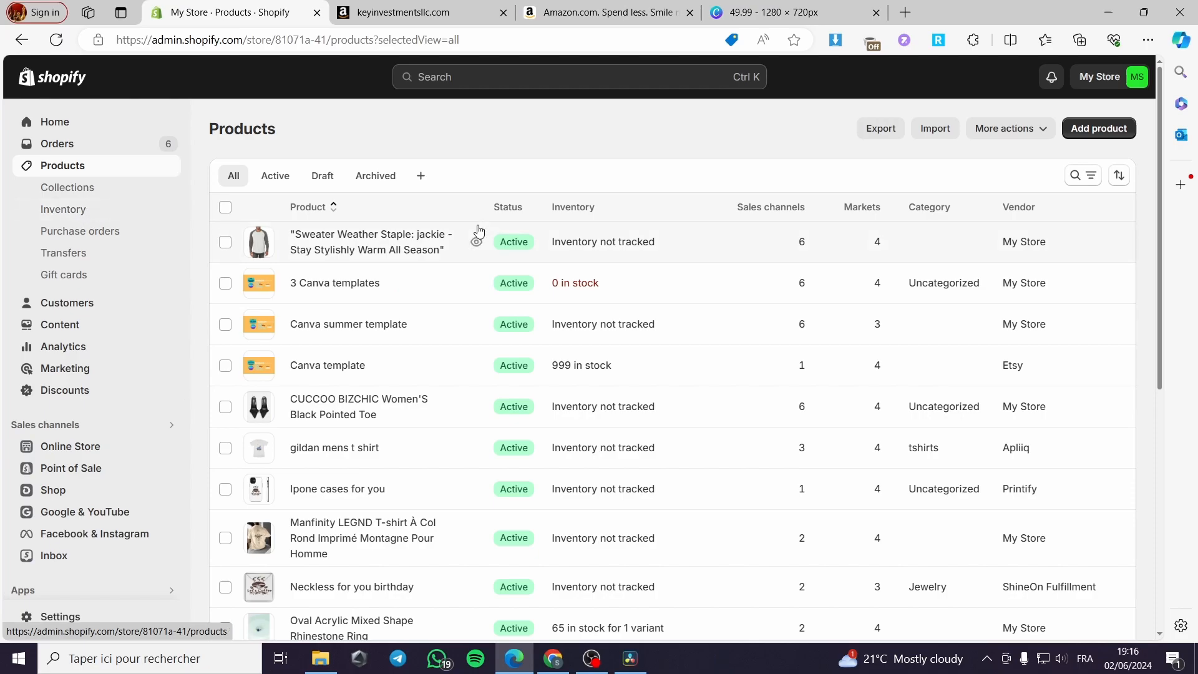
pyautogui.moveTo(365, 263)
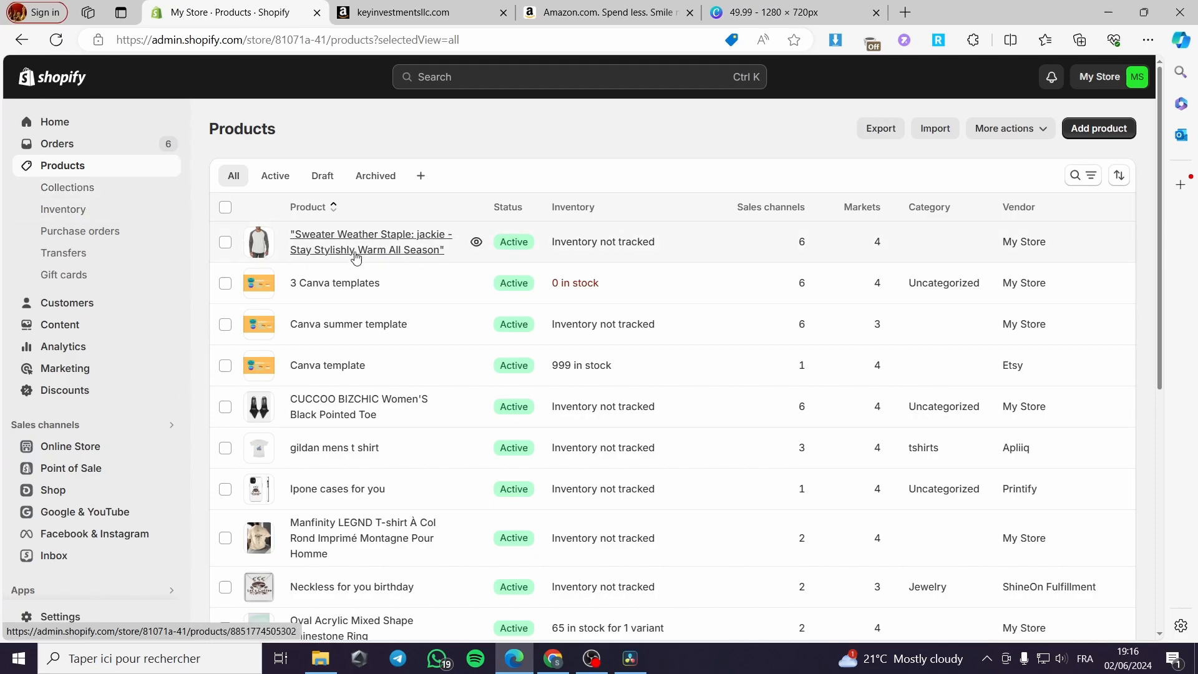
pyautogui.moveTo(348, 300)
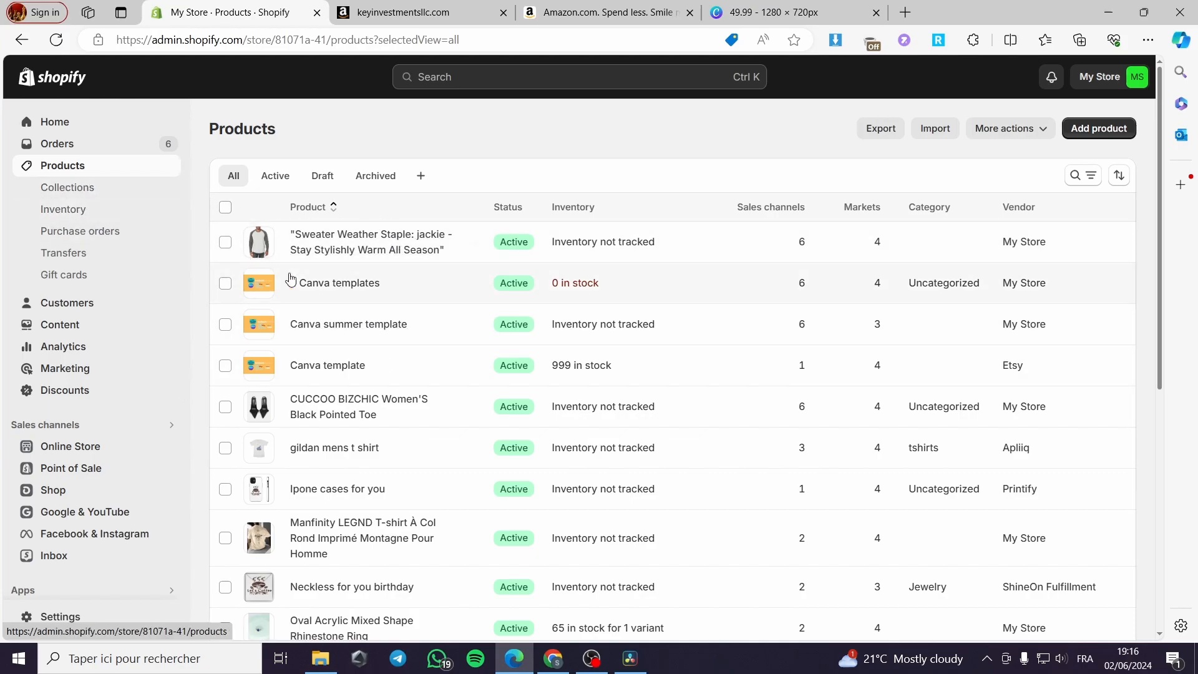
pyautogui.scroll(-3)
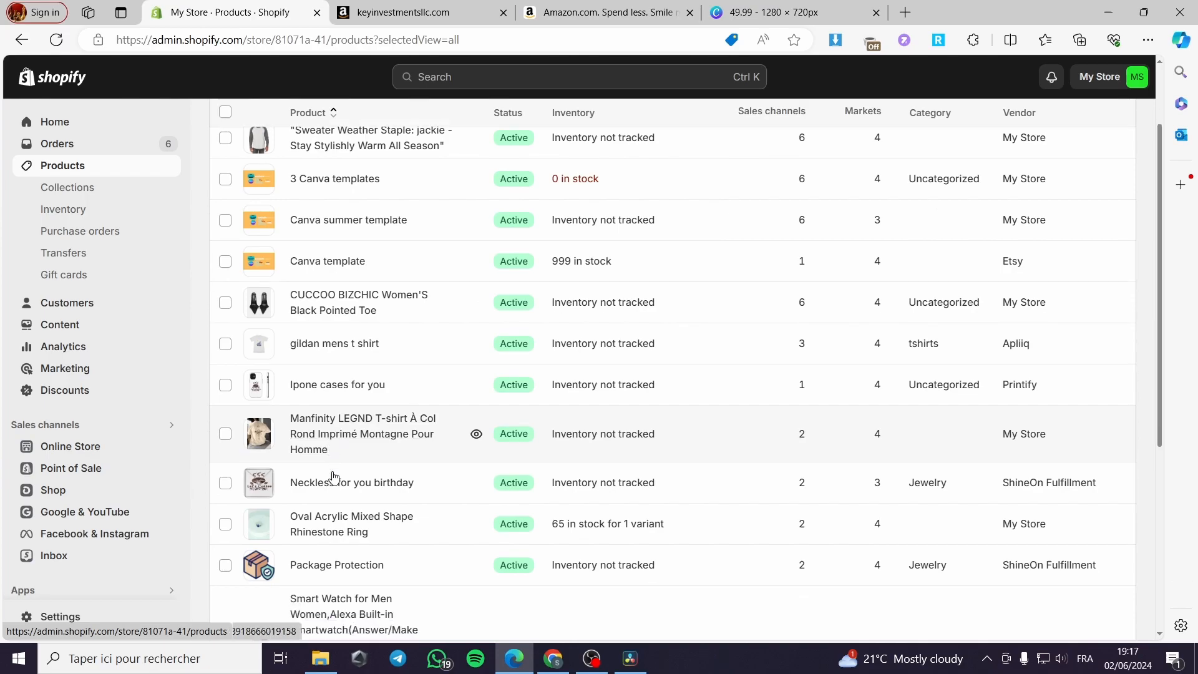
pyautogui.scroll(-3)
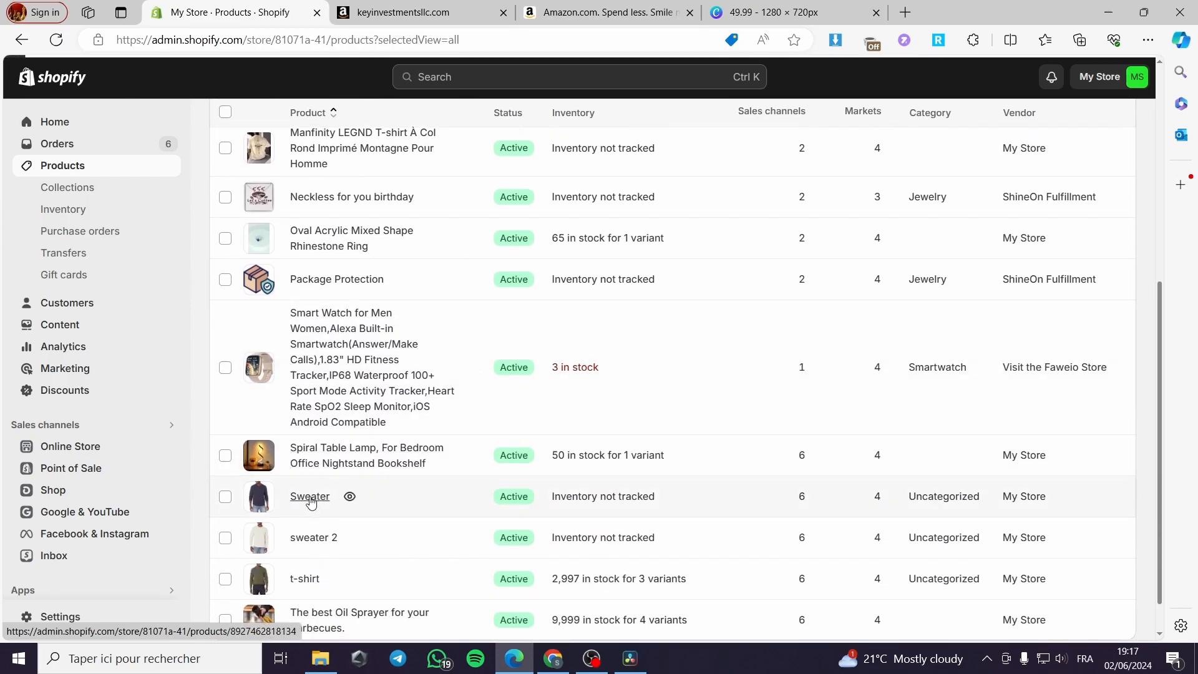
# - Open the Sweater product and select its existing description text with Ctrl+A
pyautogui.click(309, 496)
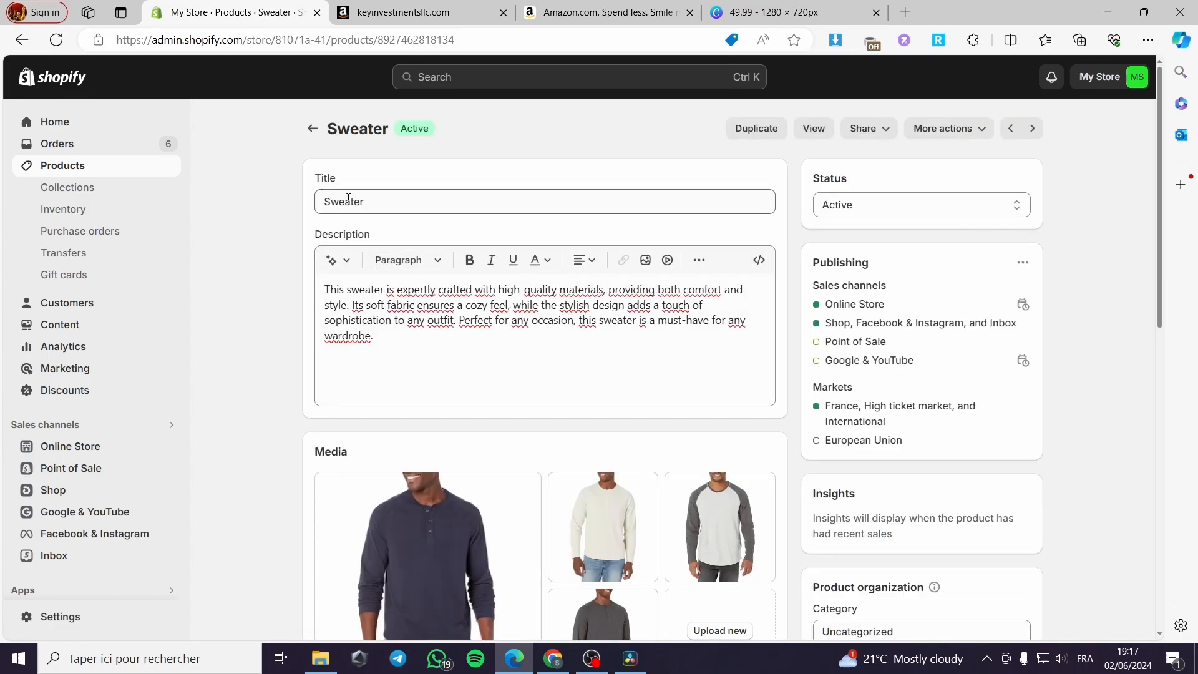
pyautogui.click(544, 201)
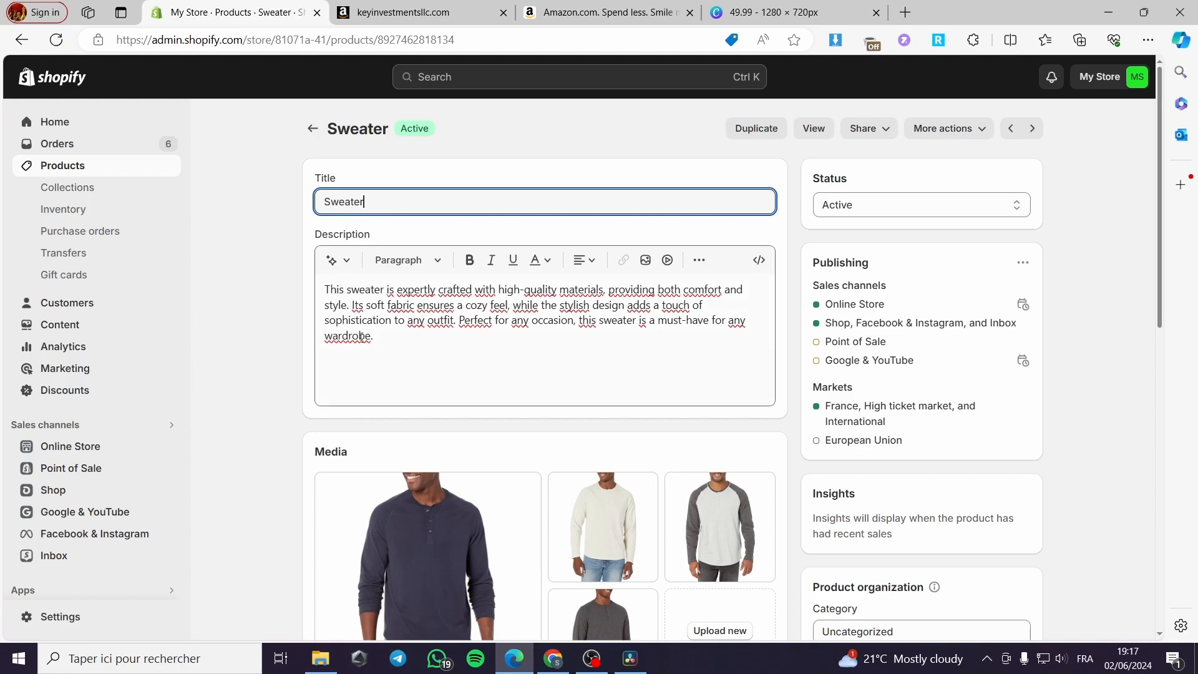
pyautogui.press('ctrl+a')
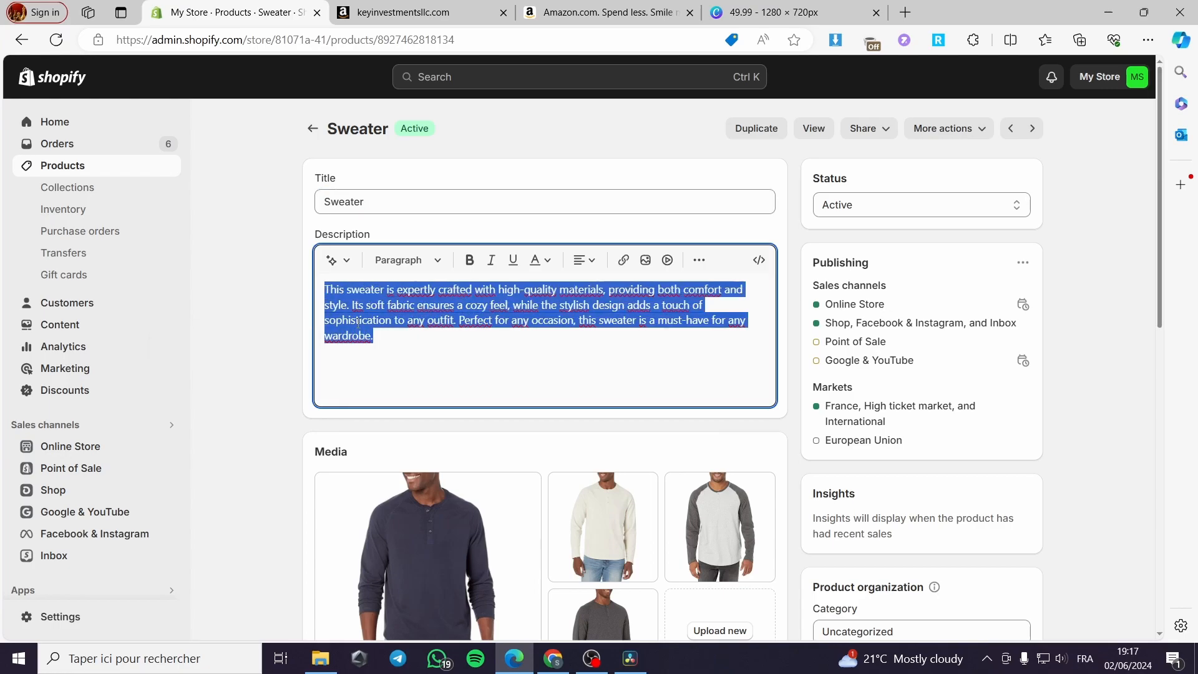
pyautogui.scroll(-3)
pyautogui.write('s')
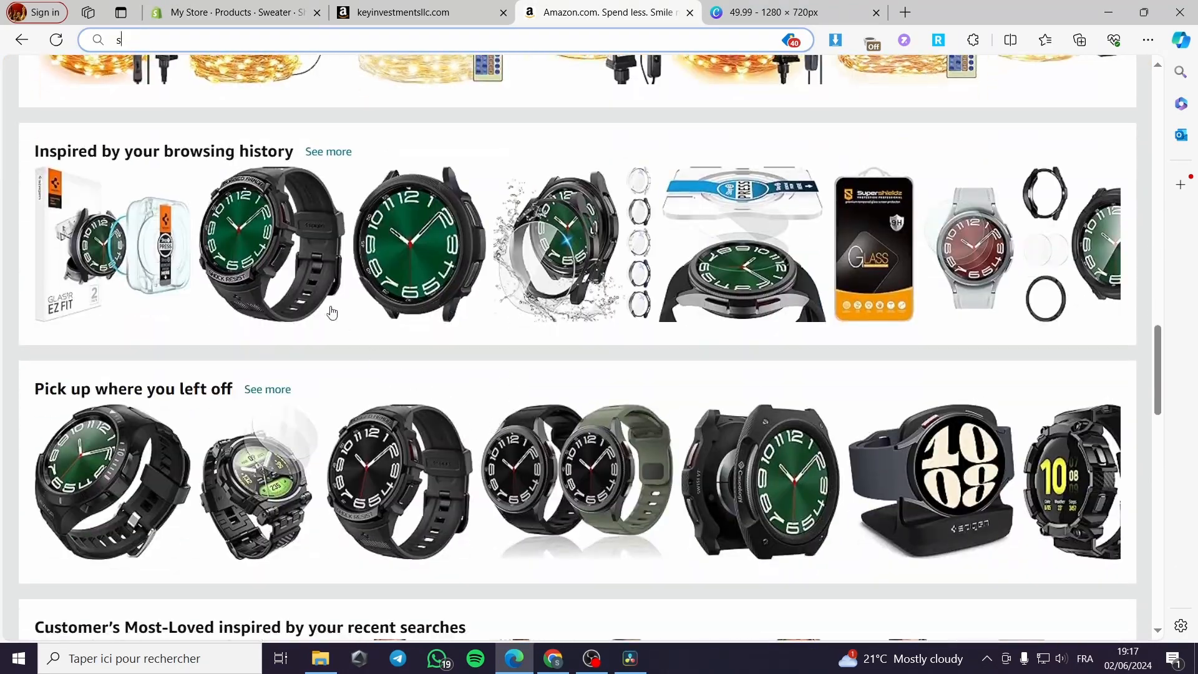
# - Open the beige Ckikiou oversized sweater listing and highlight its first bullet's Size/Length text
pyautogui.scroll(-3)
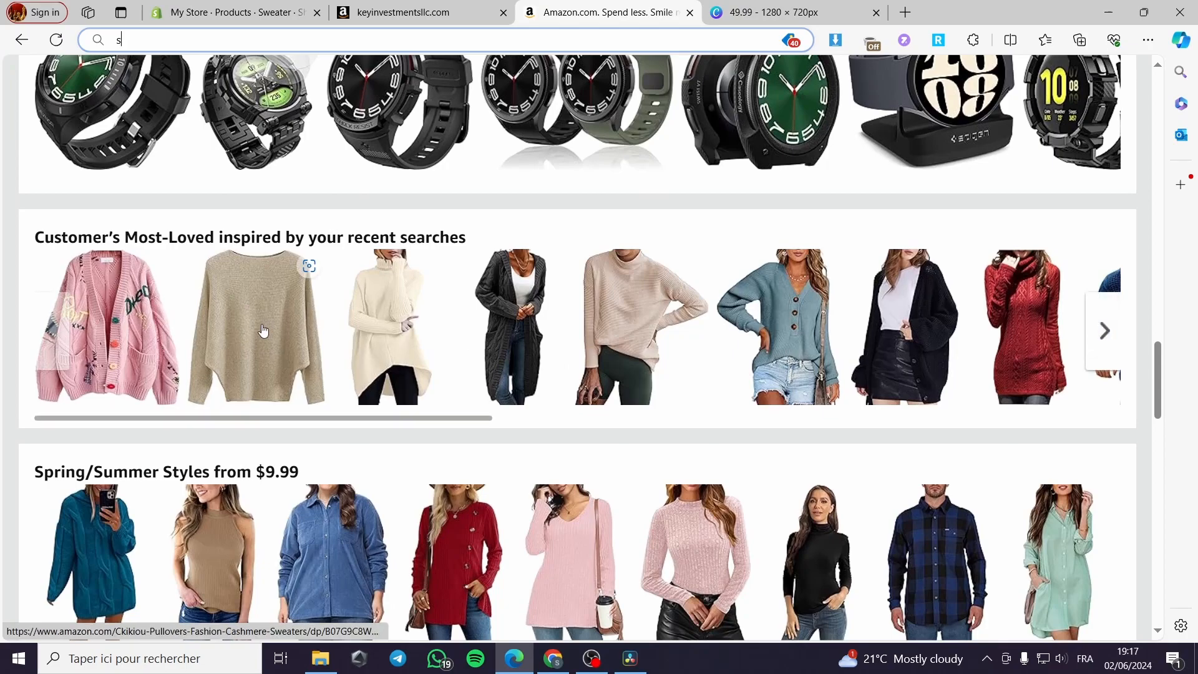
pyautogui.click(255, 327)
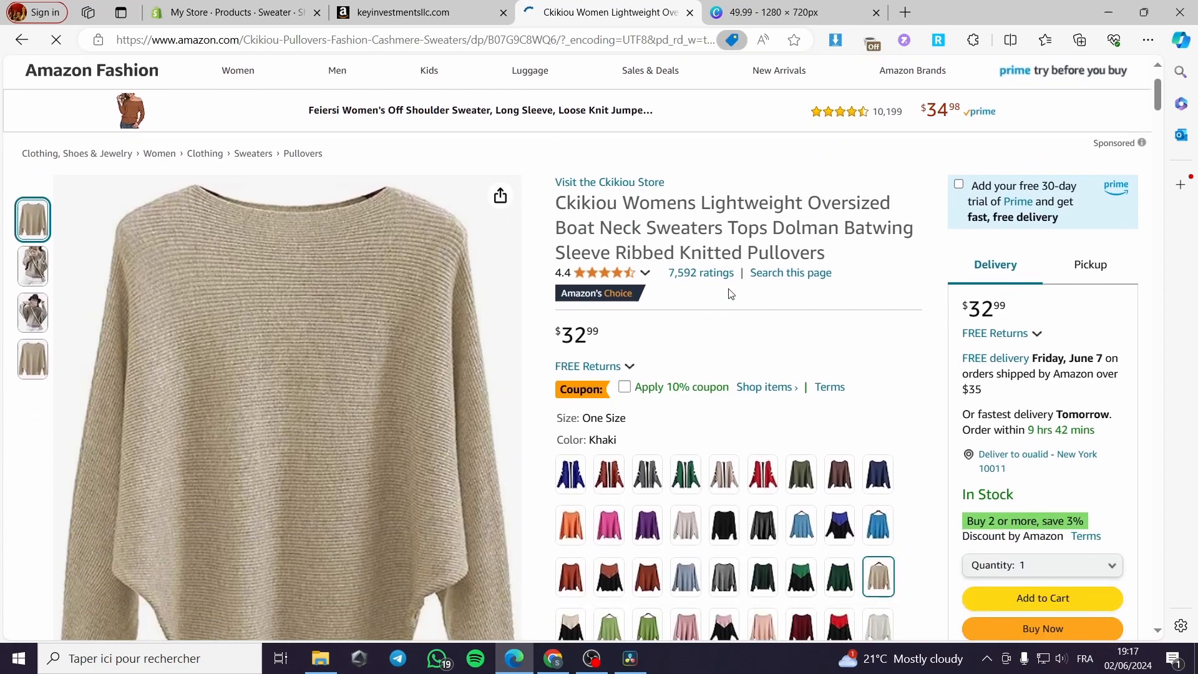
pyautogui.scroll(-3)
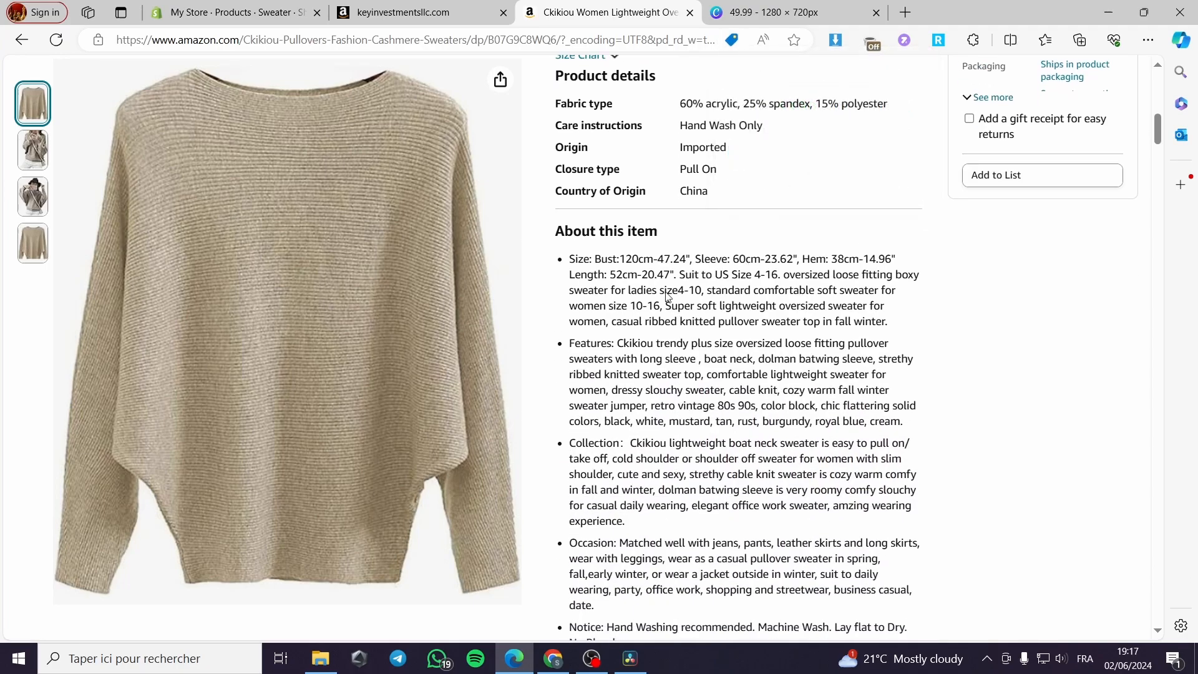
pyautogui.moveTo(569, 259); pyautogui.dragTo(599, 275)
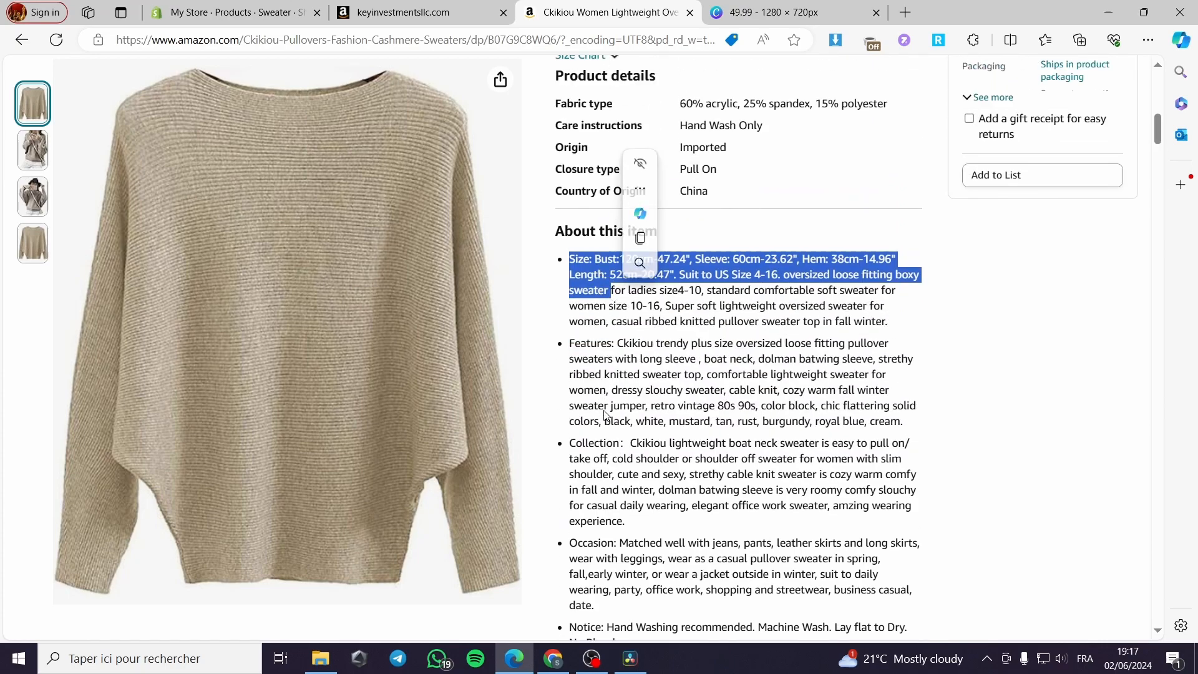
pyautogui.scroll(-3)
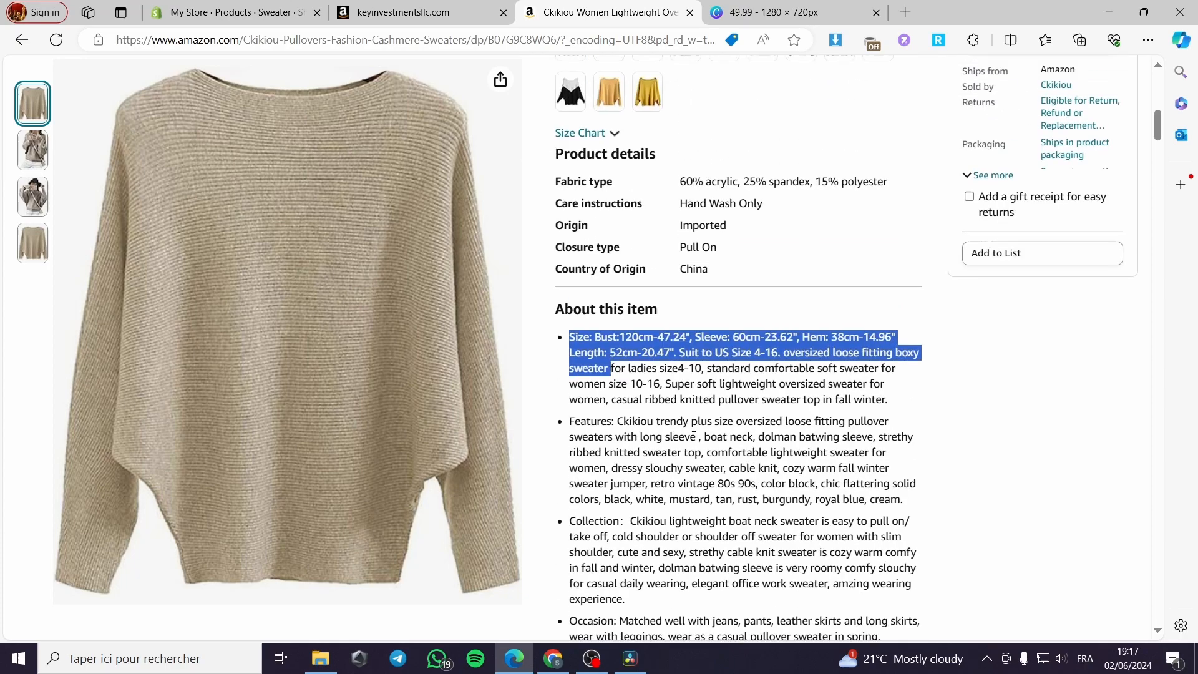
# - Switch back to the Shopify admin tab showing the unchanged Sweater product page
pyautogui.click(229, 13)
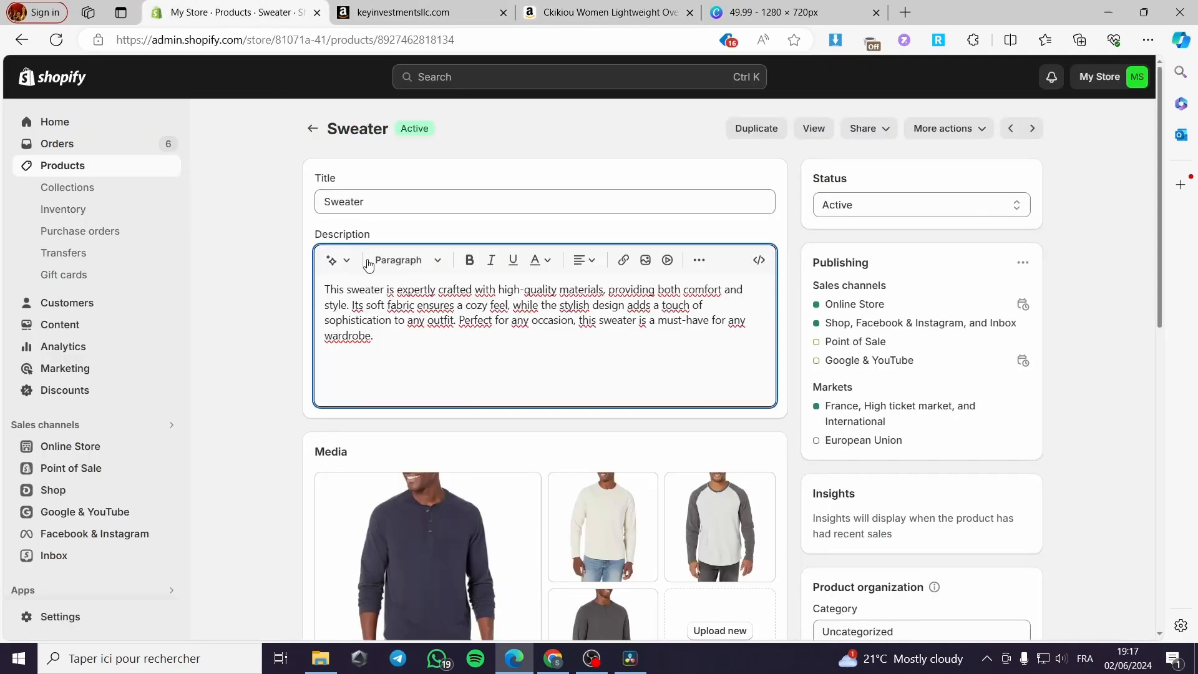
pyautogui.moveTo(270, 360)
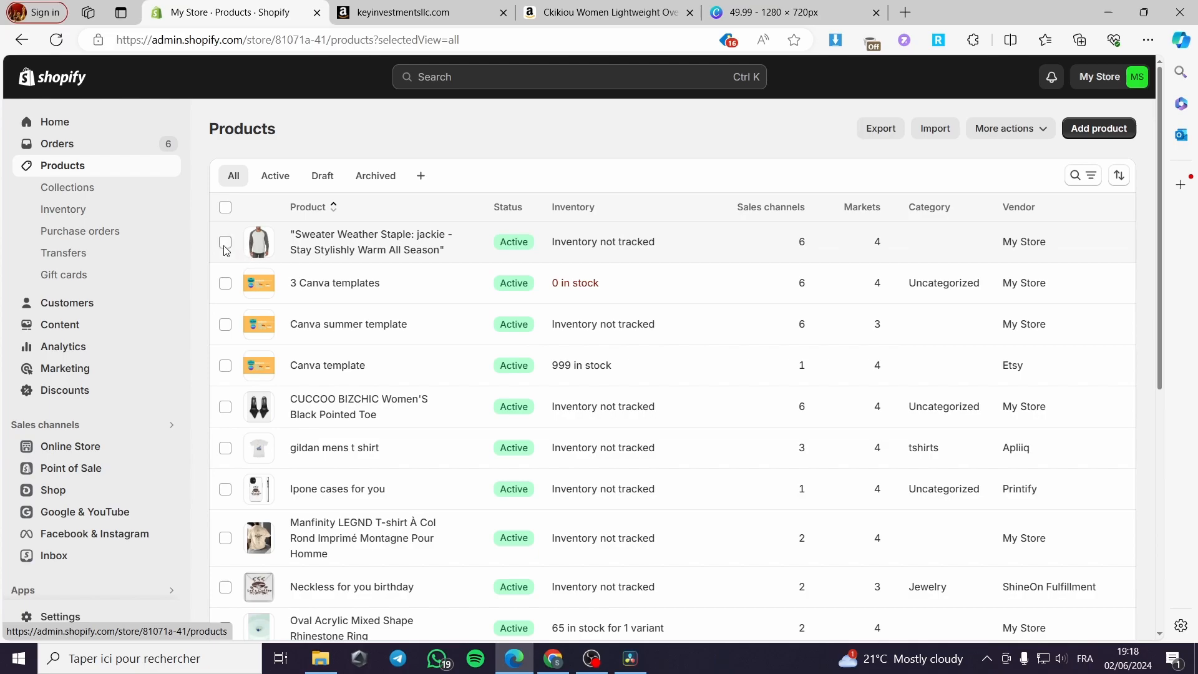
# - Mark Sweater Weather Staple and the CUCCOO black pointed heels, cancelling the export options
pyautogui.click(225, 242)
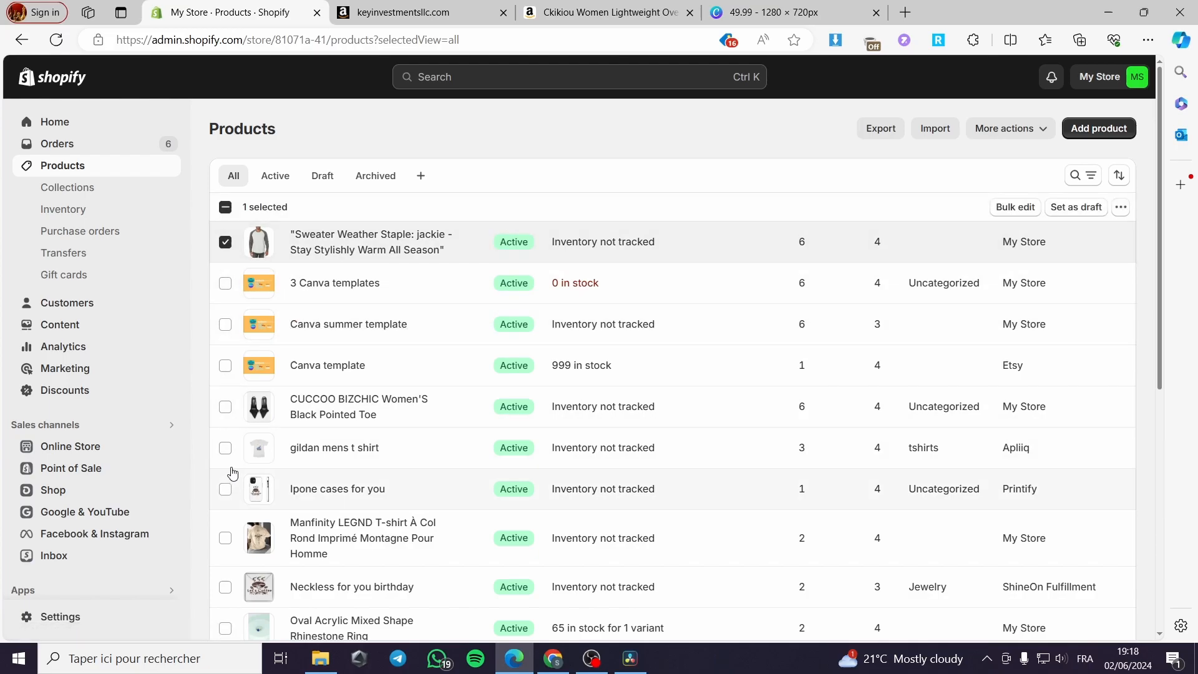
pyautogui.click(224, 406)
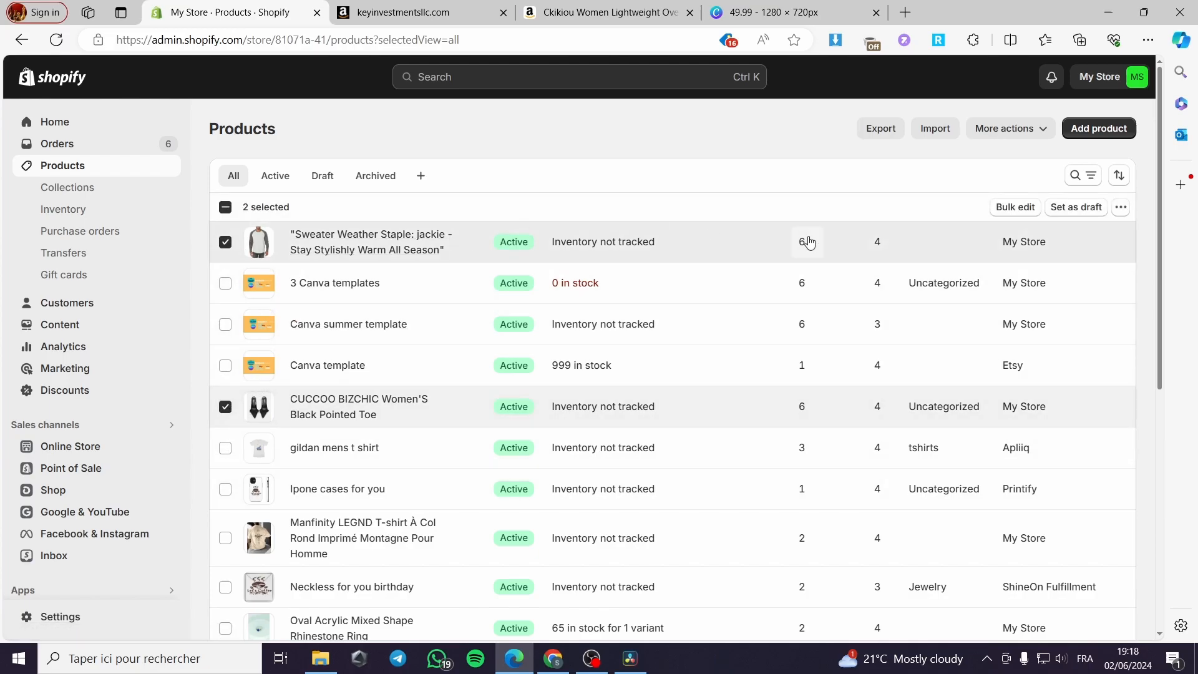
pyautogui.click(879, 127)
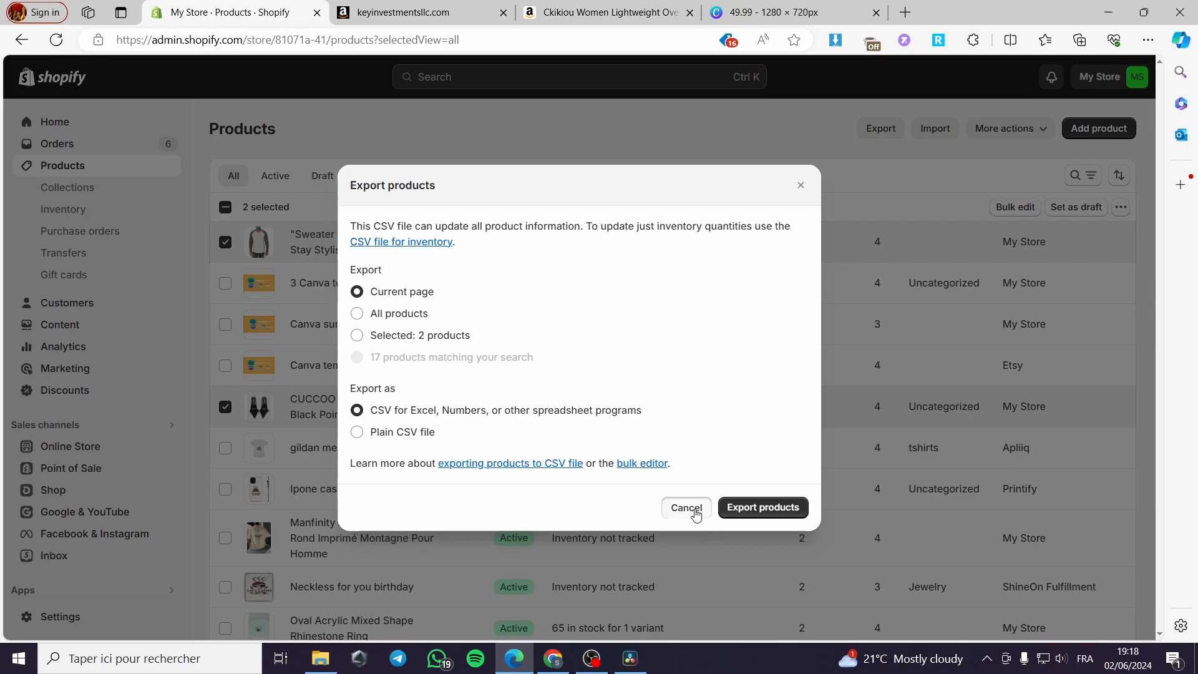
pyautogui.click(685, 508)
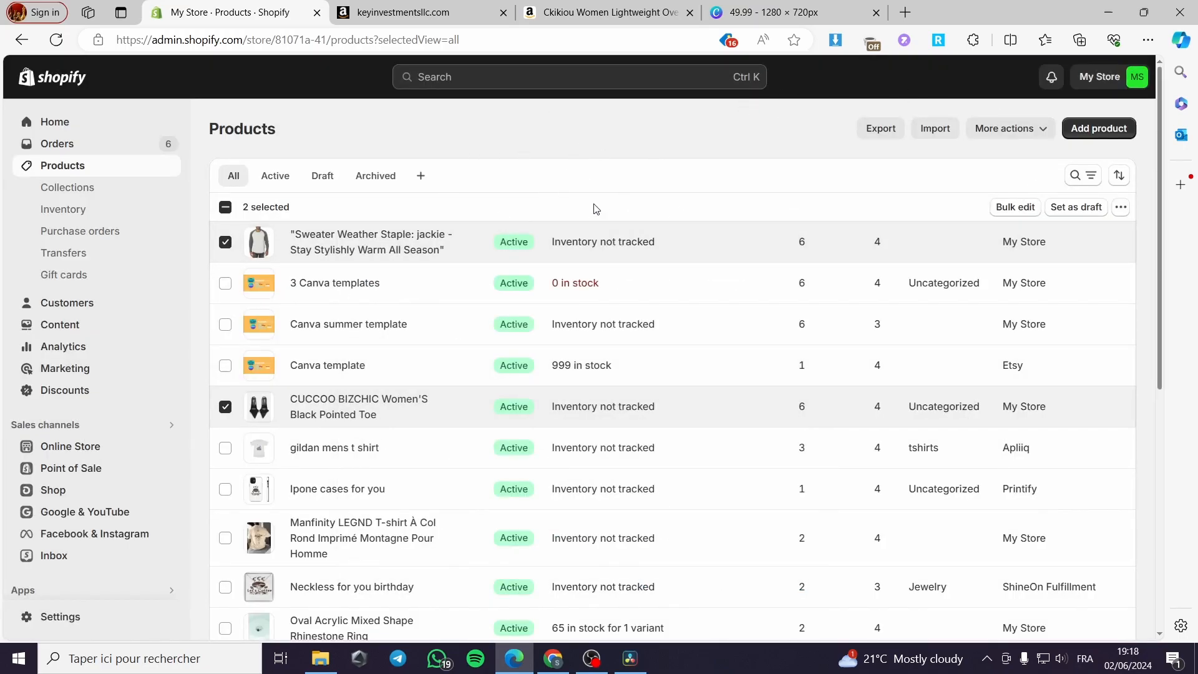
pyautogui.click(604, 13)
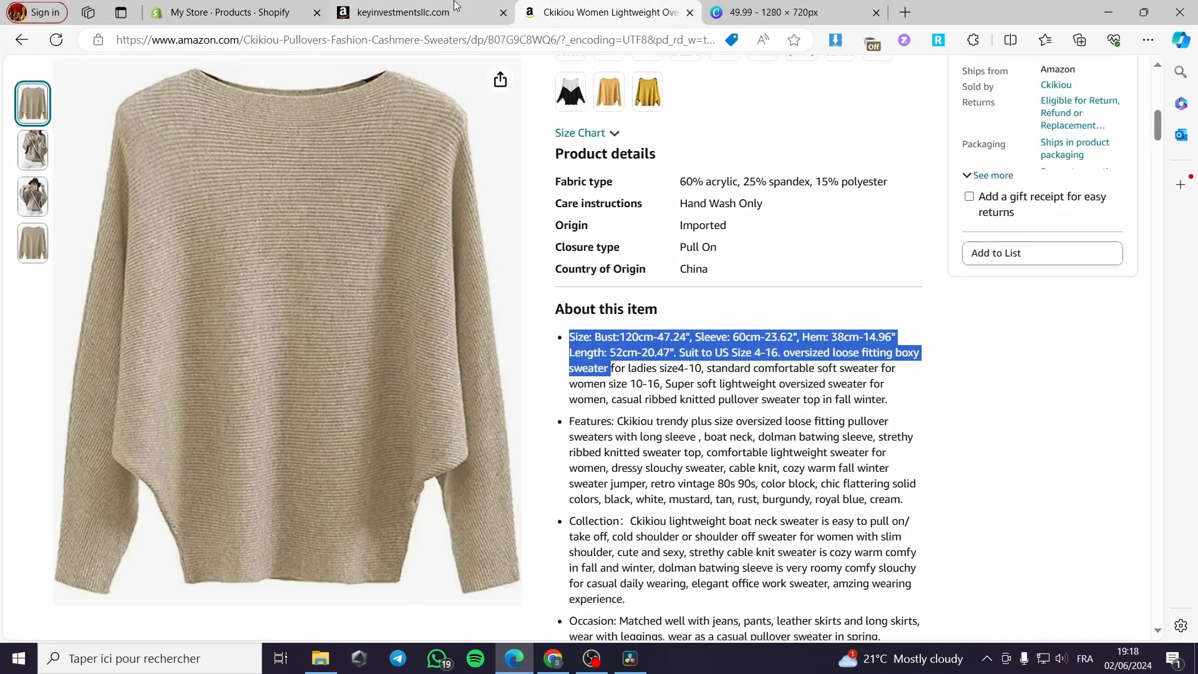
pyautogui.click(229, 13)
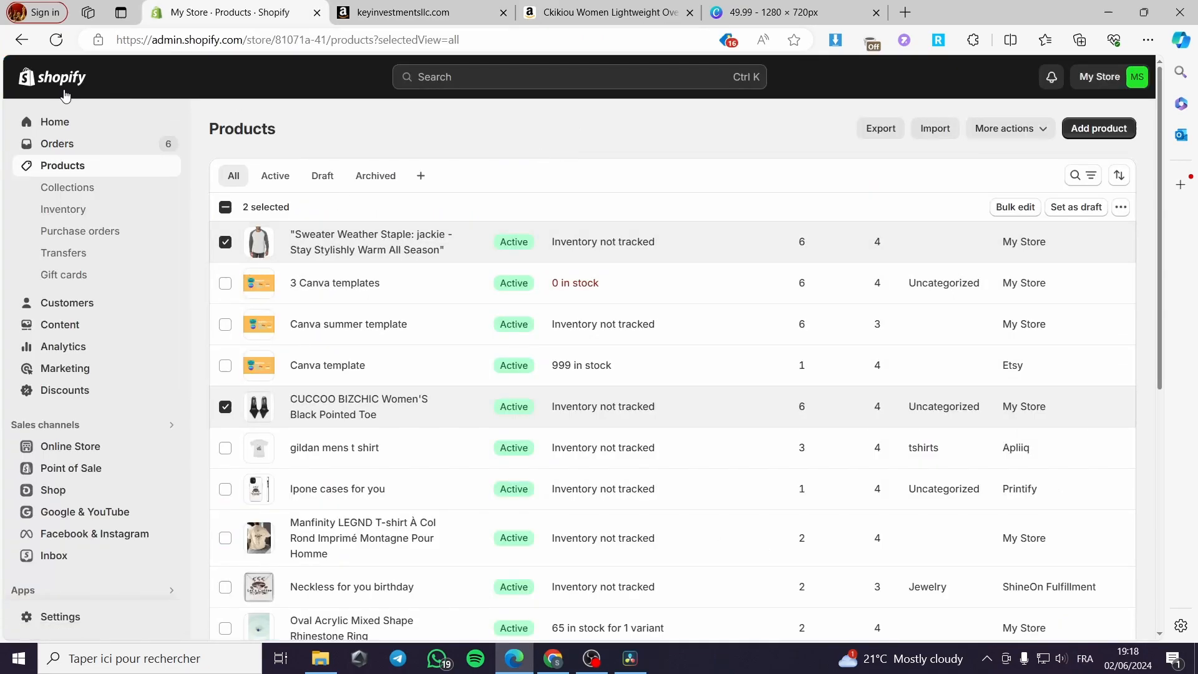
# - Search the Shopify App Store for 'marketplace connect' from the admin search bar
pyautogui.click(579, 76)
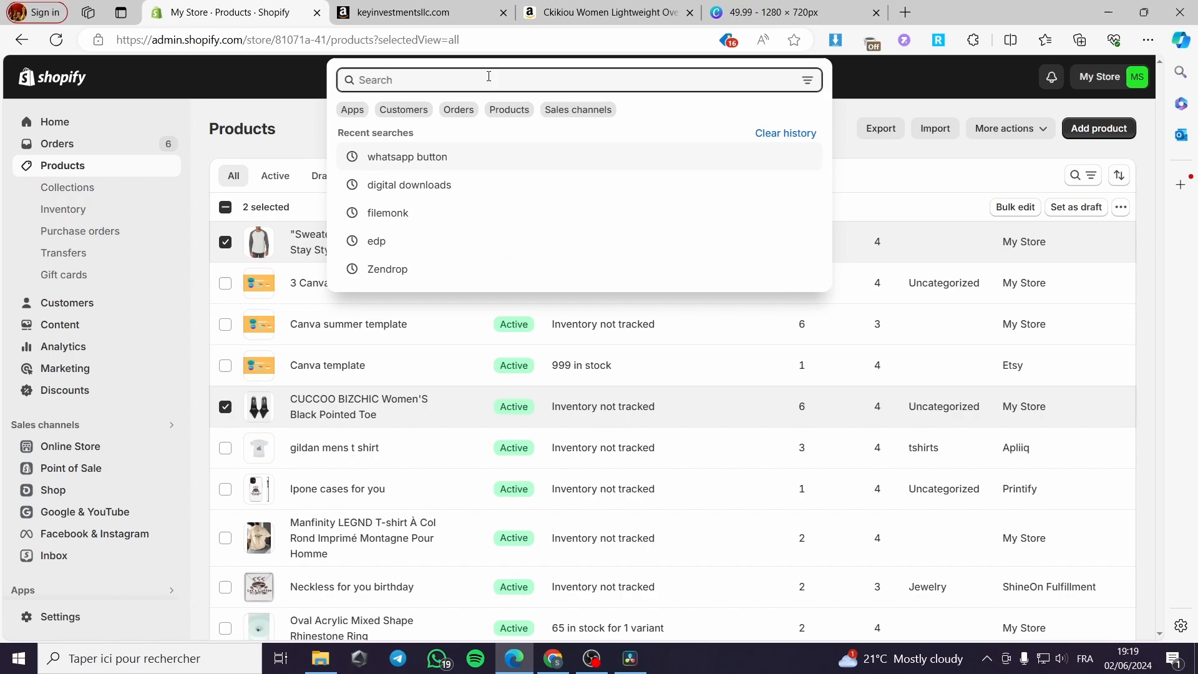
pyautogui.moveTo(474, 67)
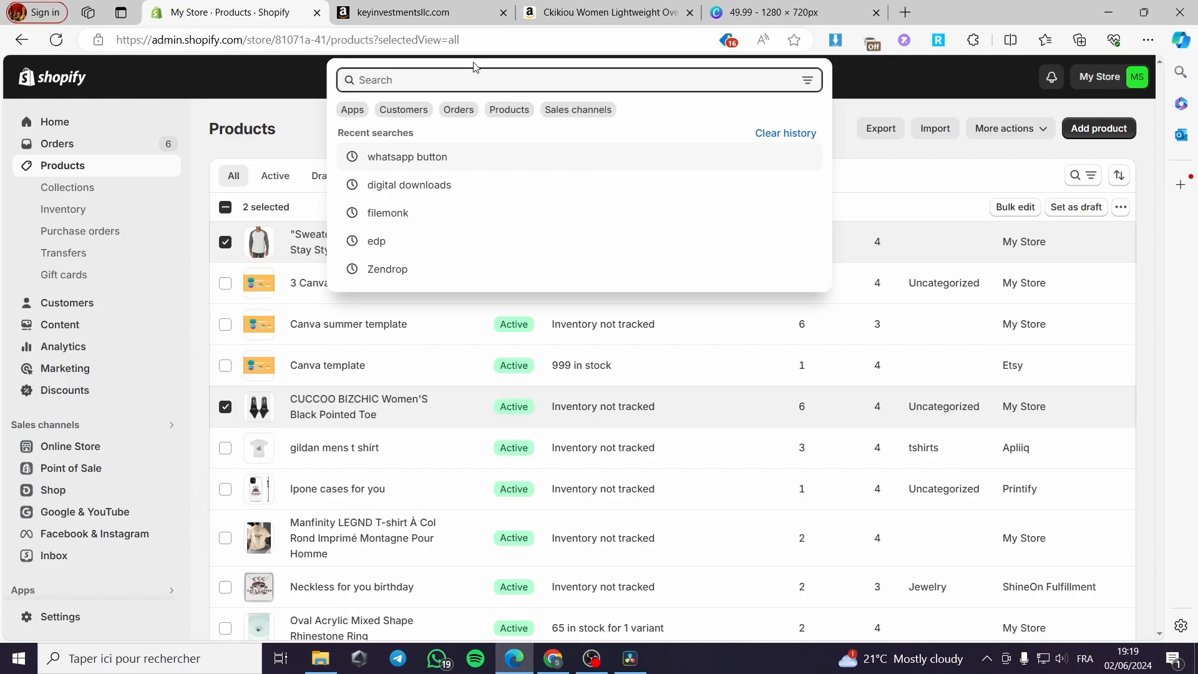
pyautogui.write('marketplace connect')
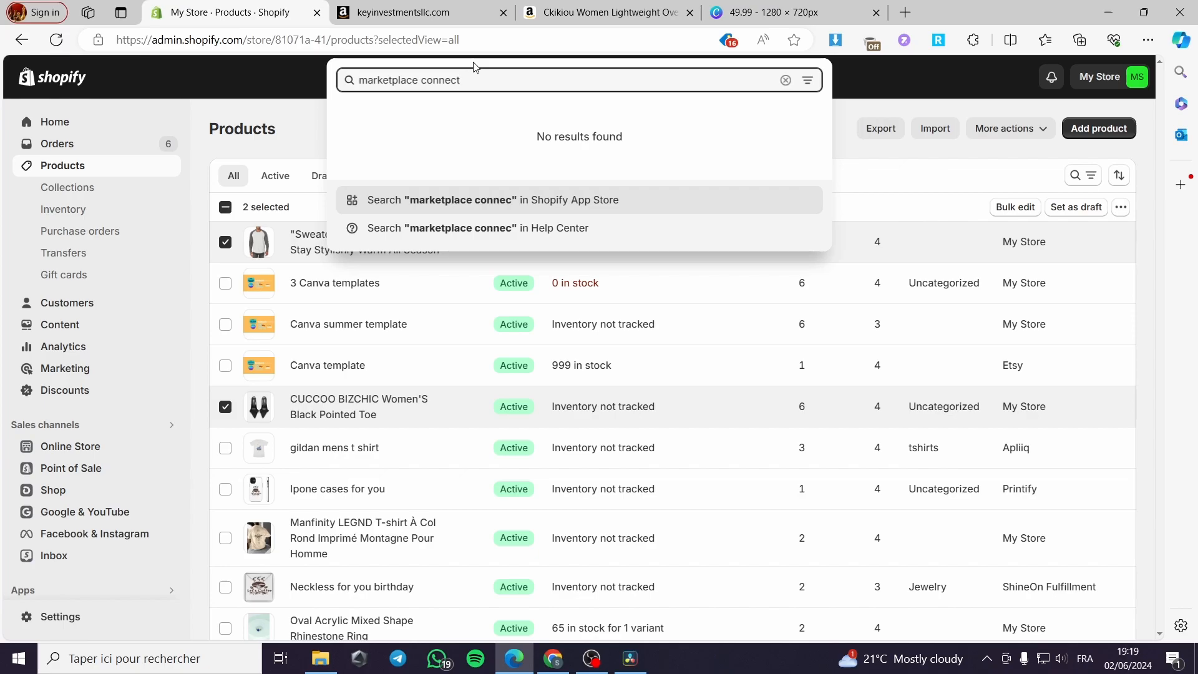
pyautogui.click(491, 199)
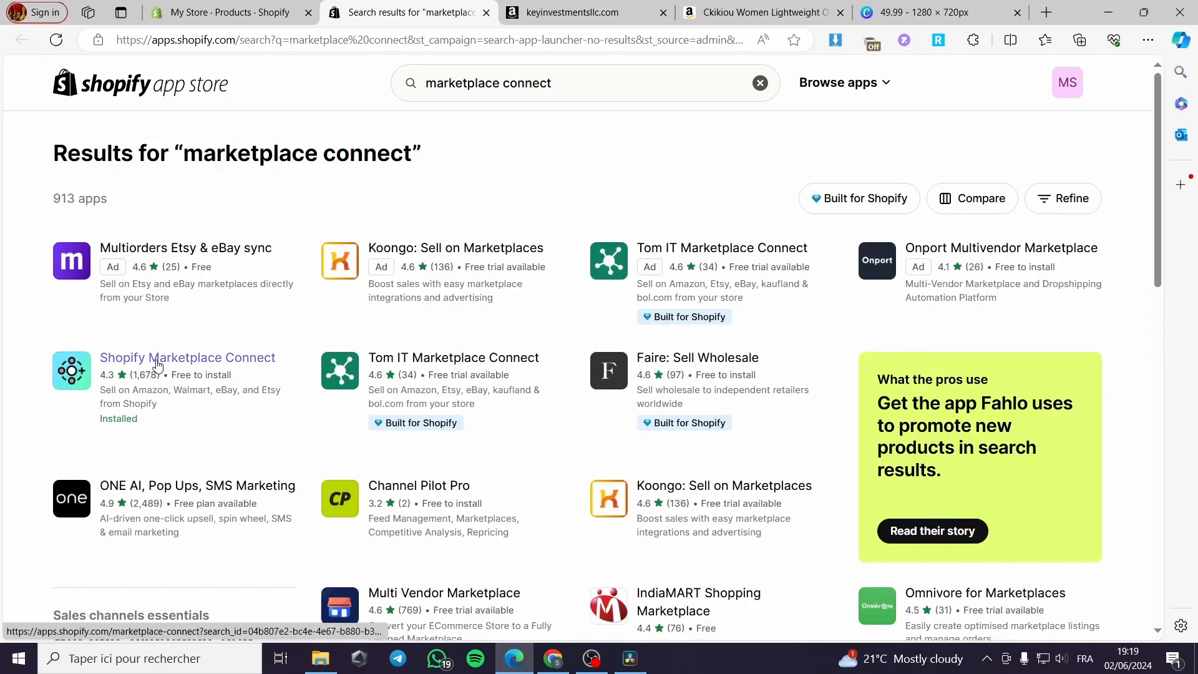
# - Open the installed Shopify Marketplace Connect app from its App Store listing
pyautogui.click(188, 358)
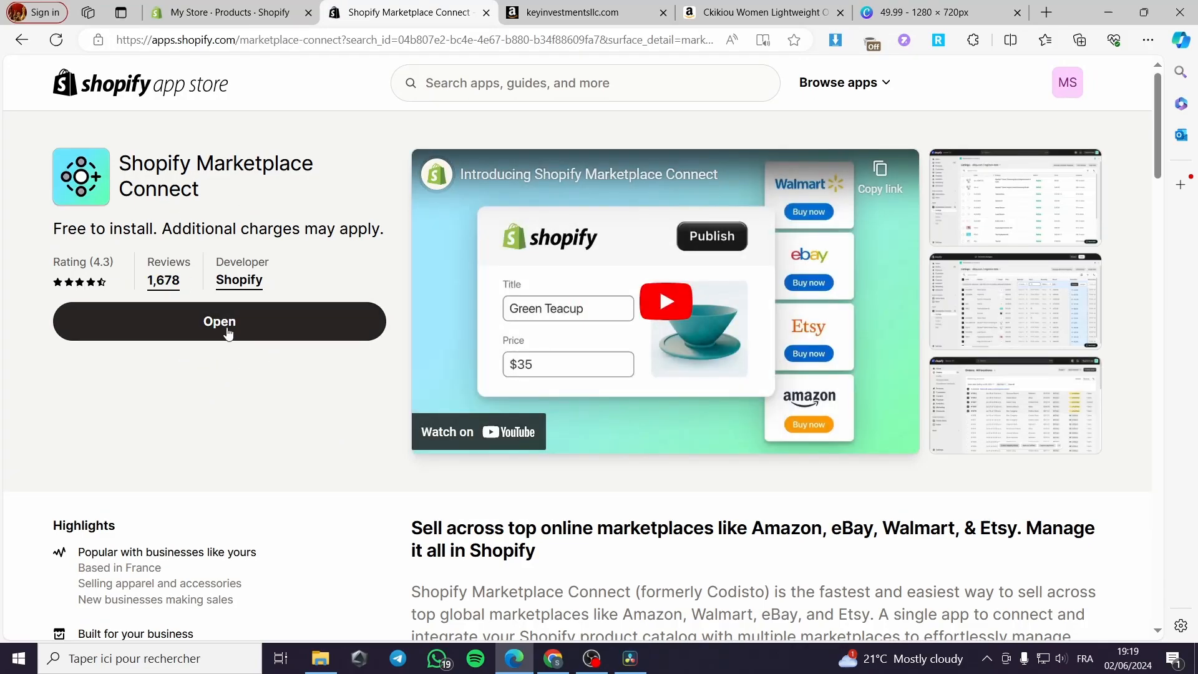
pyautogui.click(219, 321)
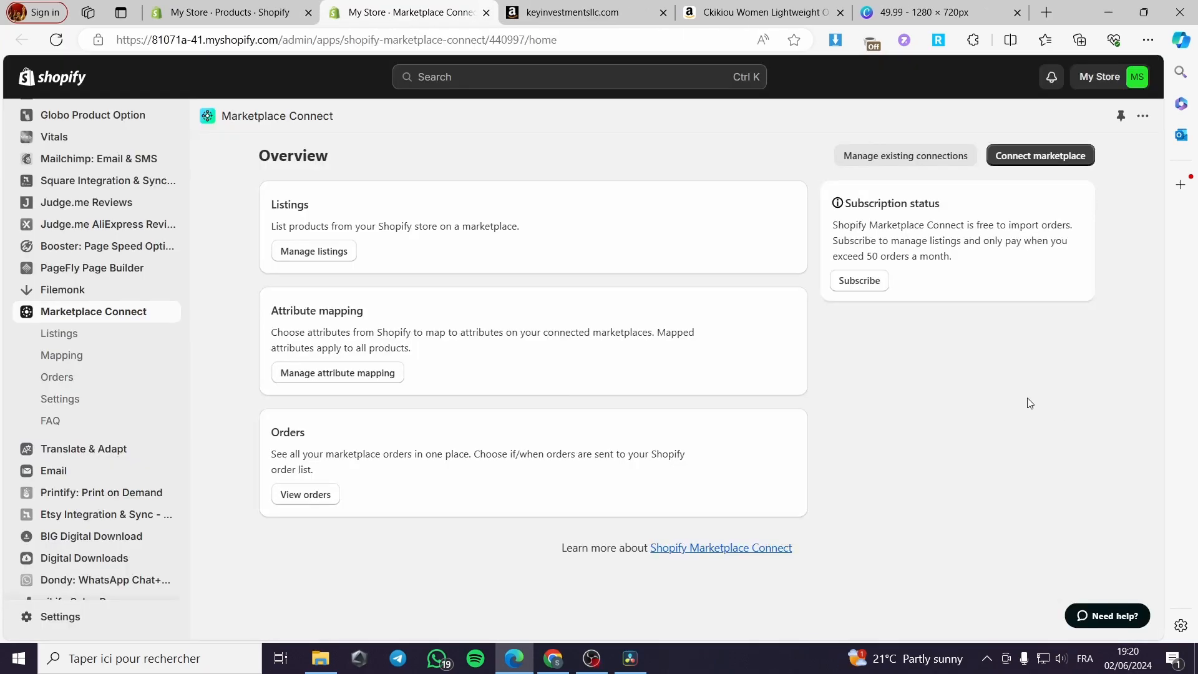
pyautogui.moveTo(285, 138)
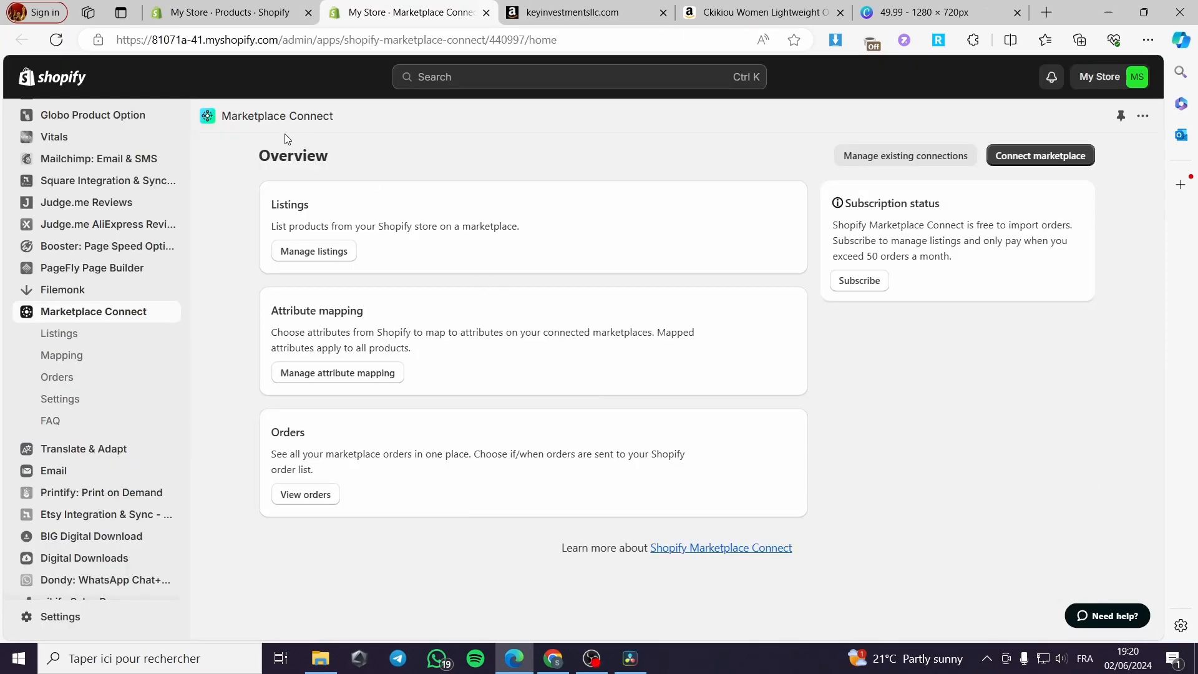
pyautogui.moveTo(787, 285)
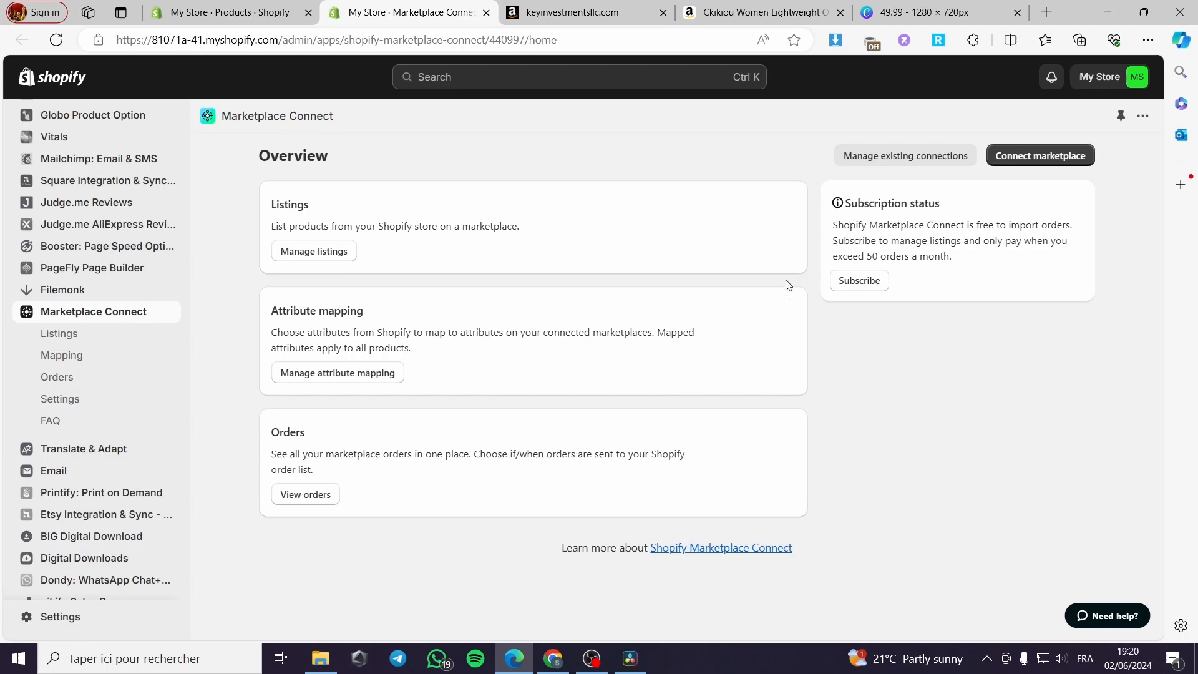
pyautogui.moveTo(347, 266)
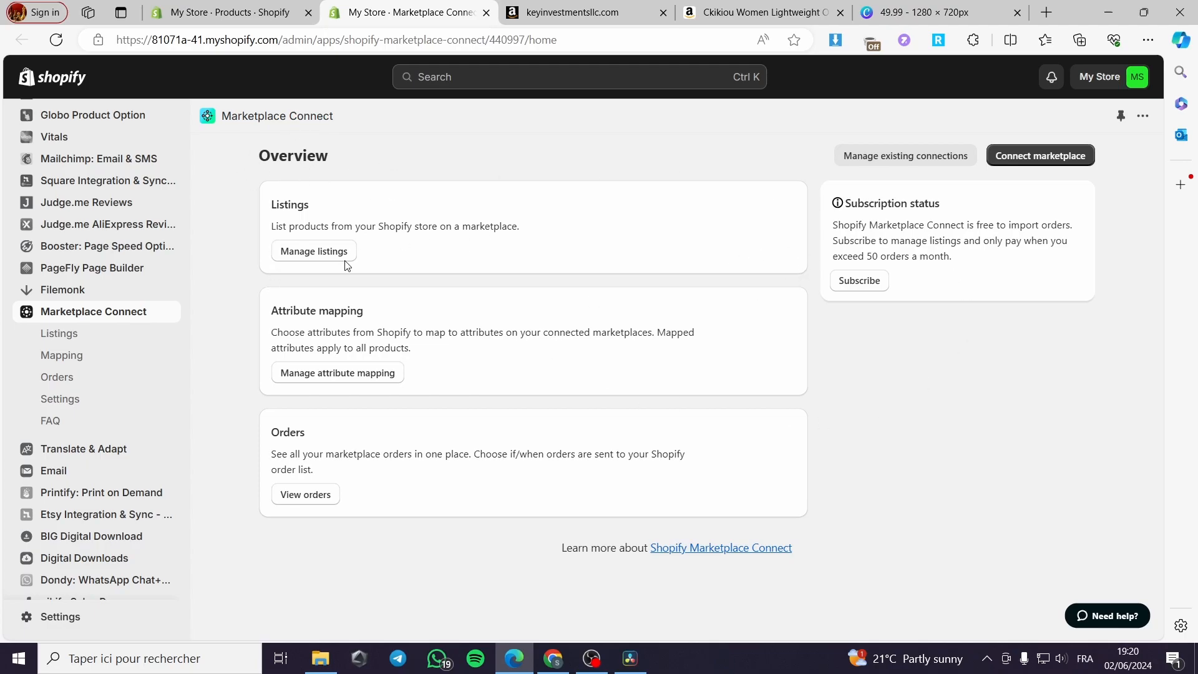
pyautogui.moveTo(262, 348)
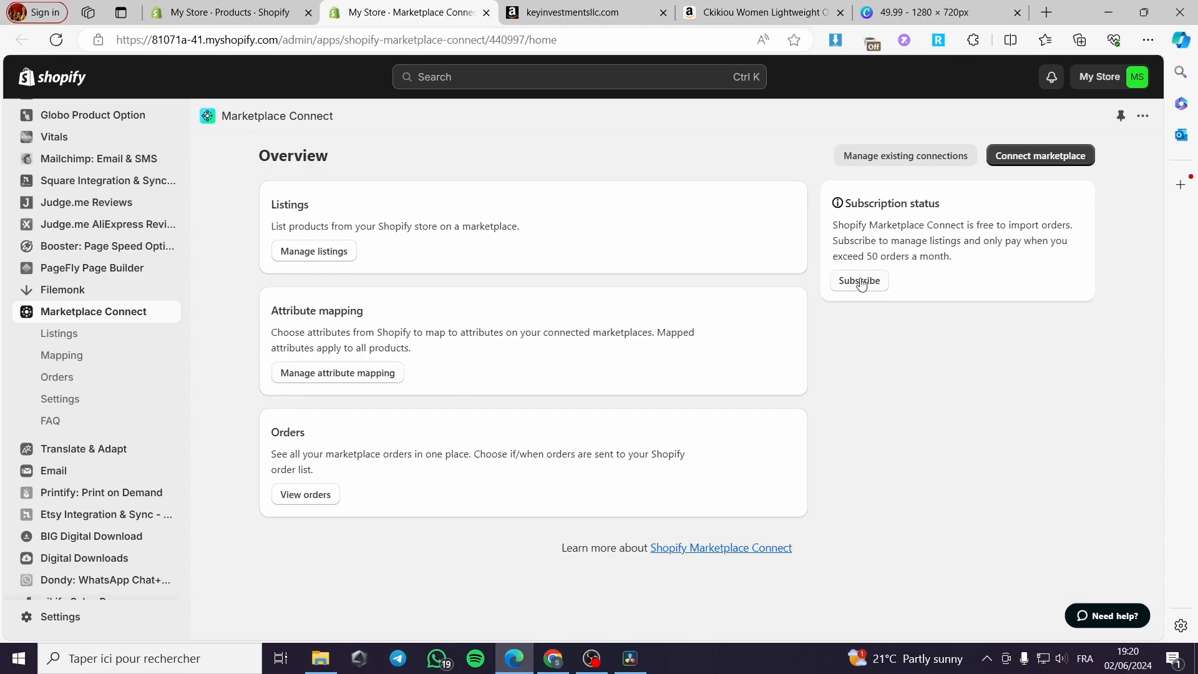
# - Choose Connect marketplace to list Amazon, Walmart, eBay and Etsy
pyautogui.click(858, 280)
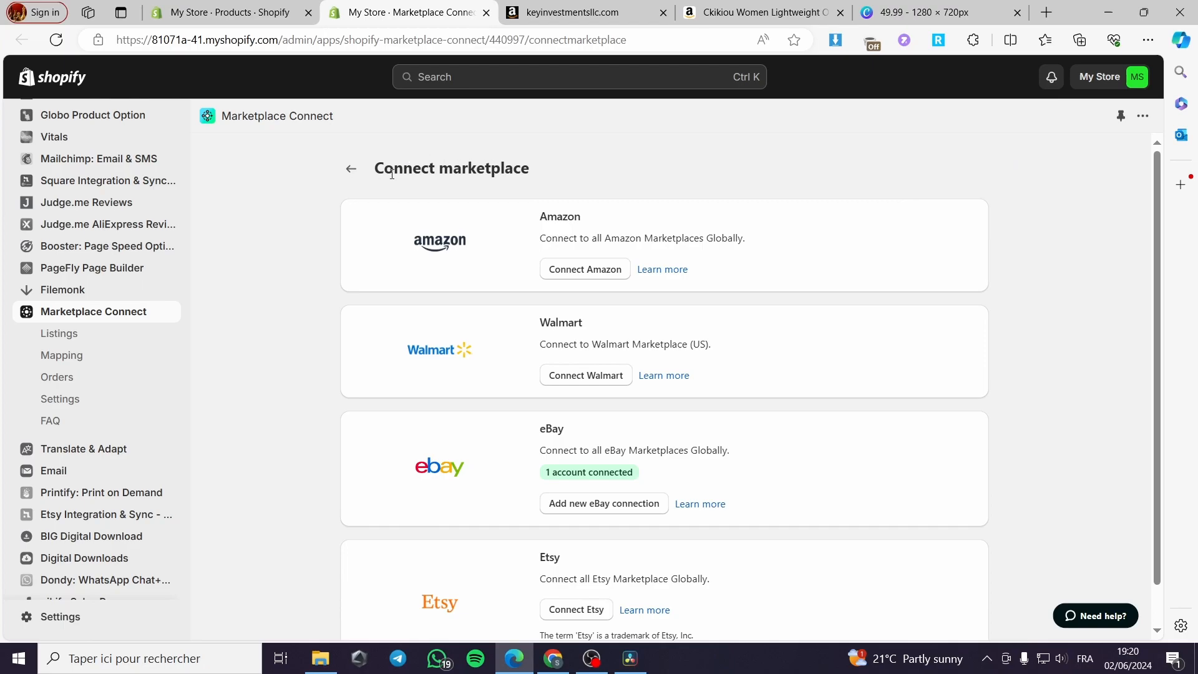
# - Choose Connect Amazon to open the Amazon.com connection dialog
pyautogui.scroll(-3)
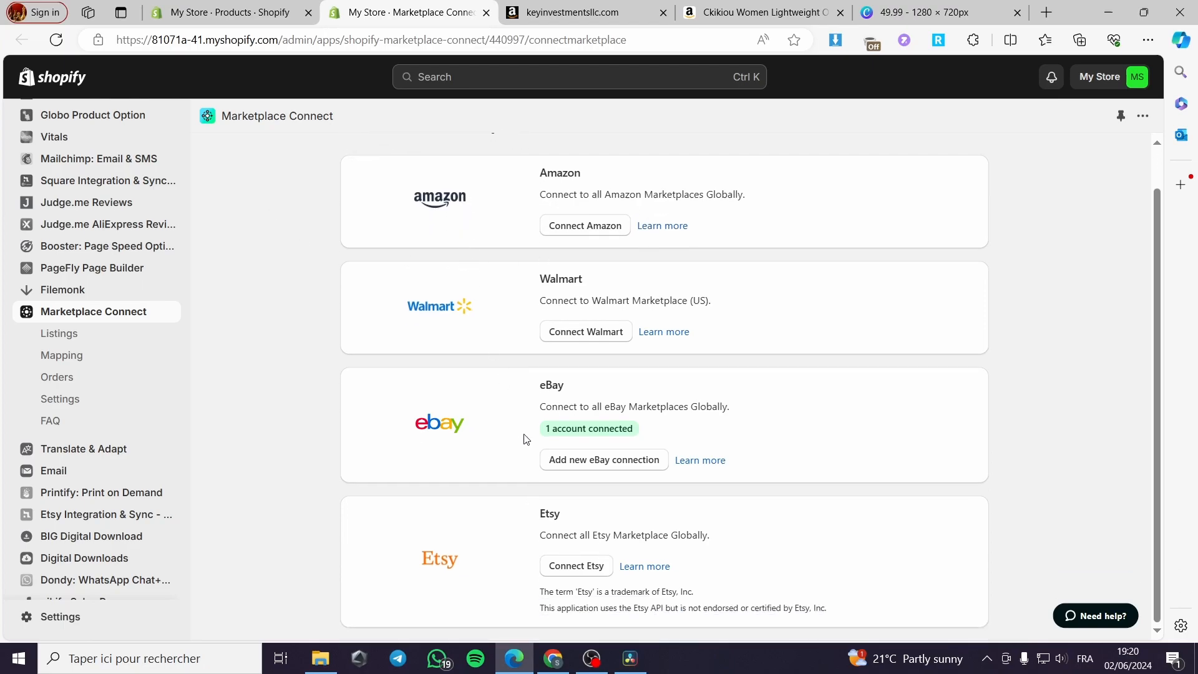
pyautogui.moveTo(579, 485)
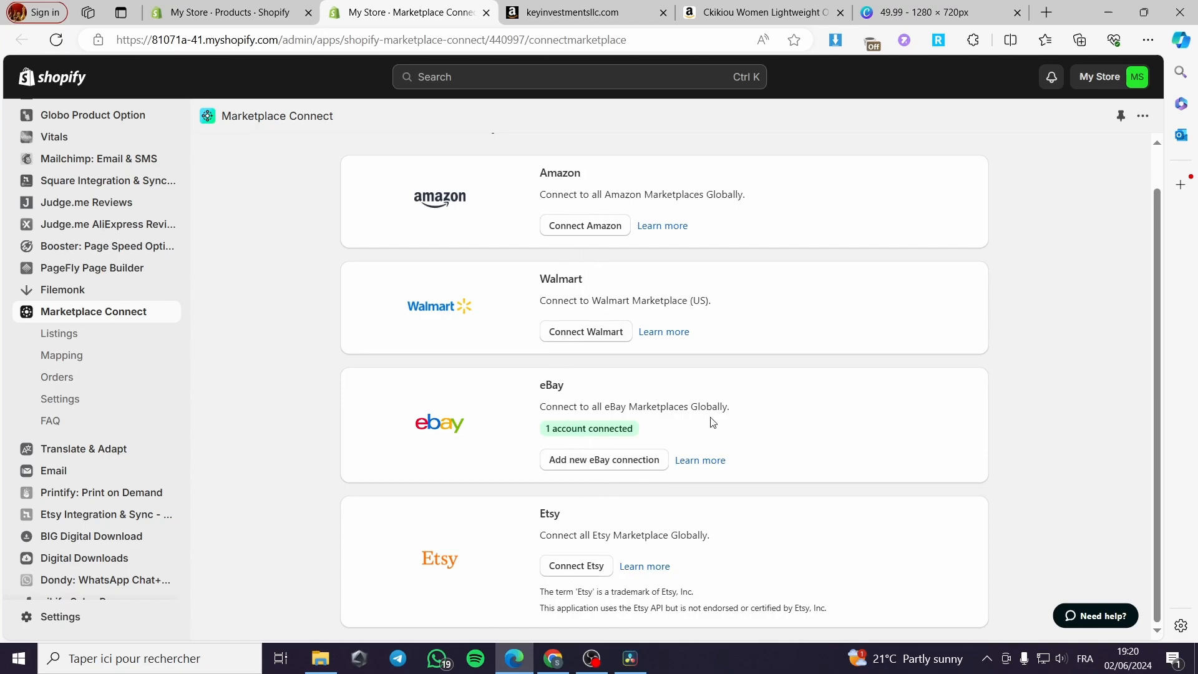
pyautogui.click(584, 225)
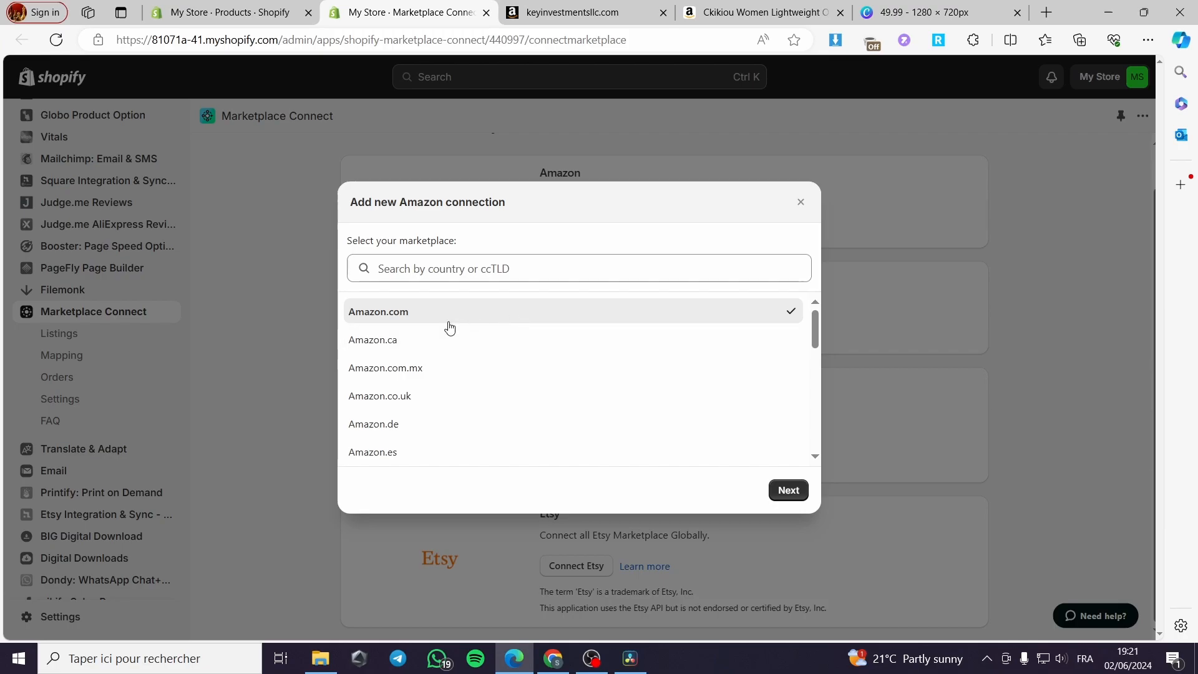
pyautogui.moveTo(482, 401)
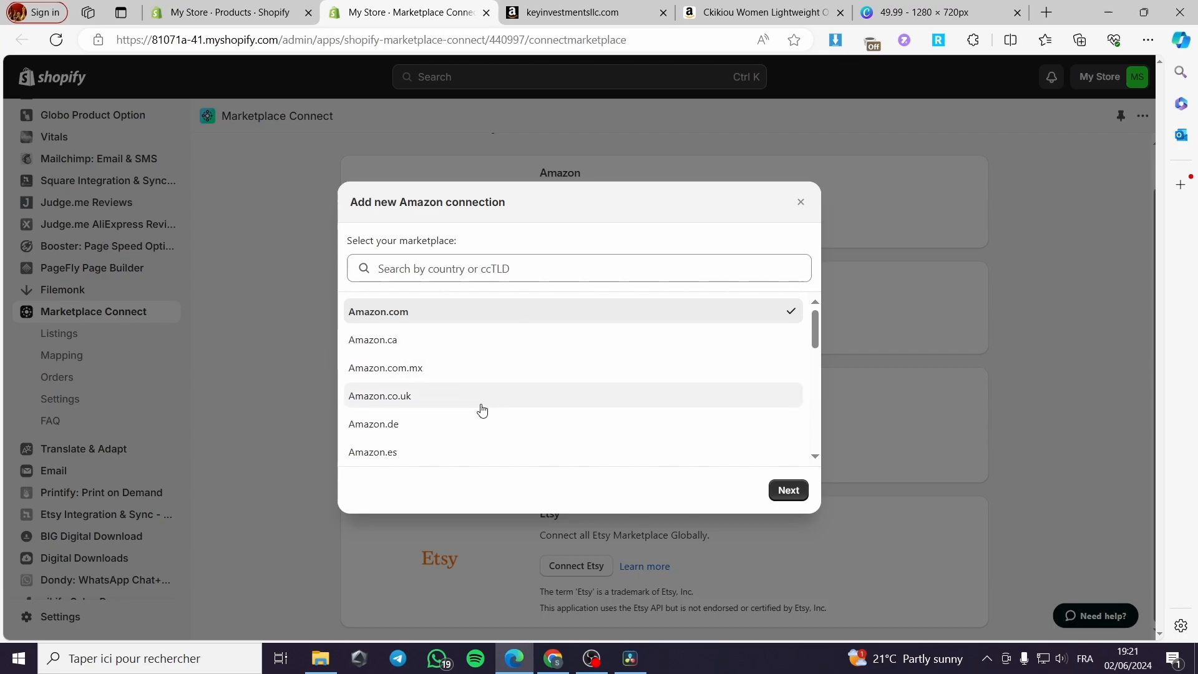
# - Choose the Amazon marketplace and continue to the Amazon Seller Central sign-in window
pyautogui.scroll(-3)
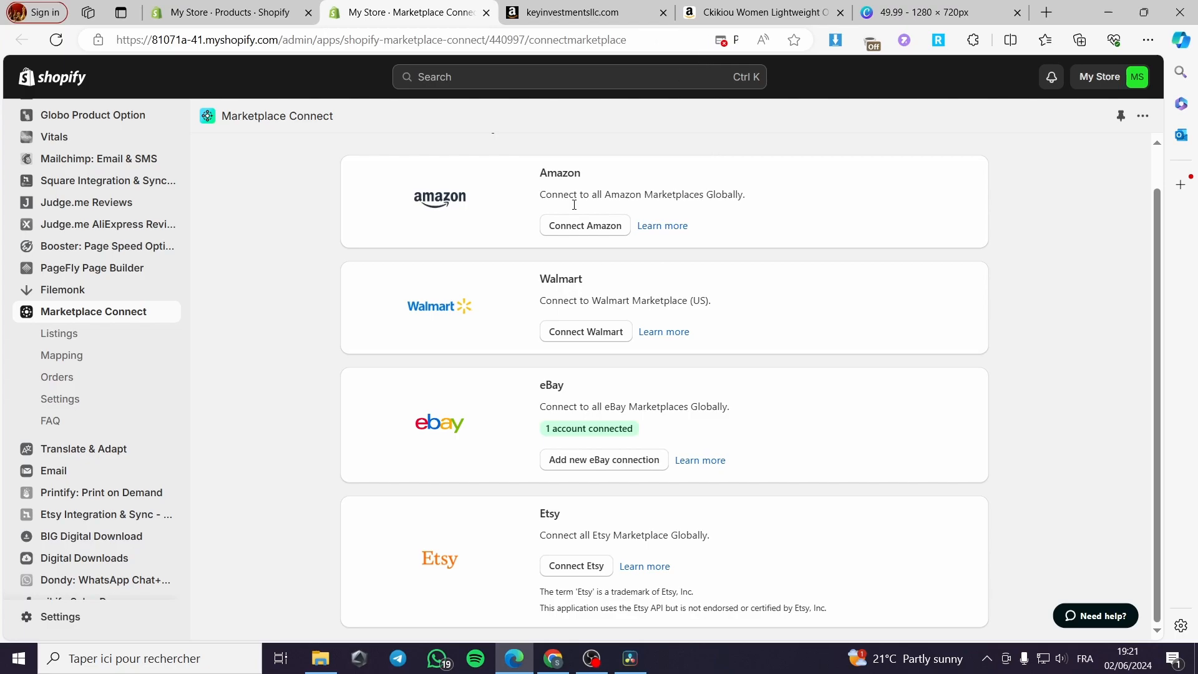
pyautogui.click(584, 226)
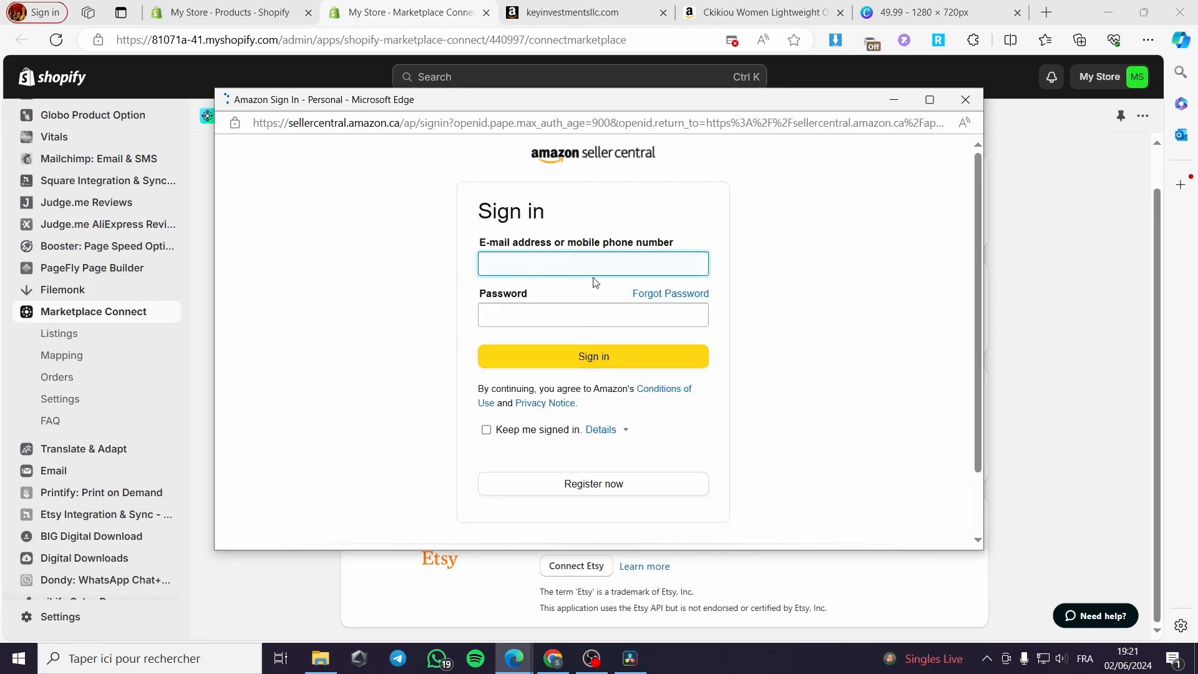
# - Close the Amazon Seller Central sign-in popup to return to the Marketplace Connect list
pyautogui.click(592, 263)
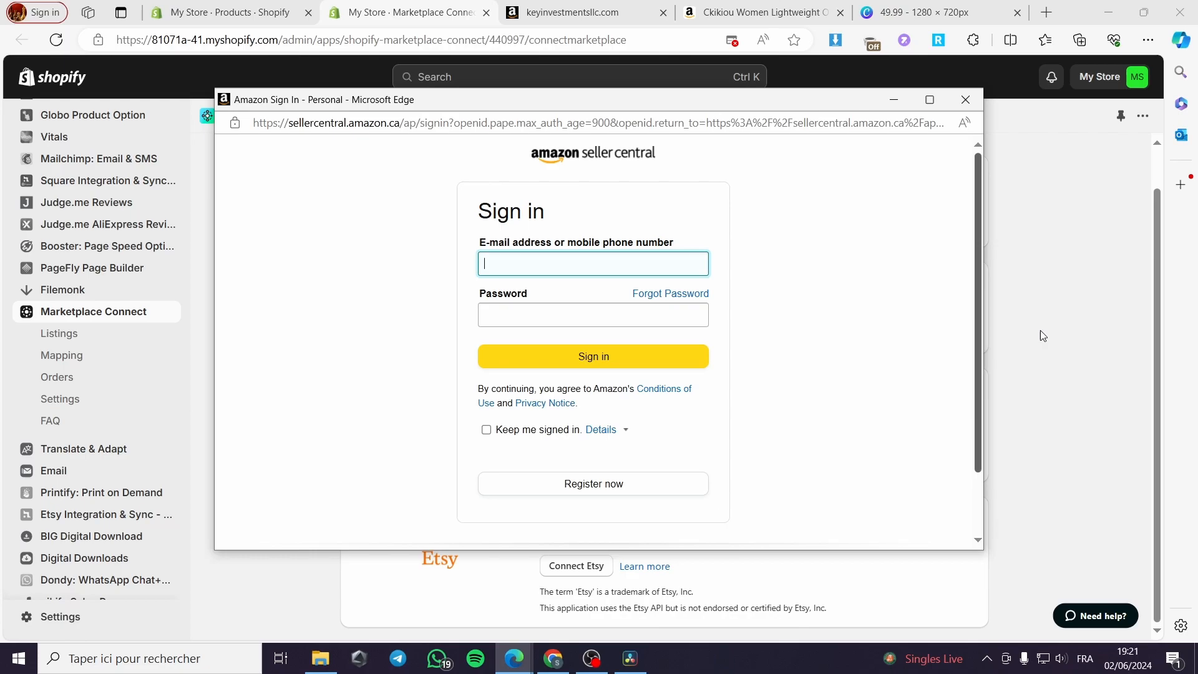
pyautogui.click(964, 99)
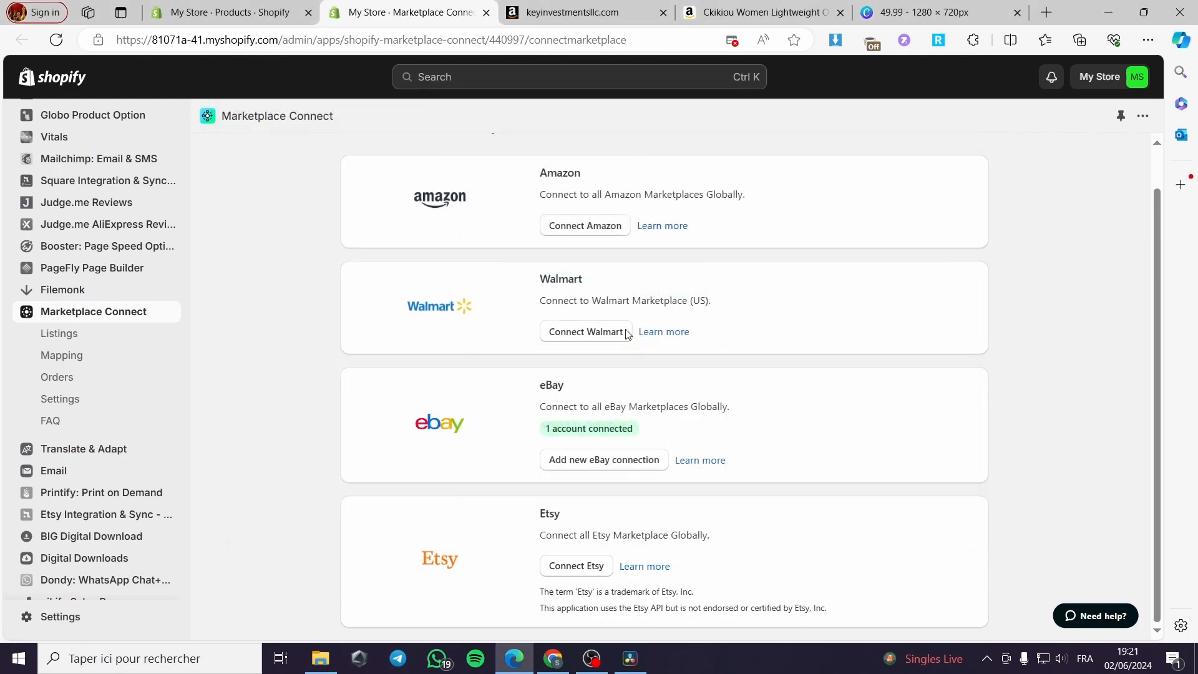
pyautogui.moveTo(646, 292)
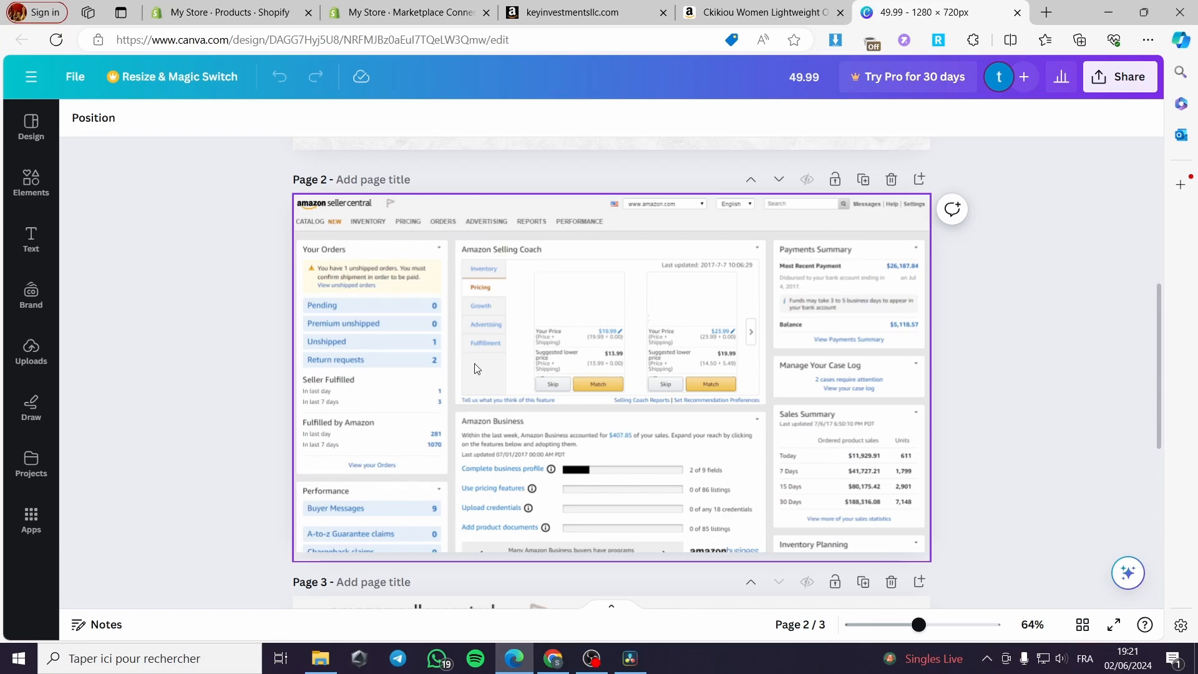
pyautogui.moveTo(365, 227)
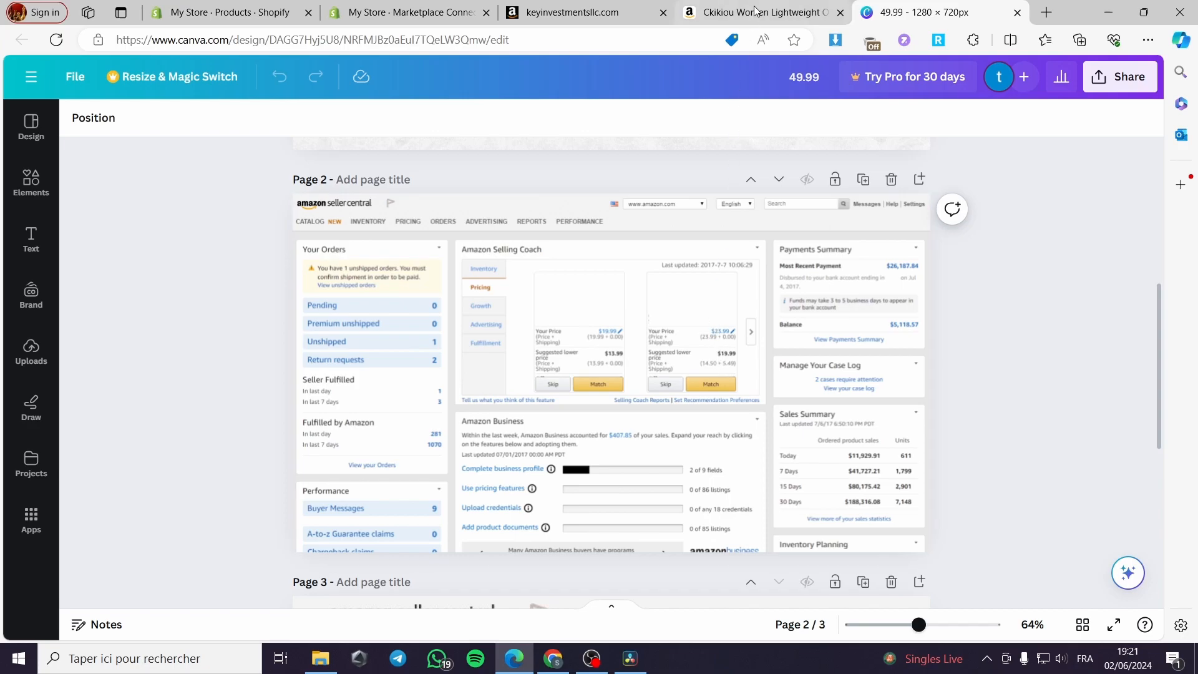
# - Return from the Canva design to Shopify's Marketplace Connect overview
pyautogui.click(408, 13)
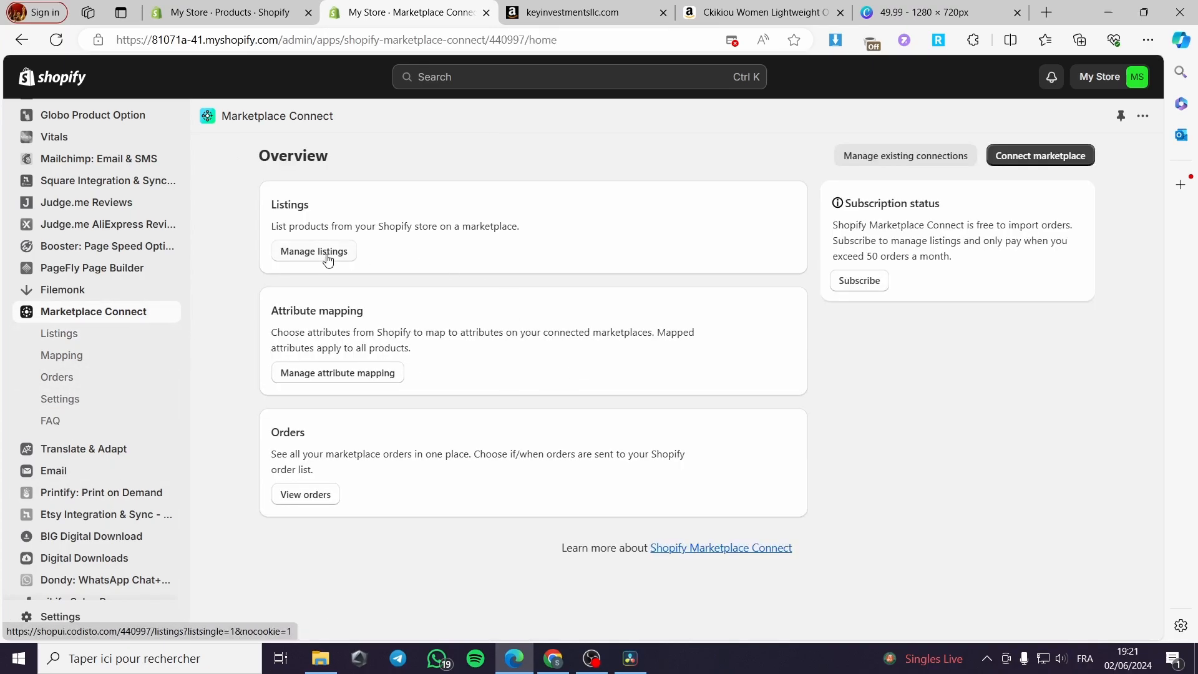
# - Open Manage listings from the Marketplace Connect overview
pyautogui.click(314, 251)
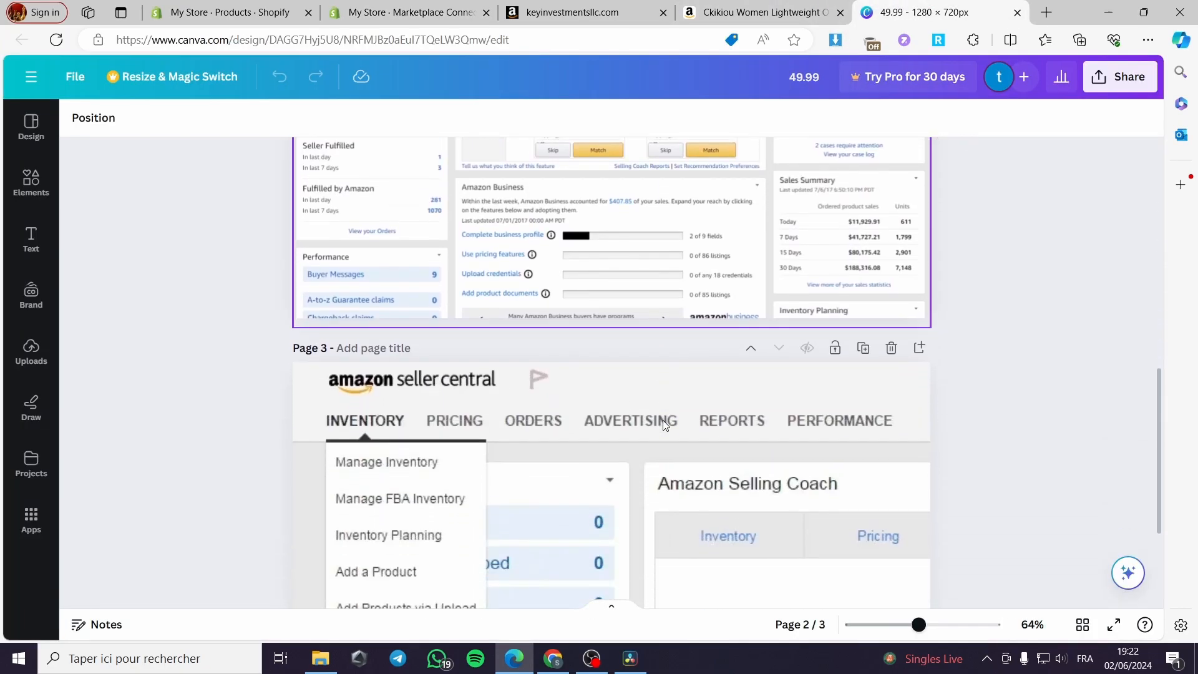
# - Scroll the Canva design to page 1's Seller Central Manage Inventory screenshot
pyautogui.scroll(-3)
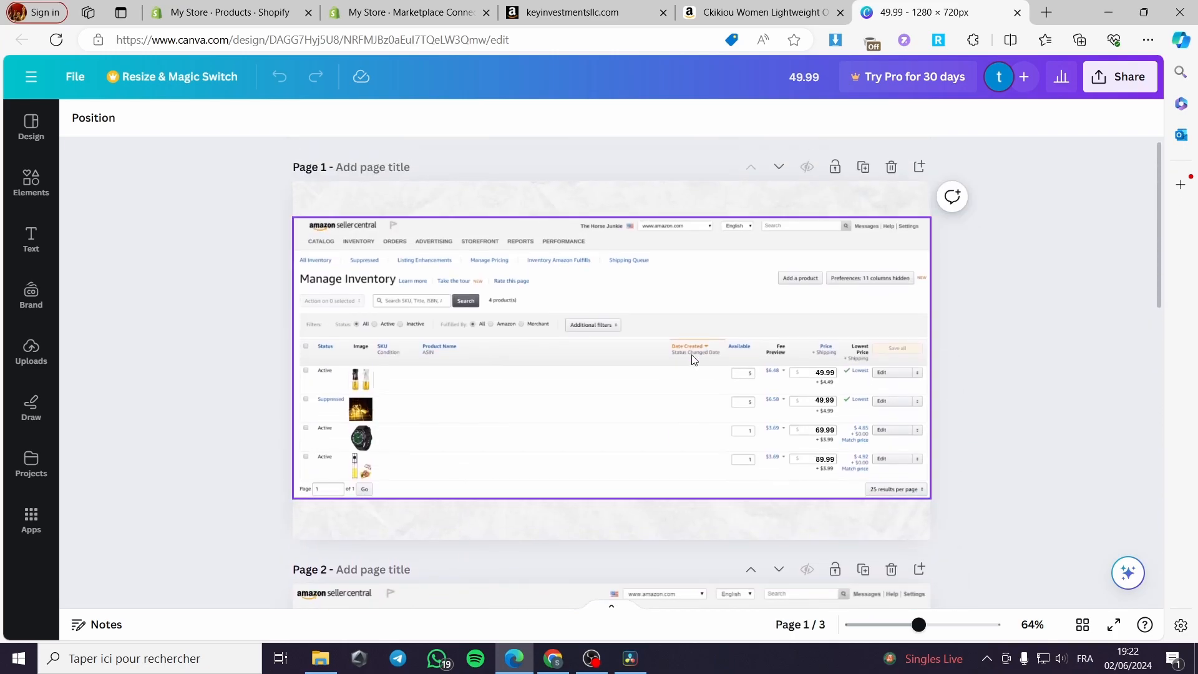
pyautogui.moveTo(466, 405)
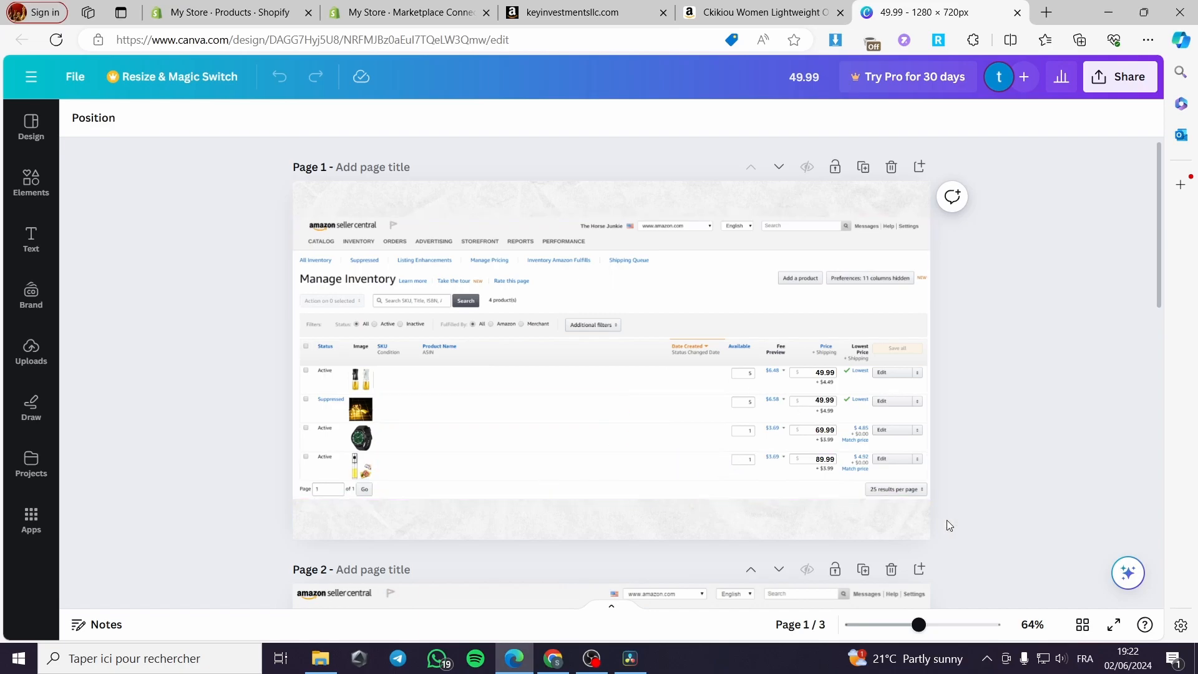
pyautogui.moveTo(1041, 343)
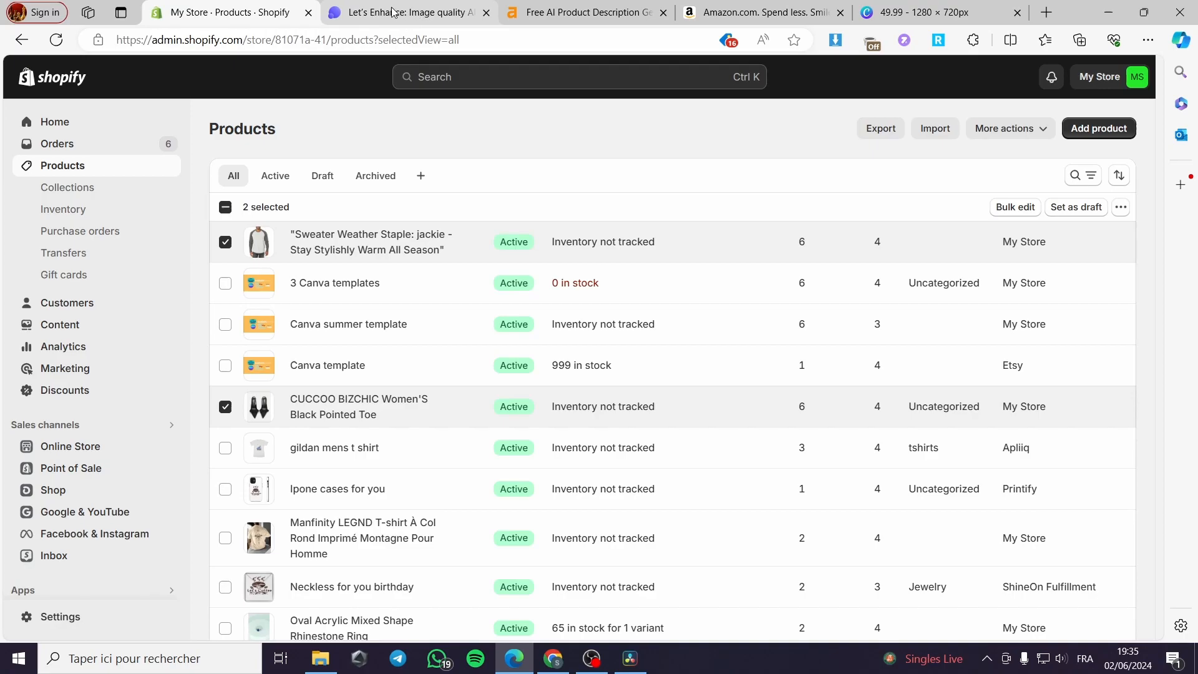
pyautogui.moveTo(395, 14)
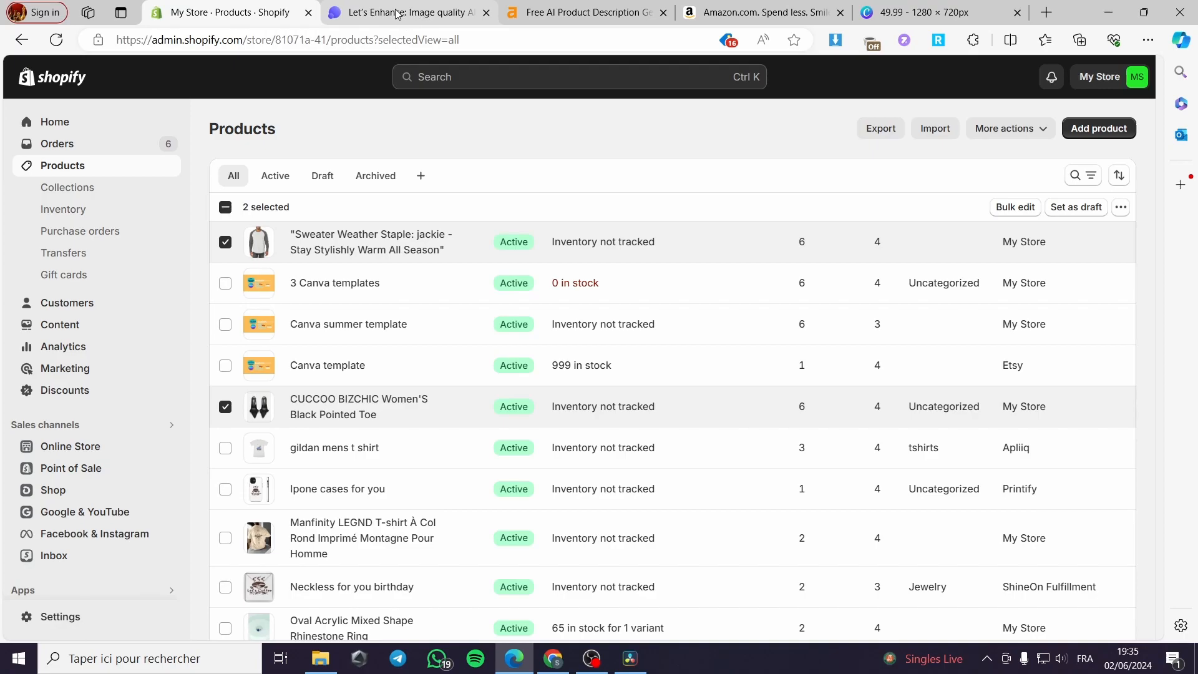
# - Switch to the Ahrefs Free AI Product Description Generator
pyautogui.click(585, 12)
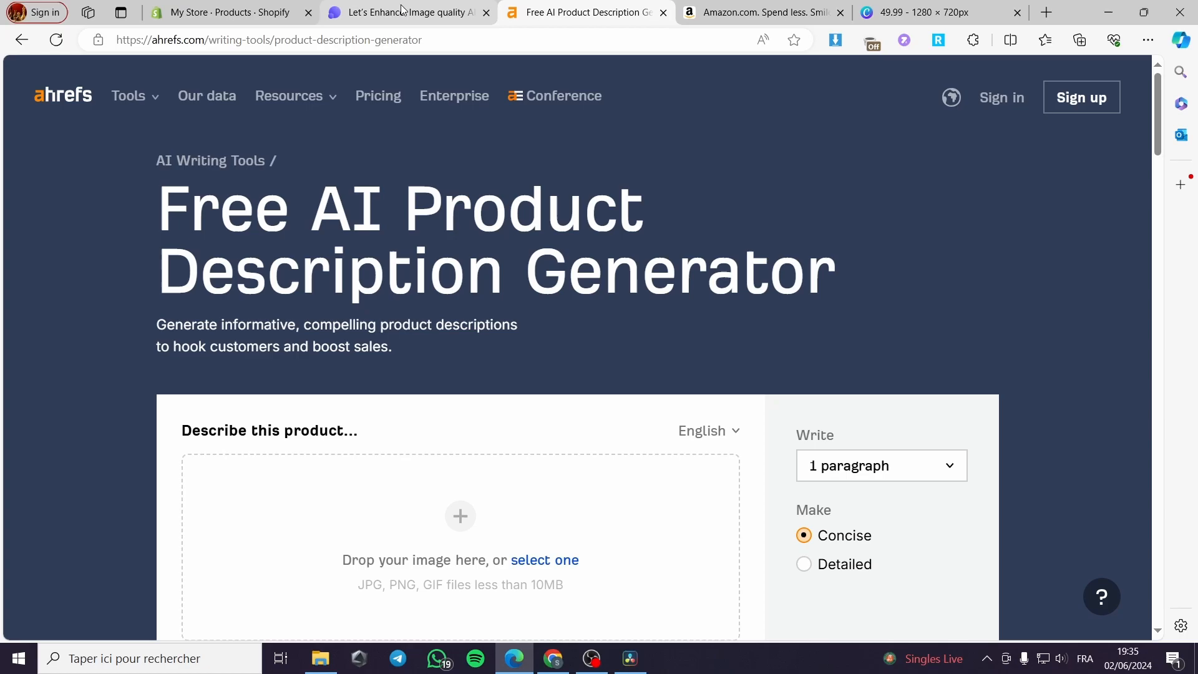
# - Switch to the Let's Enhance image upscaler site
pyautogui.click(398, 13)
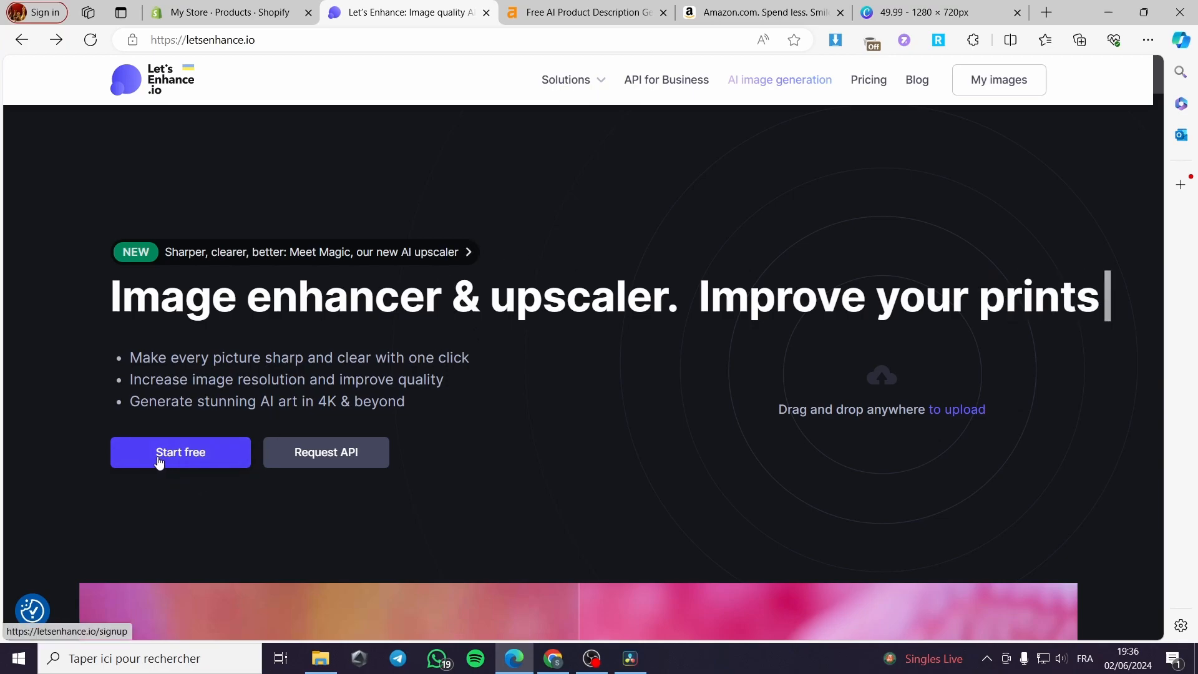
# - Start Let's Enhance for free to reach the image enhancement workspace
pyautogui.click(181, 451)
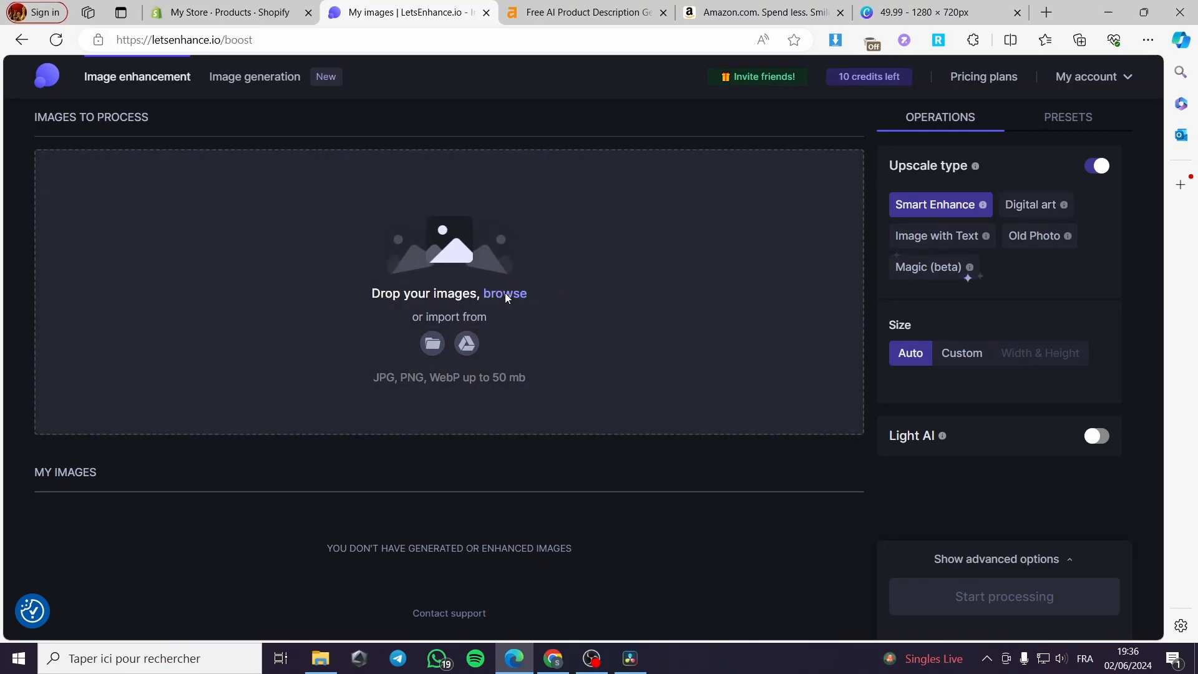
# - Upload the black heels WEBP and start Smart Enhance upscaling at Auto size
pyautogui.click(504, 292)
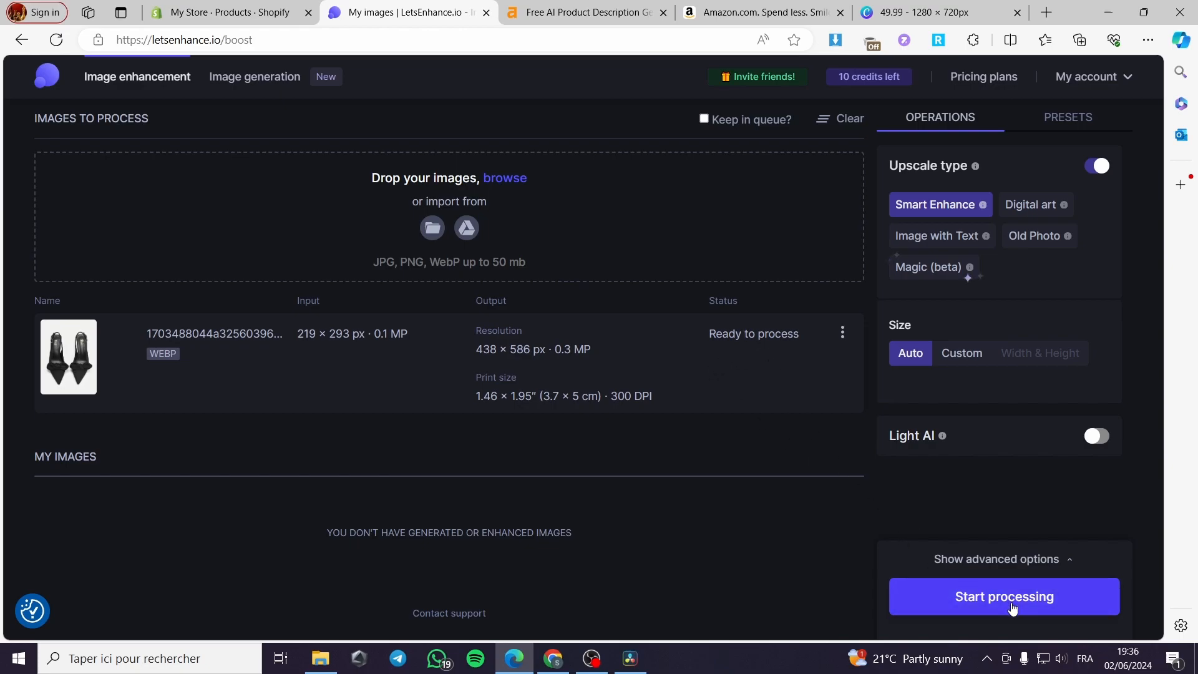
pyautogui.click(1004, 596)
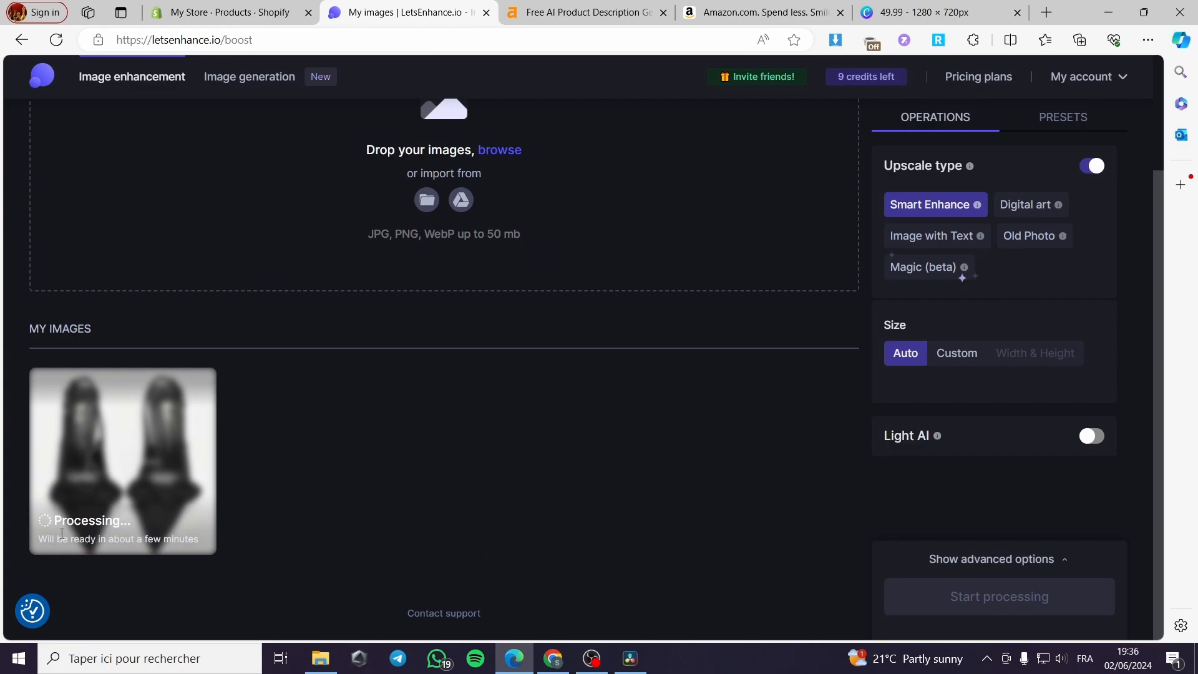
pyautogui.moveTo(66, 505)
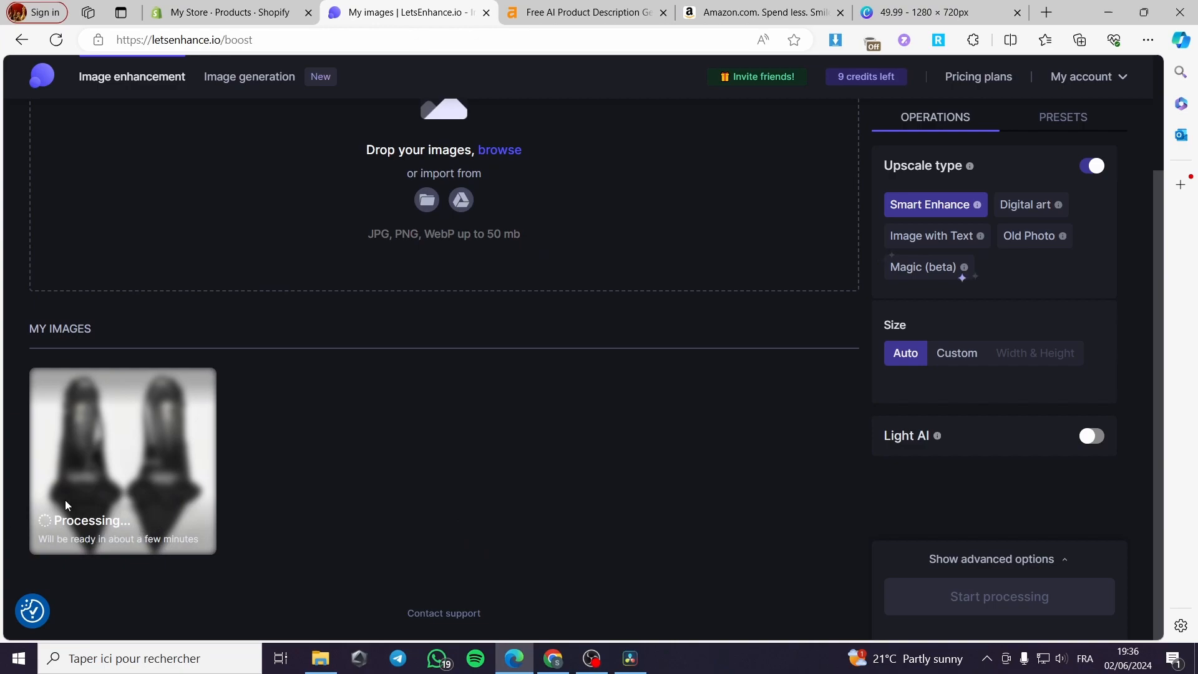
pyautogui.moveTo(214, 478)
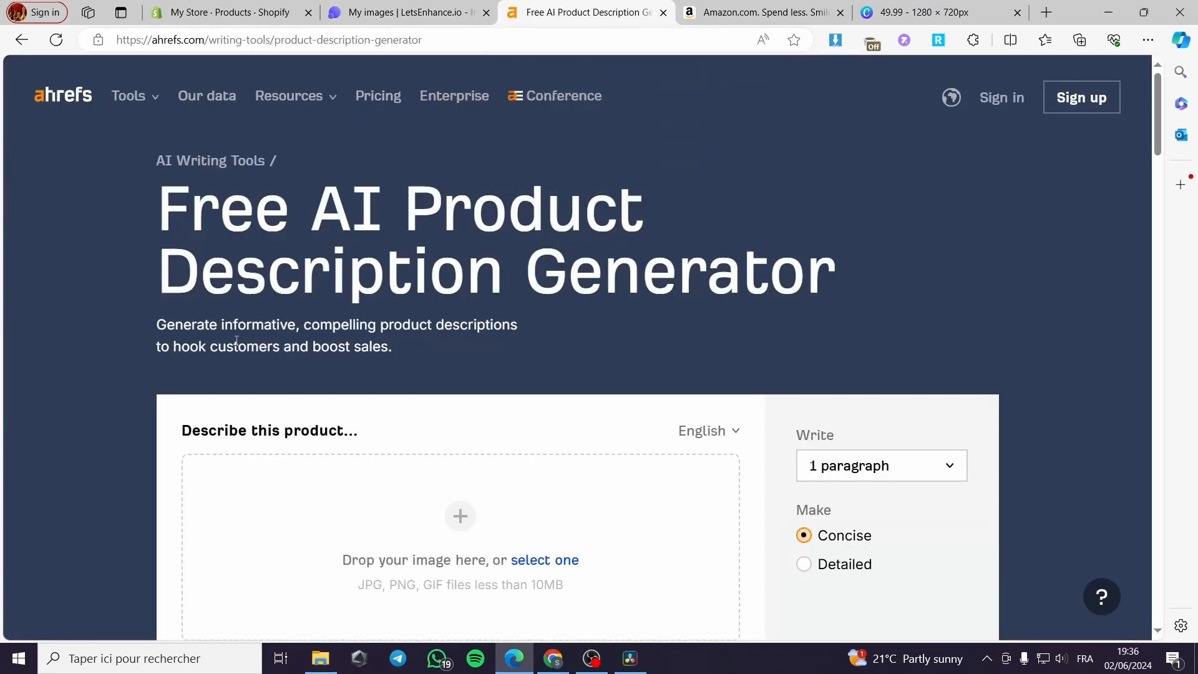
pyautogui.moveTo(210, 160)
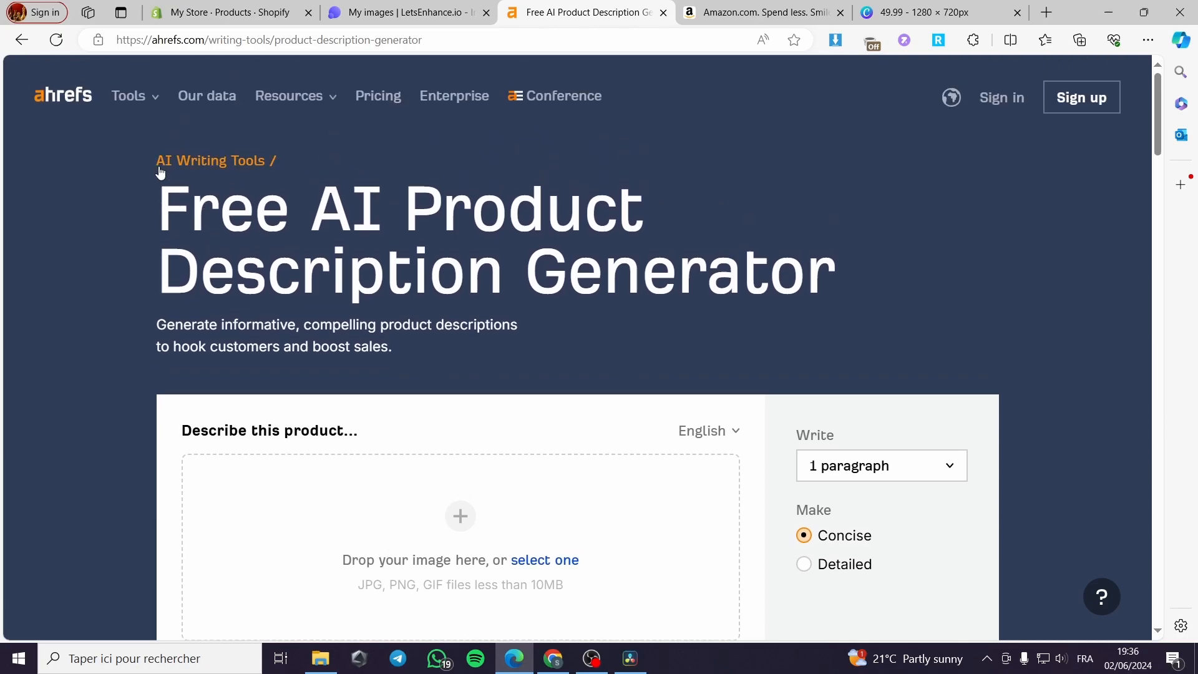
# - Select the heels thumbnail from Téléchargements as product image; Ahrefs rejects it as an invalid type
pyautogui.scroll(-3)
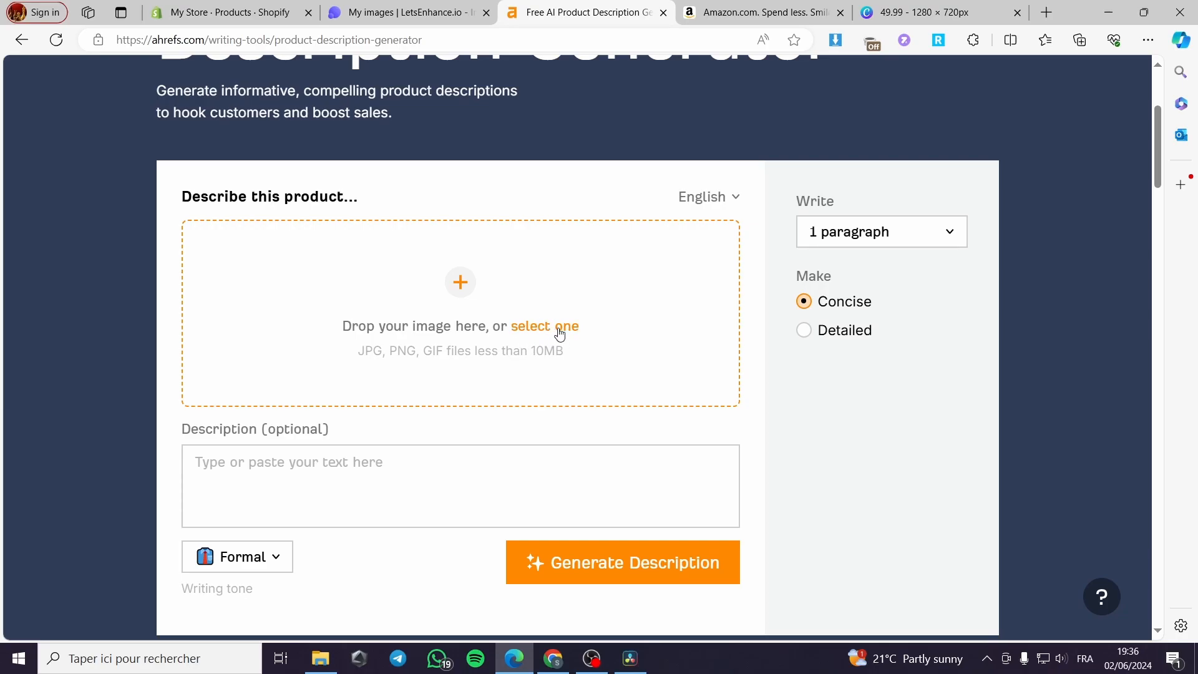
pyautogui.click(544, 326)
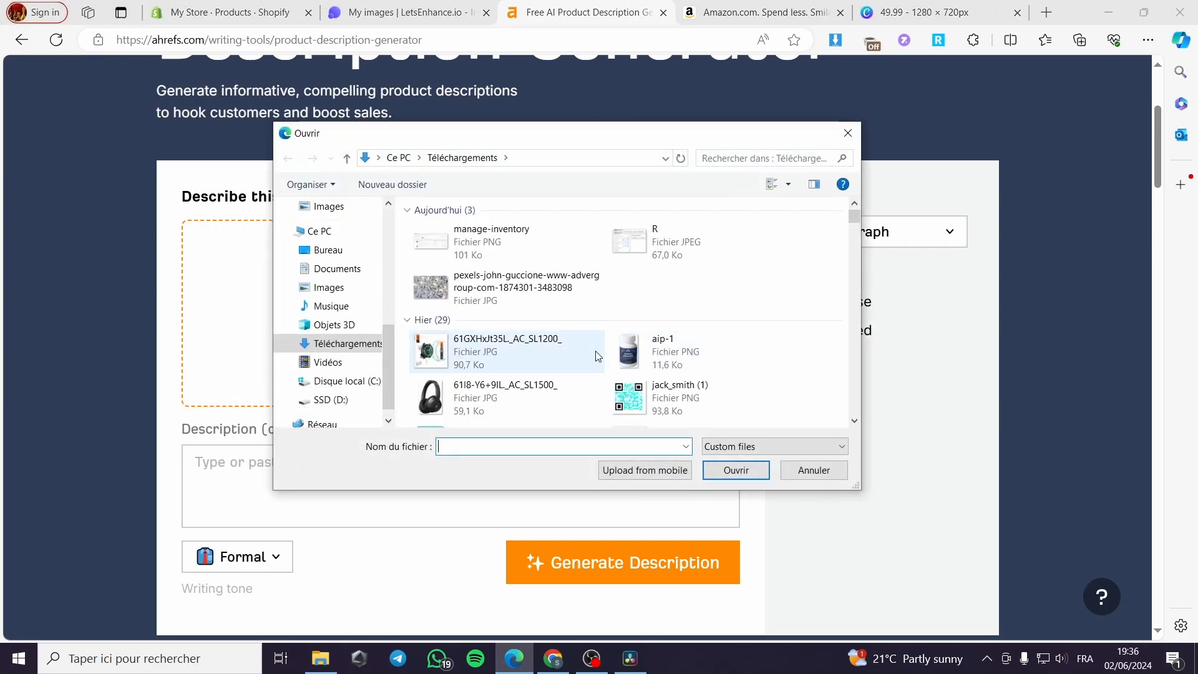
pyautogui.scroll(-3)
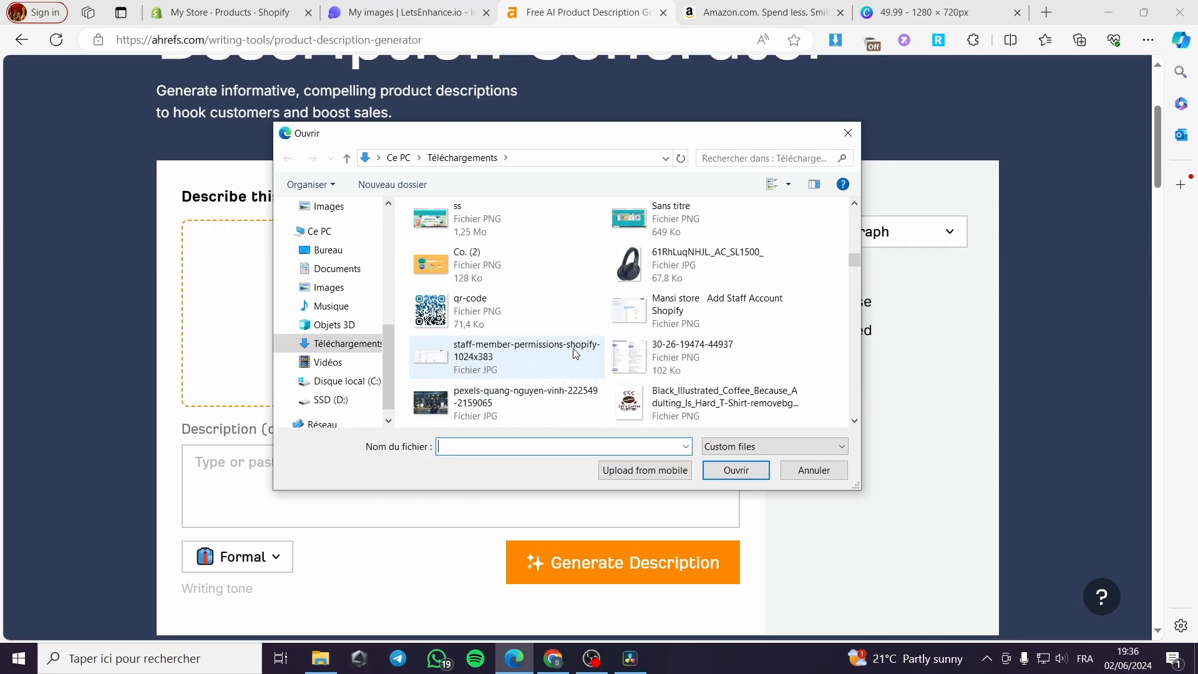
pyautogui.scroll(-3)
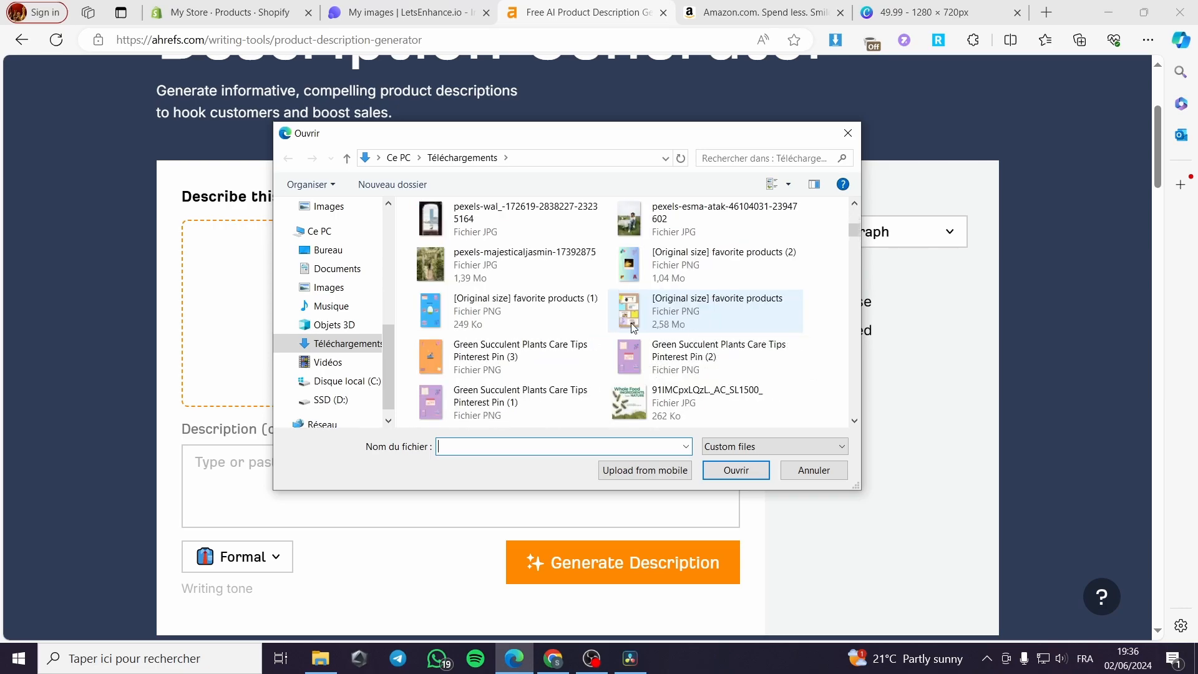
pyautogui.scroll(-3)
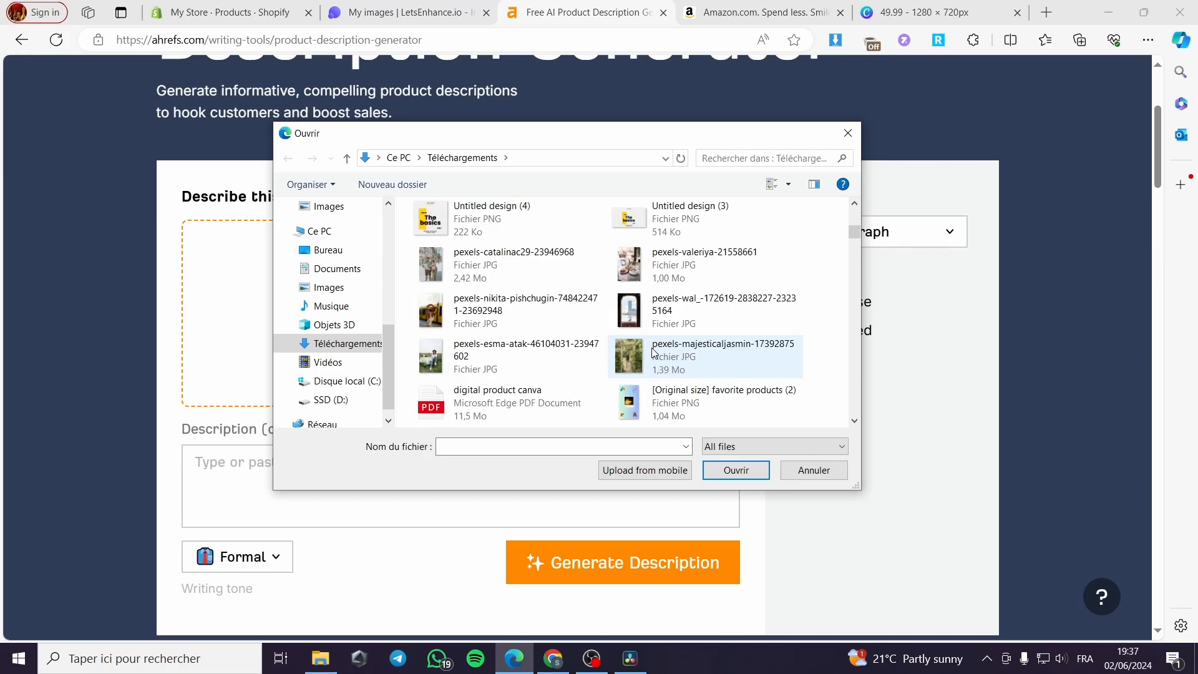
pyautogui.scroll(-3)
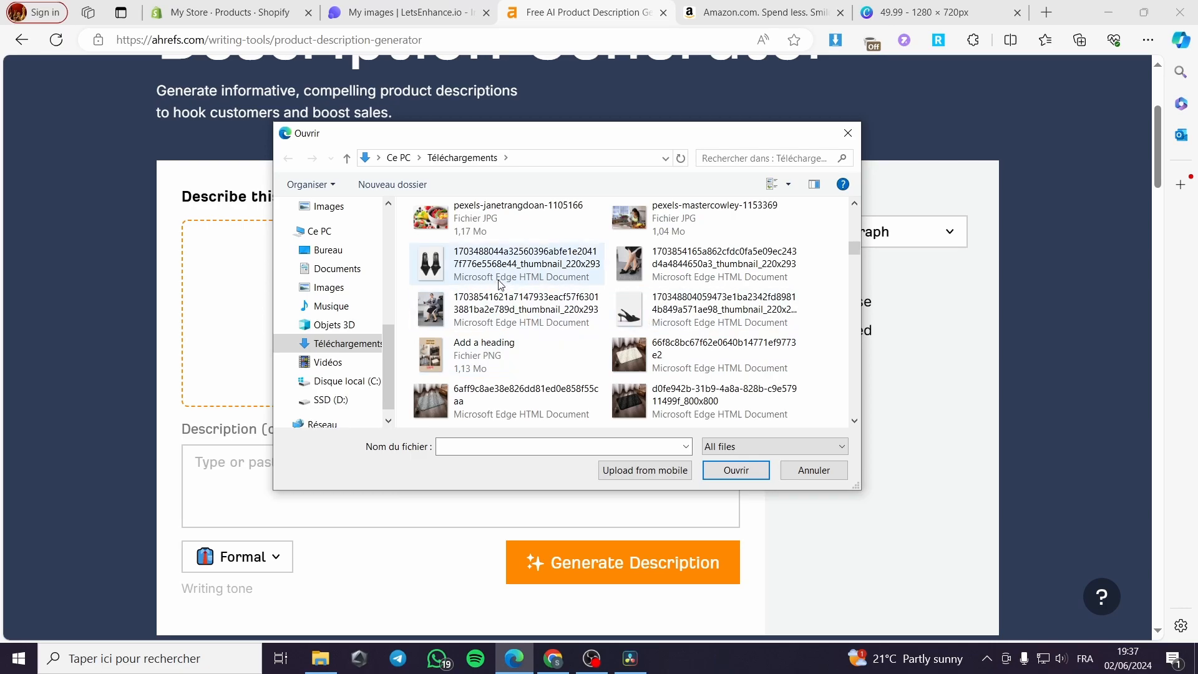
pyautogui.click(733, 470)
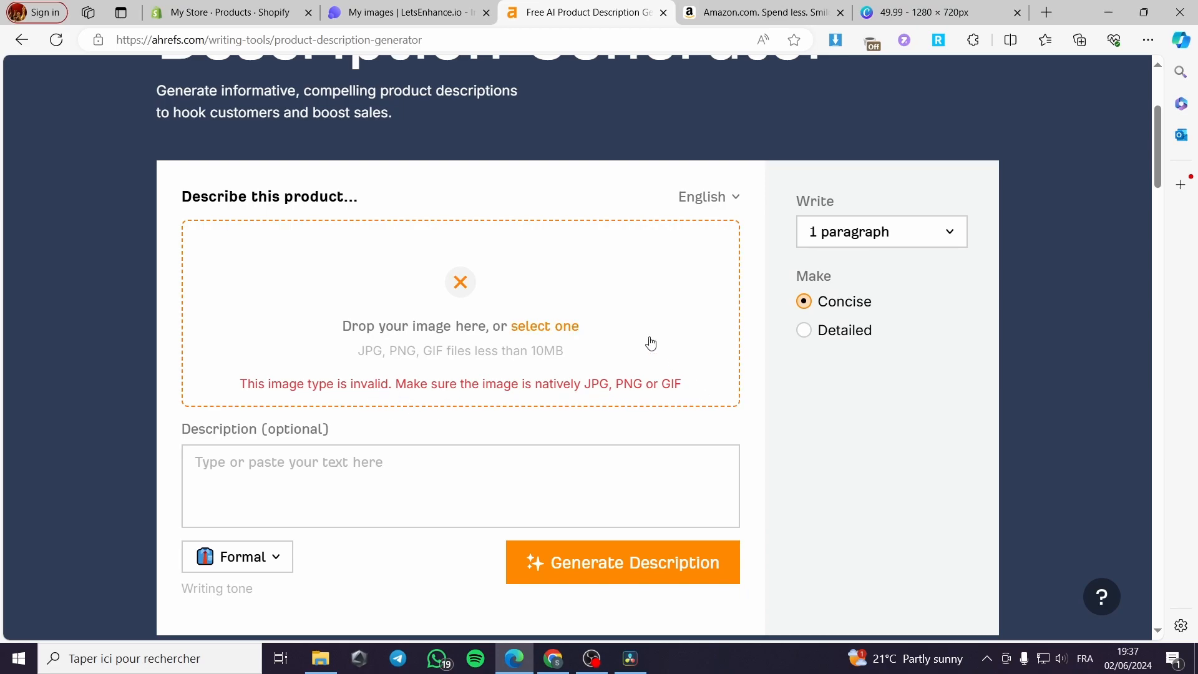
pyautogui.moveTo(425, 389)
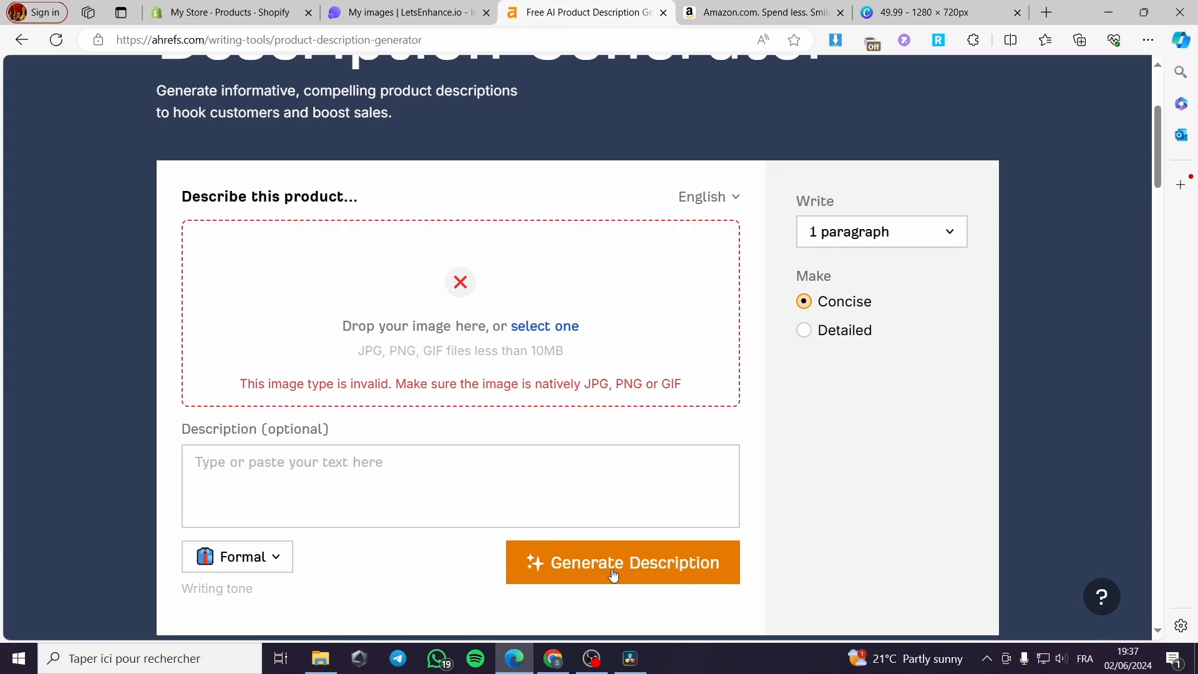
pyautogui.click(544, 326)
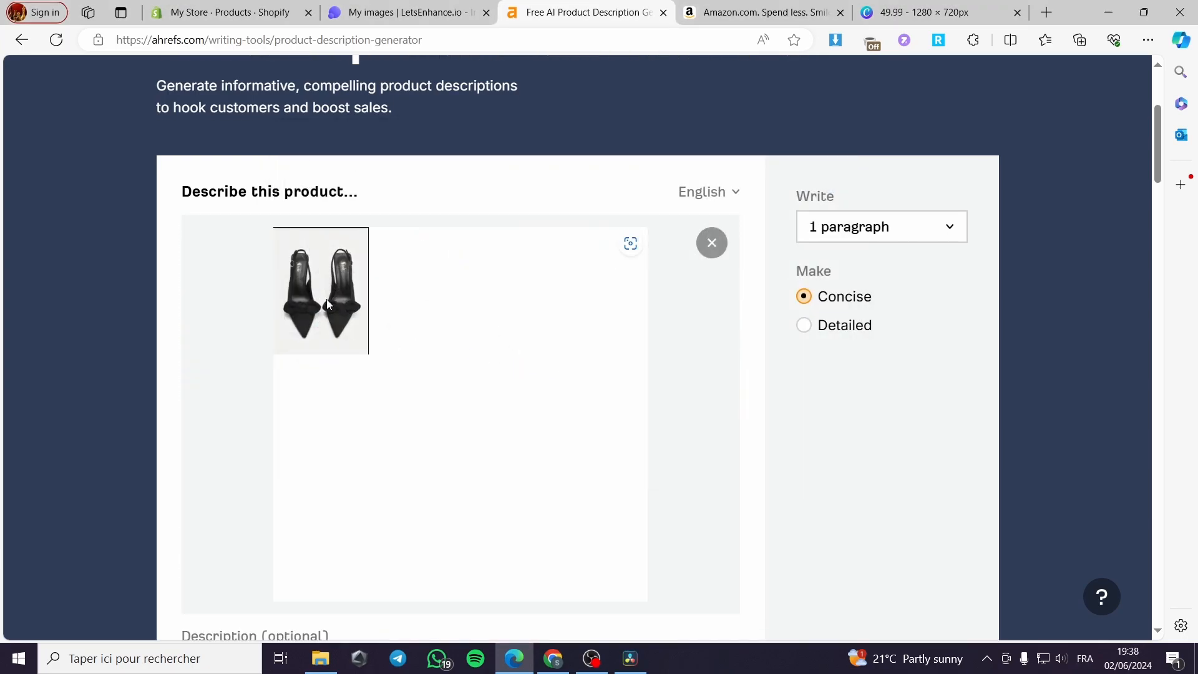
pyautogui.scroll(-3)
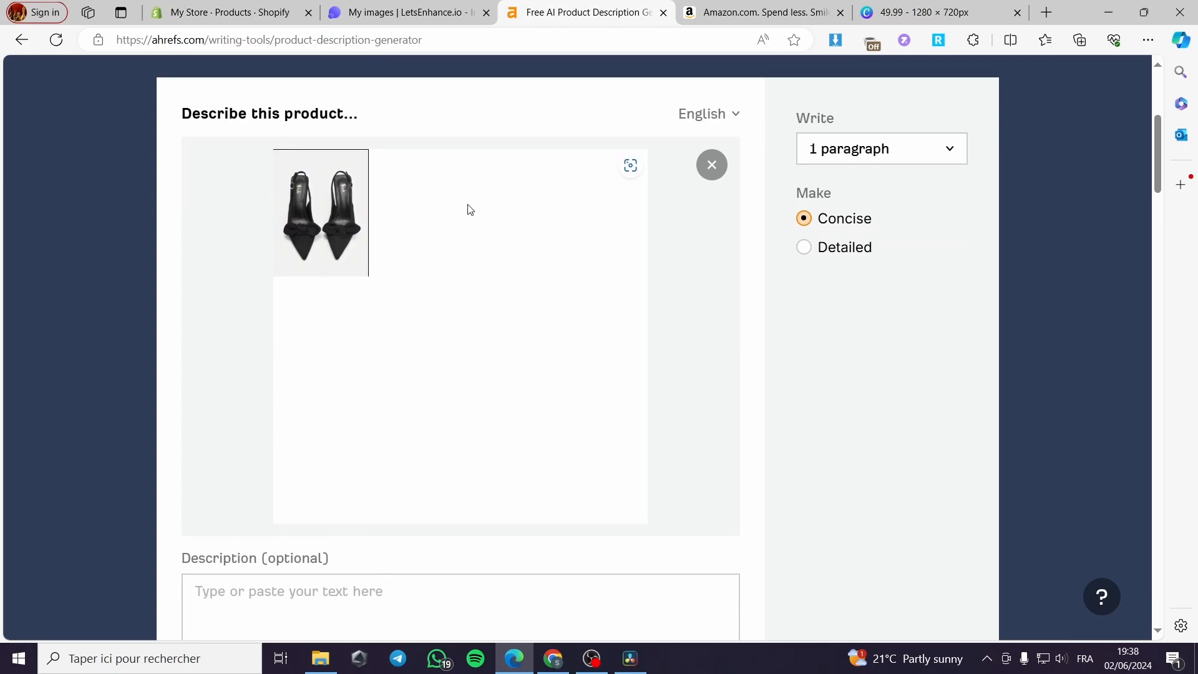
pyautogui.scroll(-3)
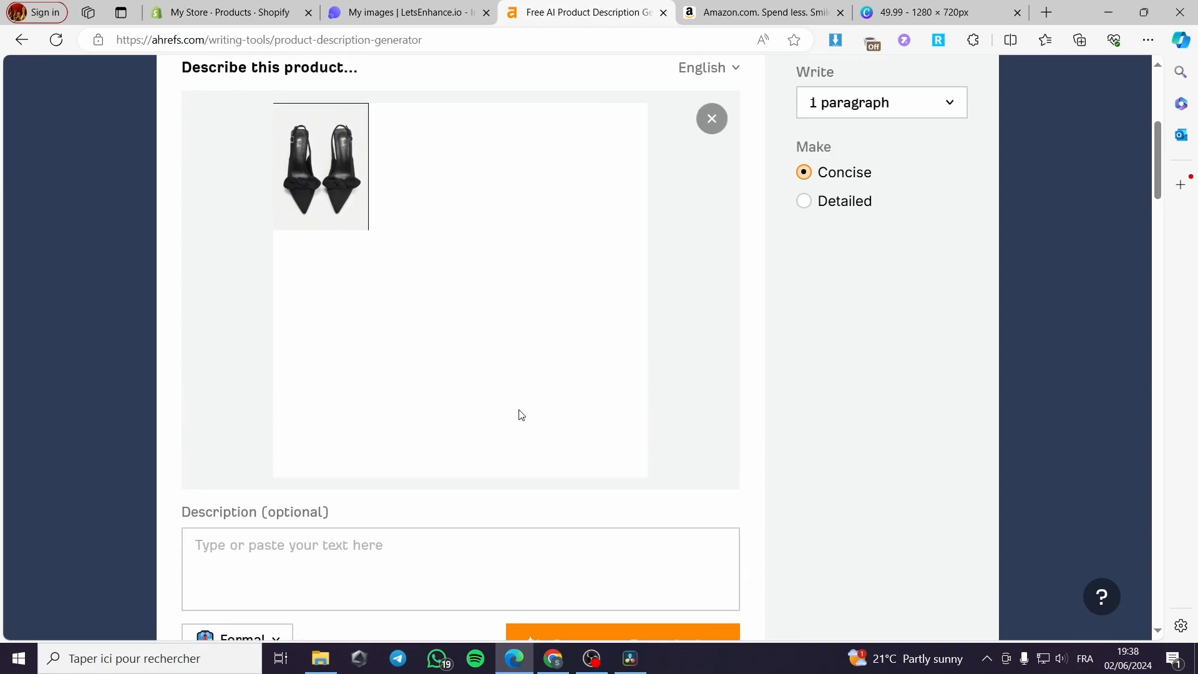
pyautogui.scroll(-3)
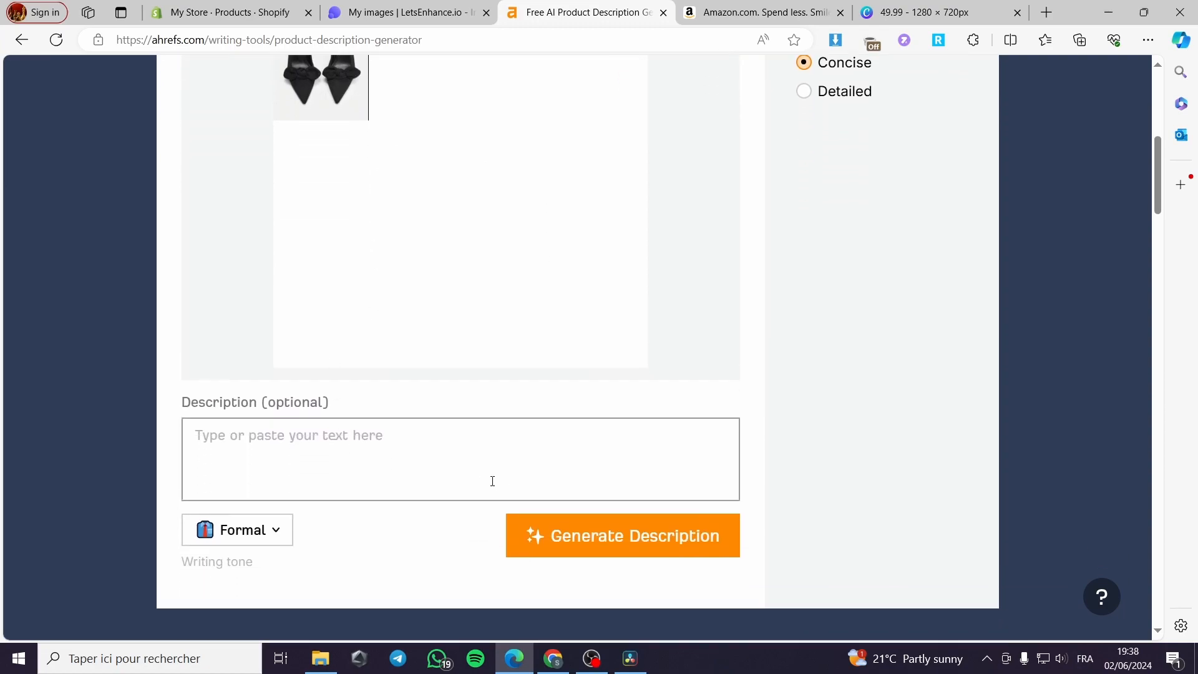
# - Choose the Luxury writing tone in Ahrefs and generate a description of the heels photo
pyautogui.click(237, 529)
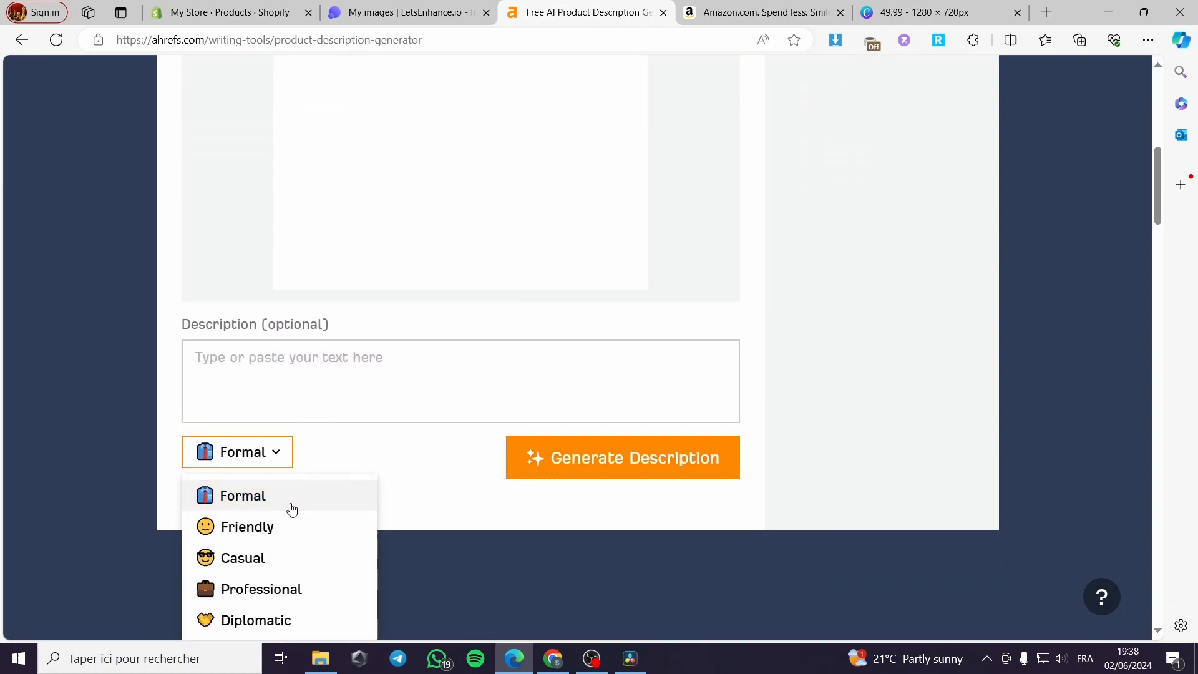
pyautogui.scroll(-3)
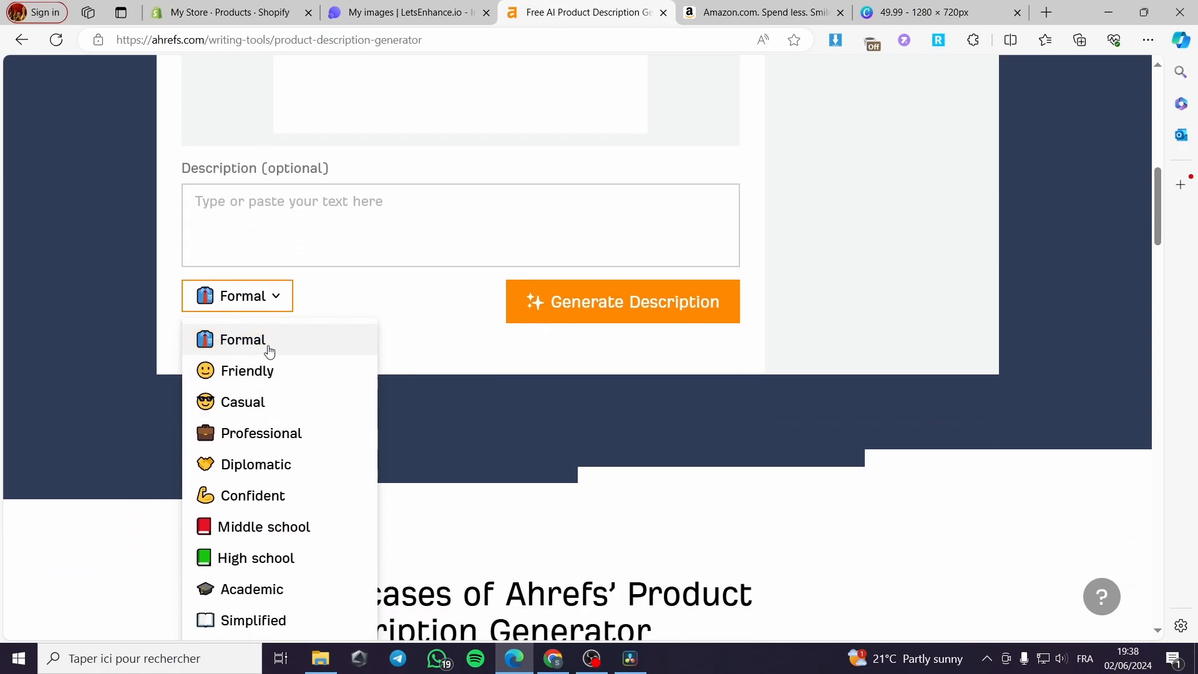
pyautogui.scroll(-3)
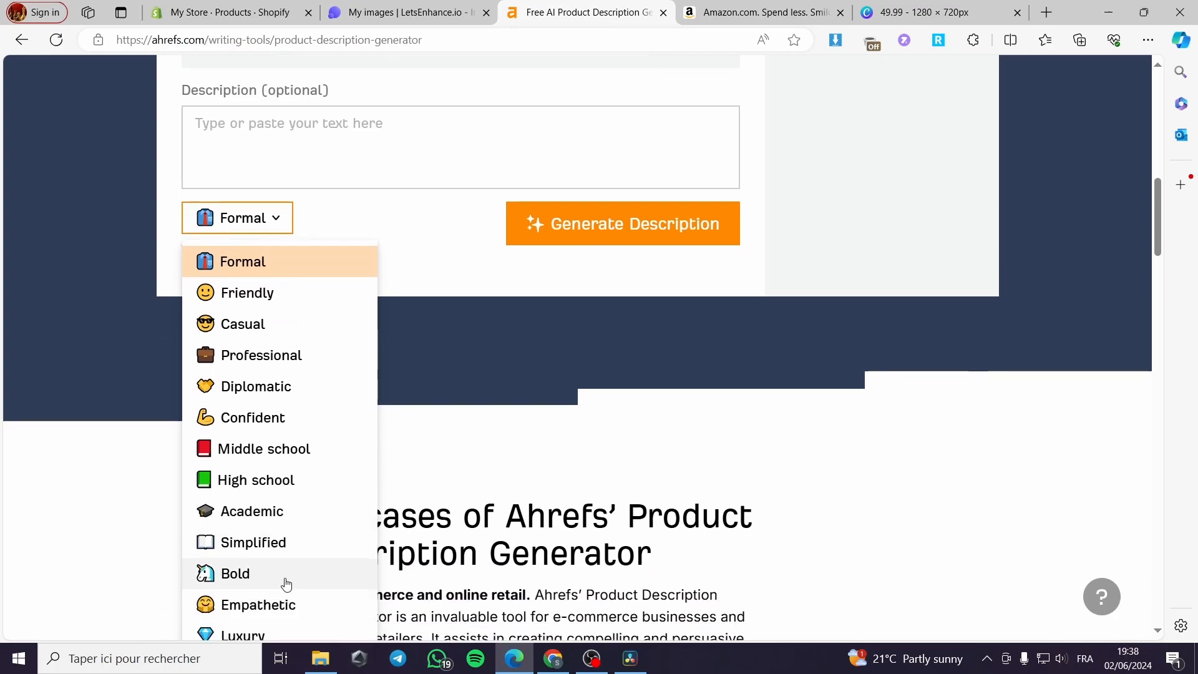
pyautogui.scroll(-3)
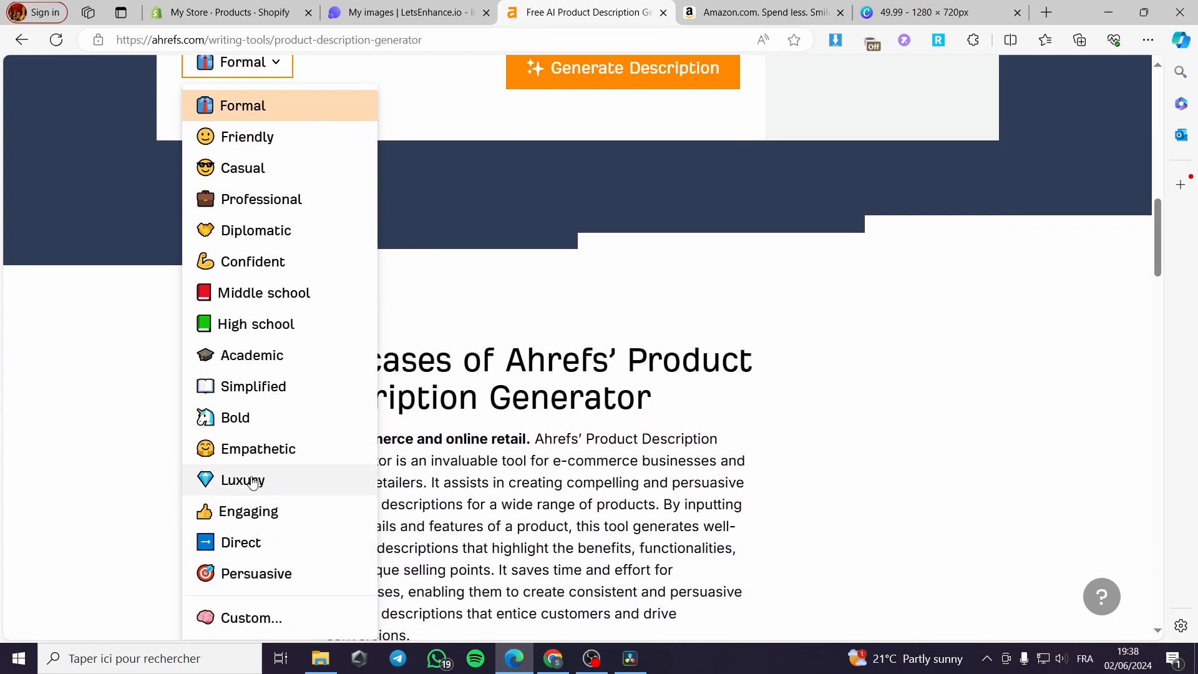
pyautogui.click(242, 480)
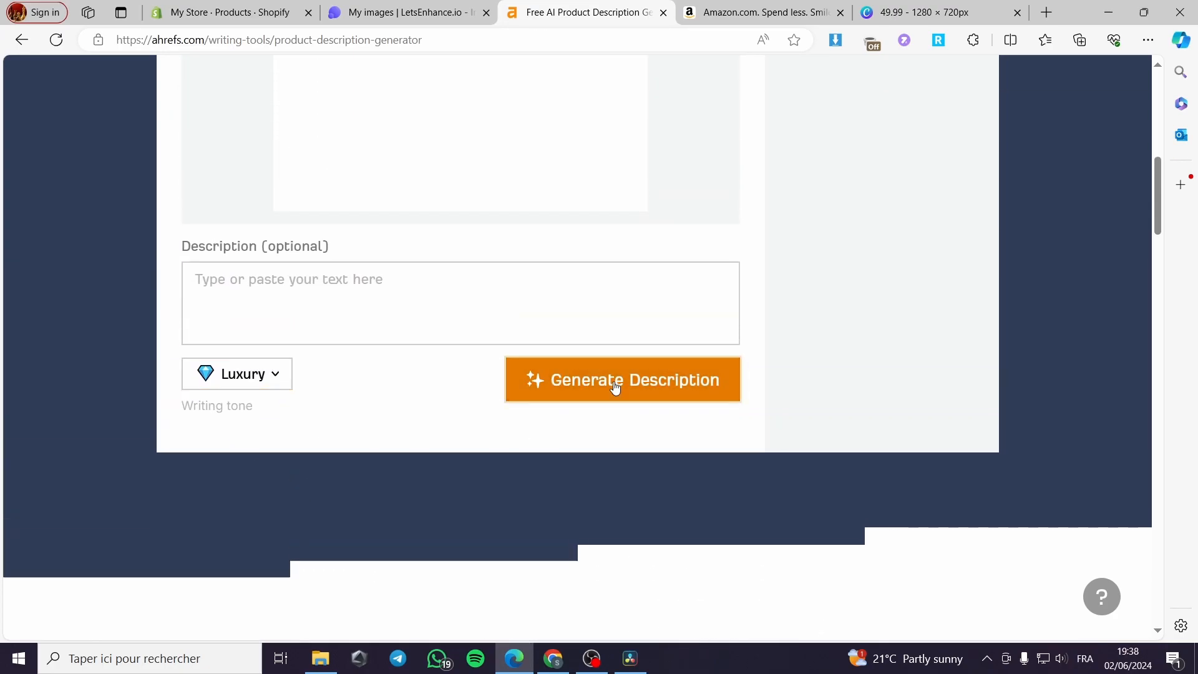
pyautogui.click(622, 380)
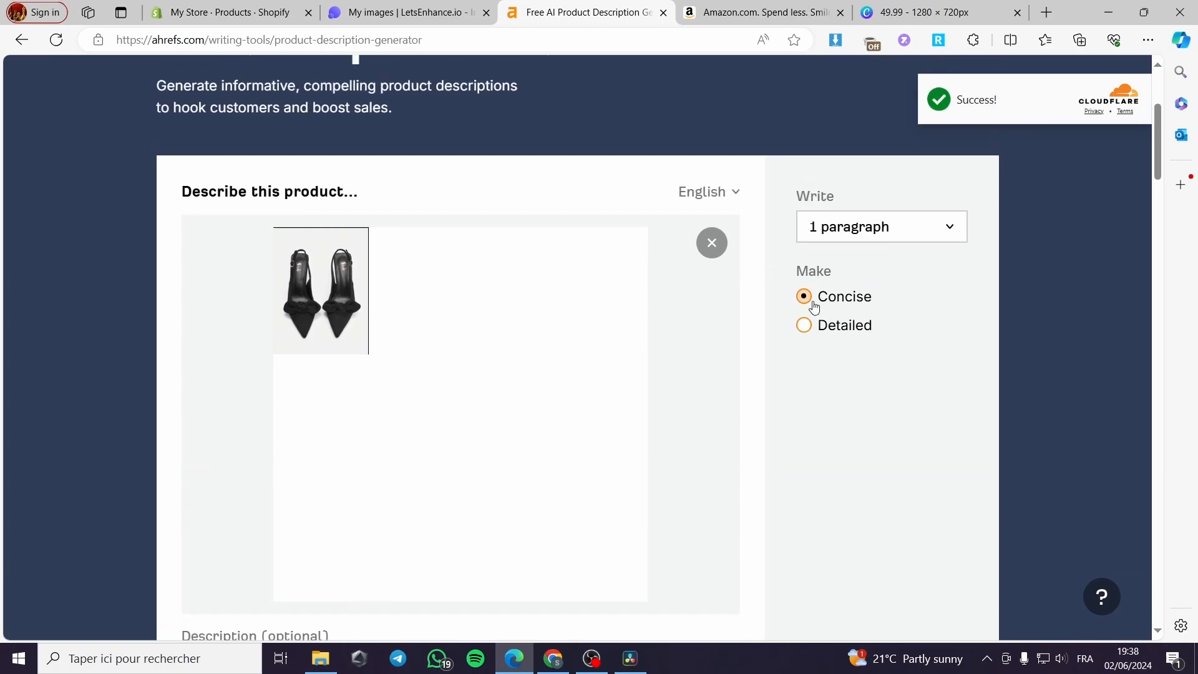
# - Read the 90-word Luxury description result, then switch to the Let's Enhance tab
pyautogui.scroll(-3)
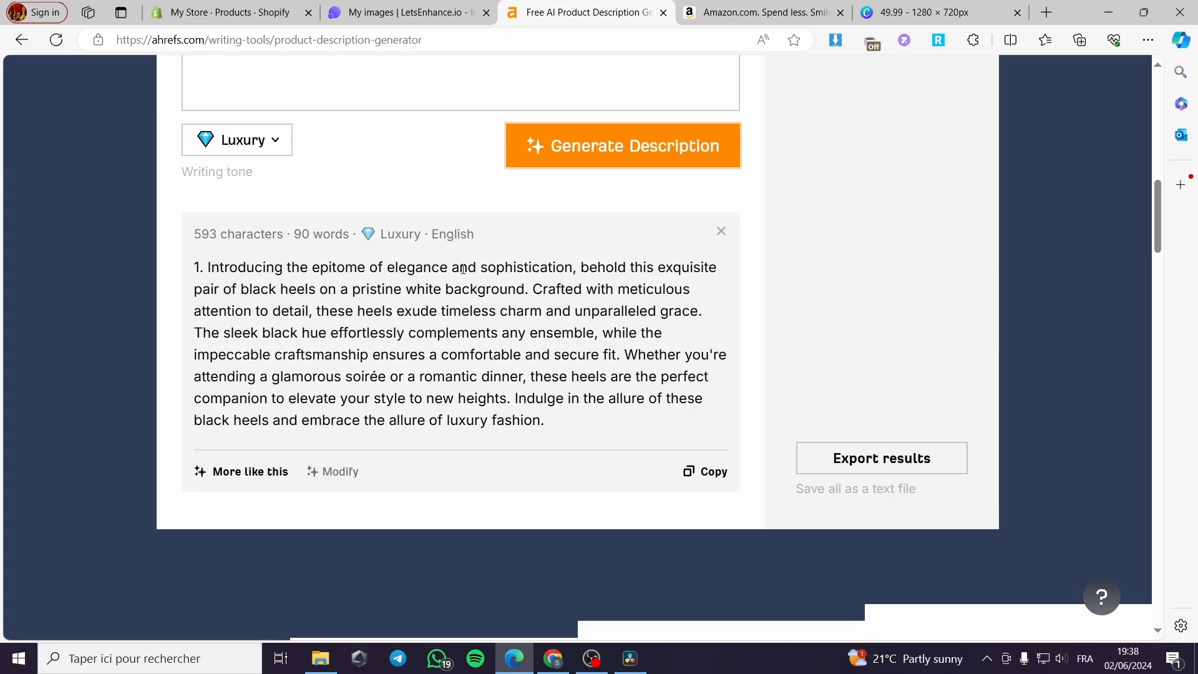
pyautogui.click(405, 12)
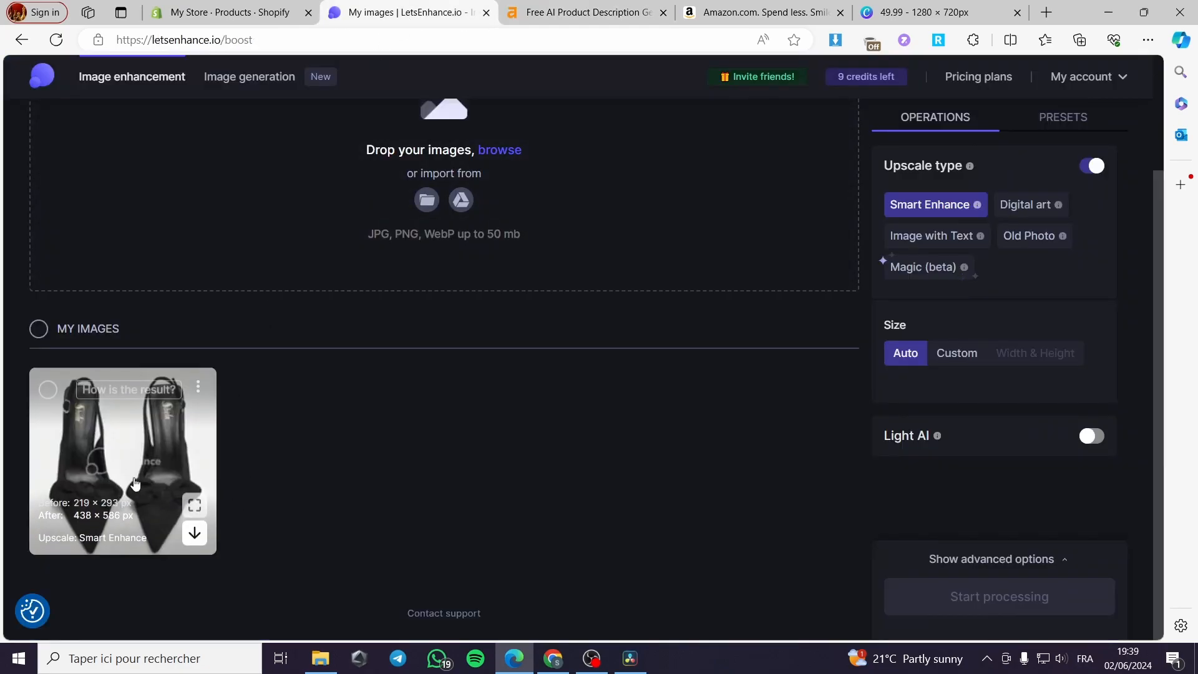
pyautogui.moveTo(152, 469)
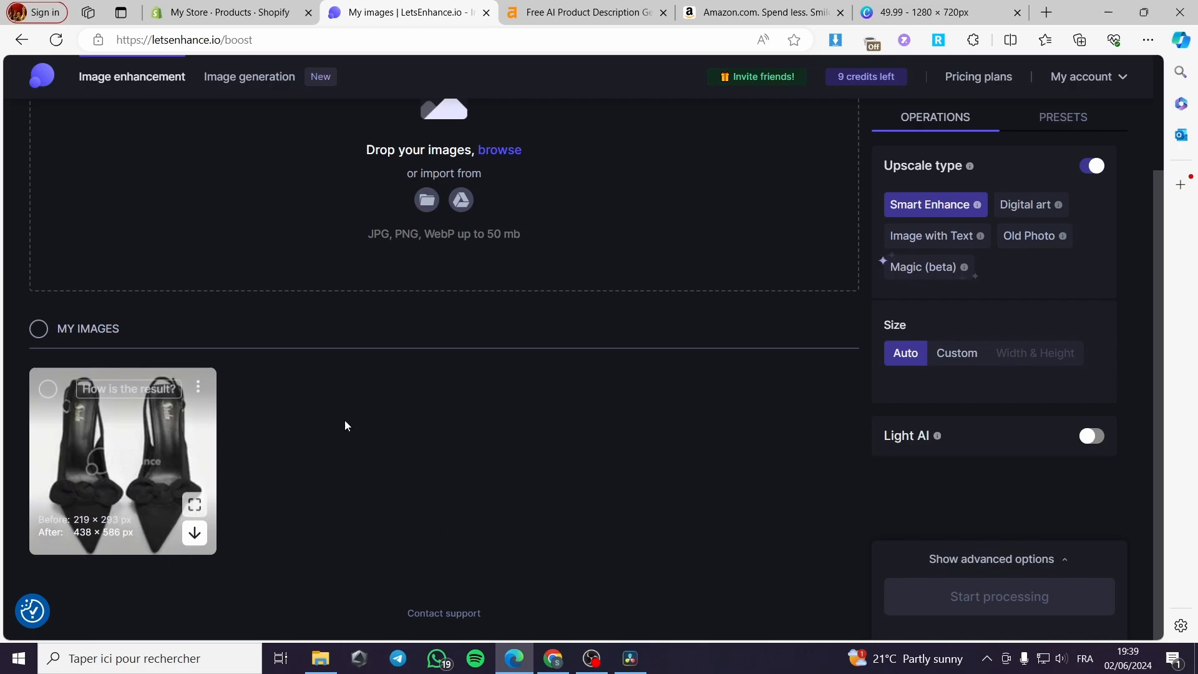
pyautogui.moveTo(578, 419)
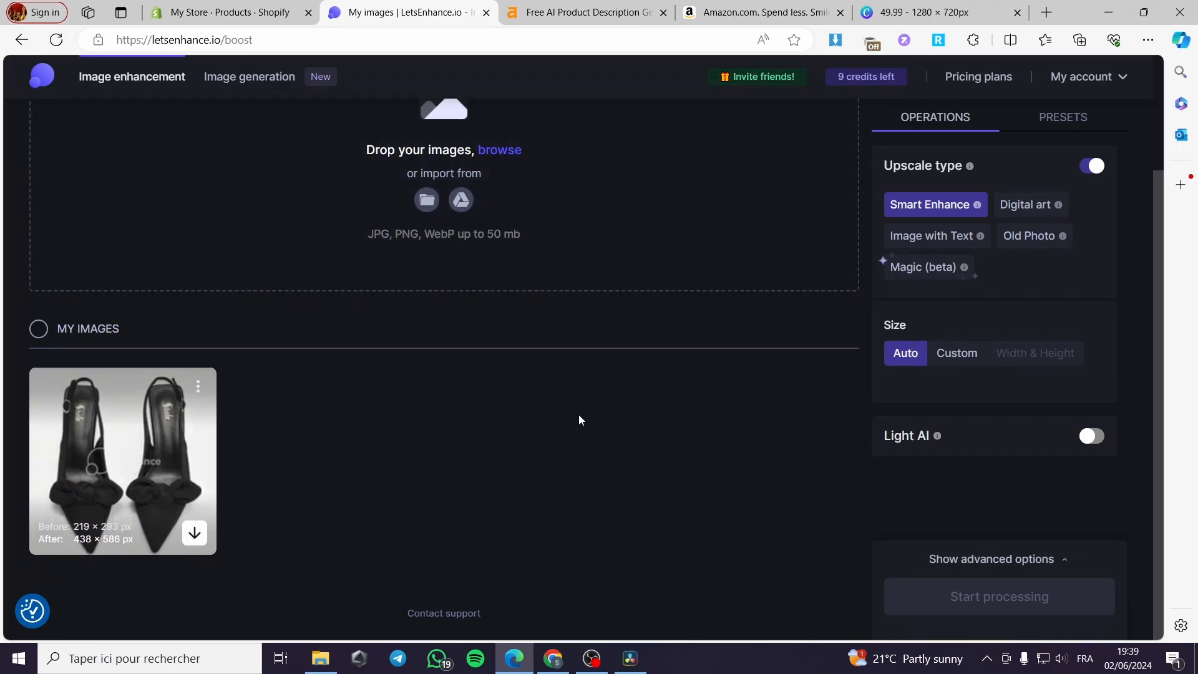
# - Download the upscaled heels image, confirm it in Downloads, and return to Shopify's products list
pyautogui.click(194, 532)
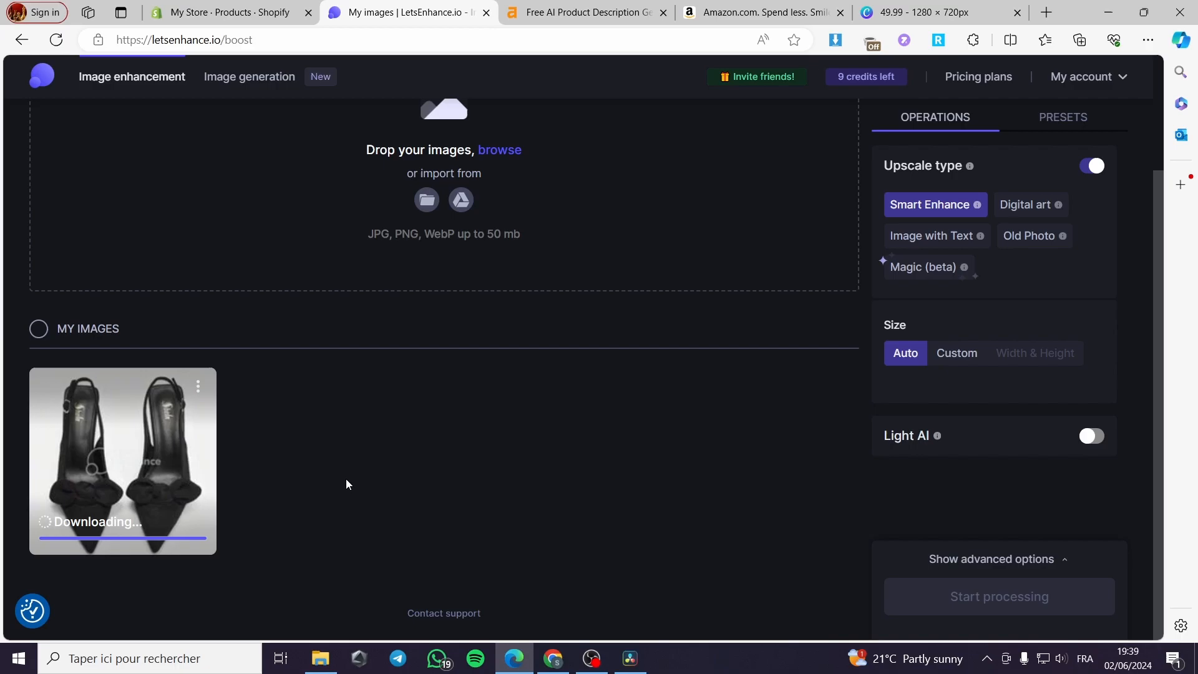
pyautogui.click(1079, 40)
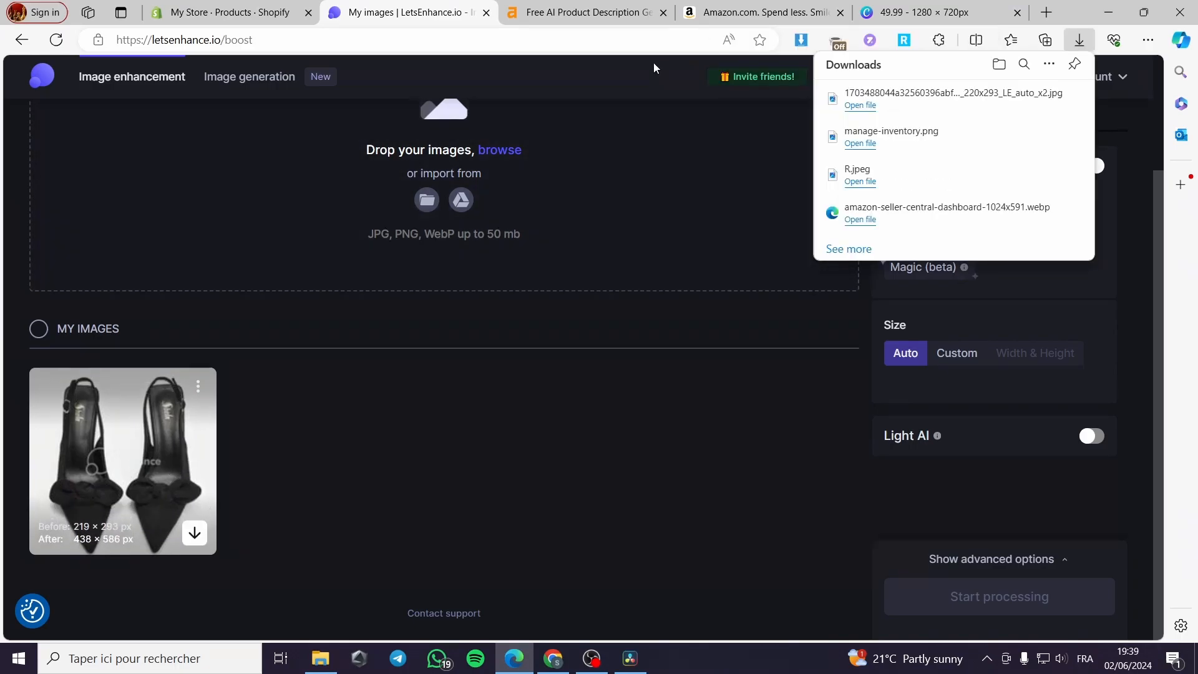
pyautogui.click(229, 13)
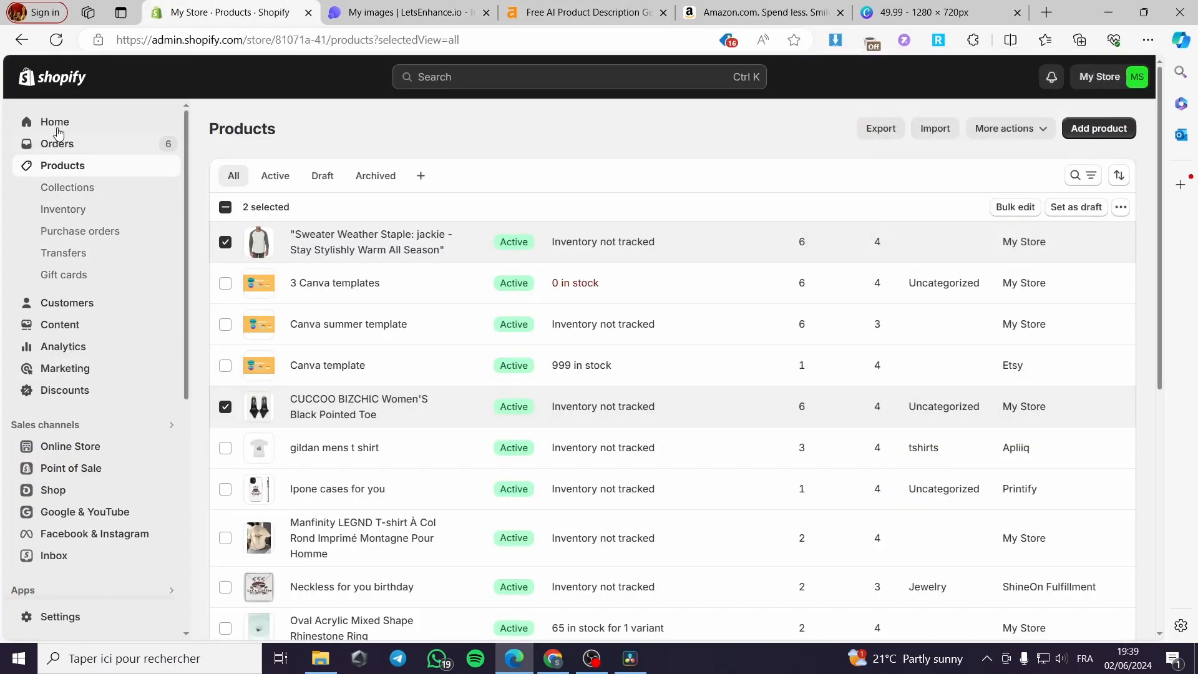
# - Create a new product with the upscaled heels photo and copy the Ahrefs luxury description
pyautogui.click(1098, 127)
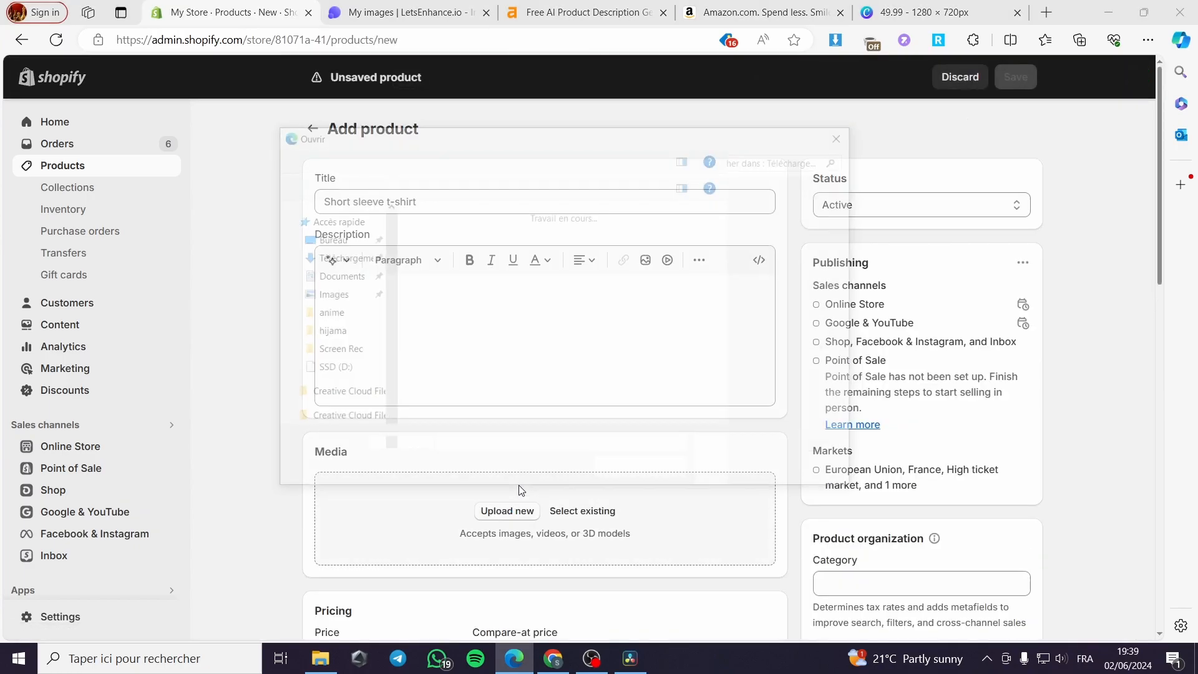
pyautogui.click(352, 276)
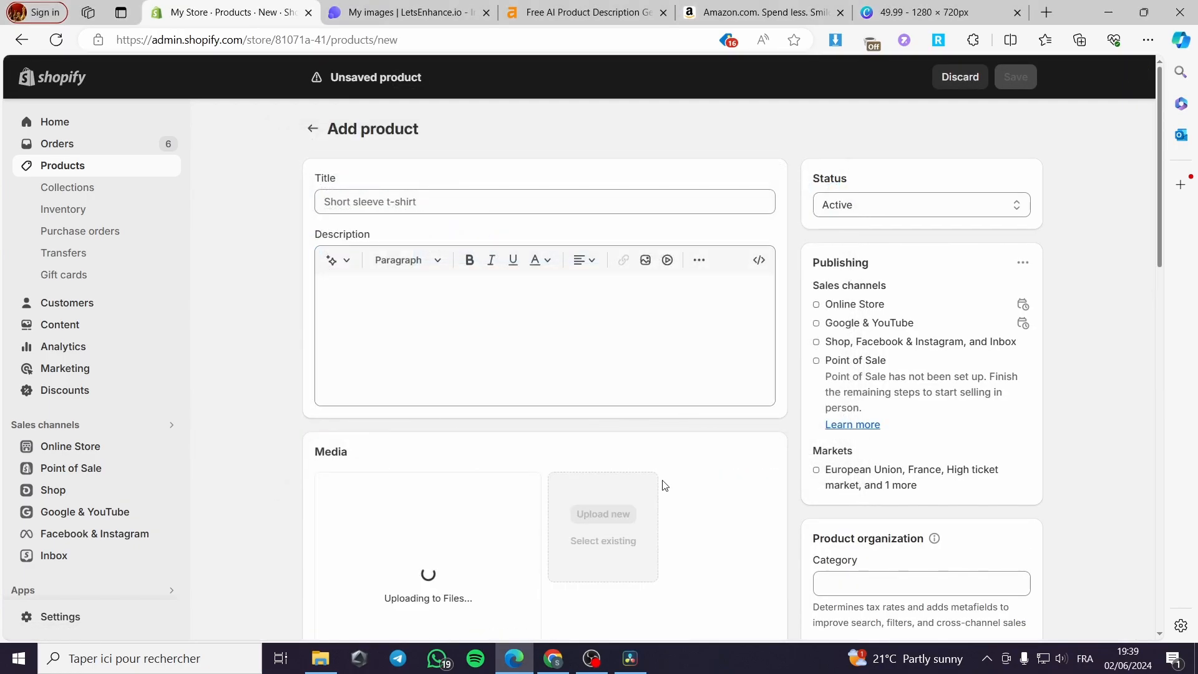
pyautogui.click(585, 12)
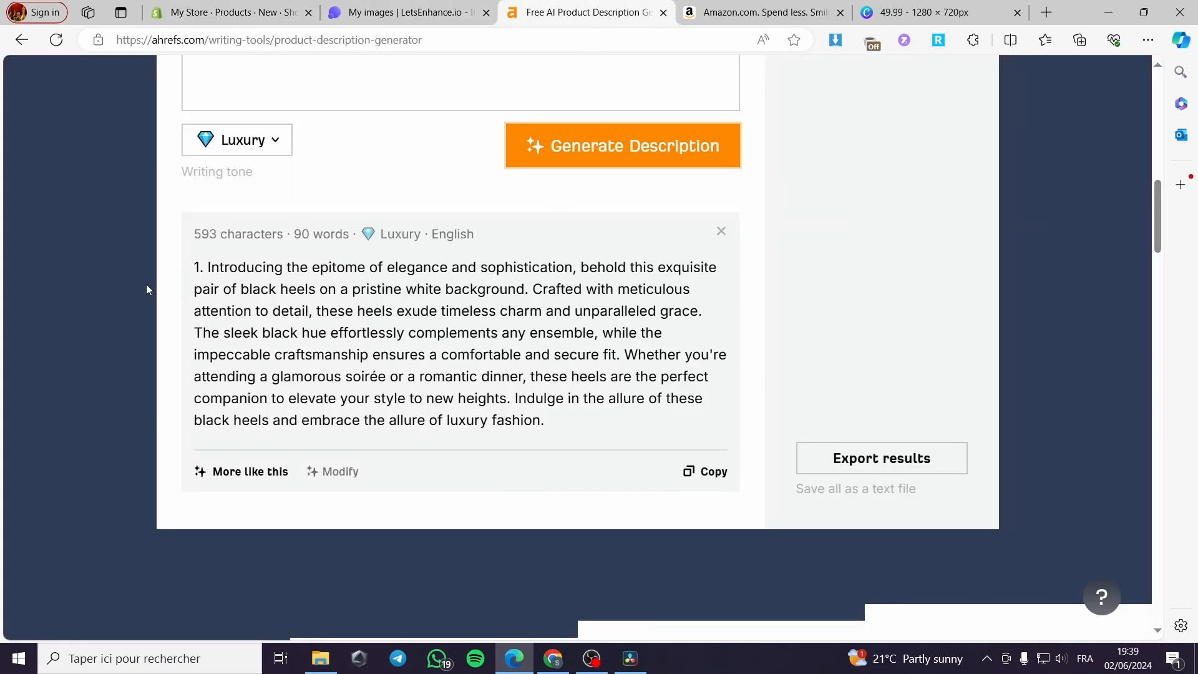
pyautogui.moveTo(208, 267); pyautogui.dragTo(544, 420)
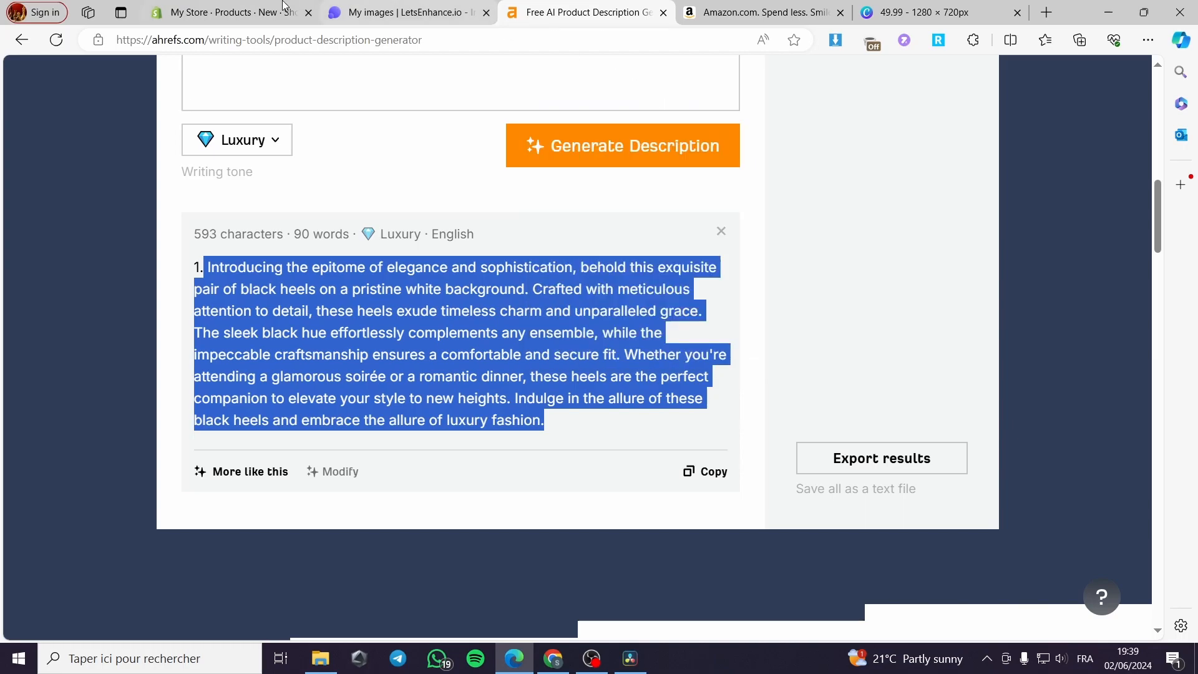
pyautogui.click(222, 13)
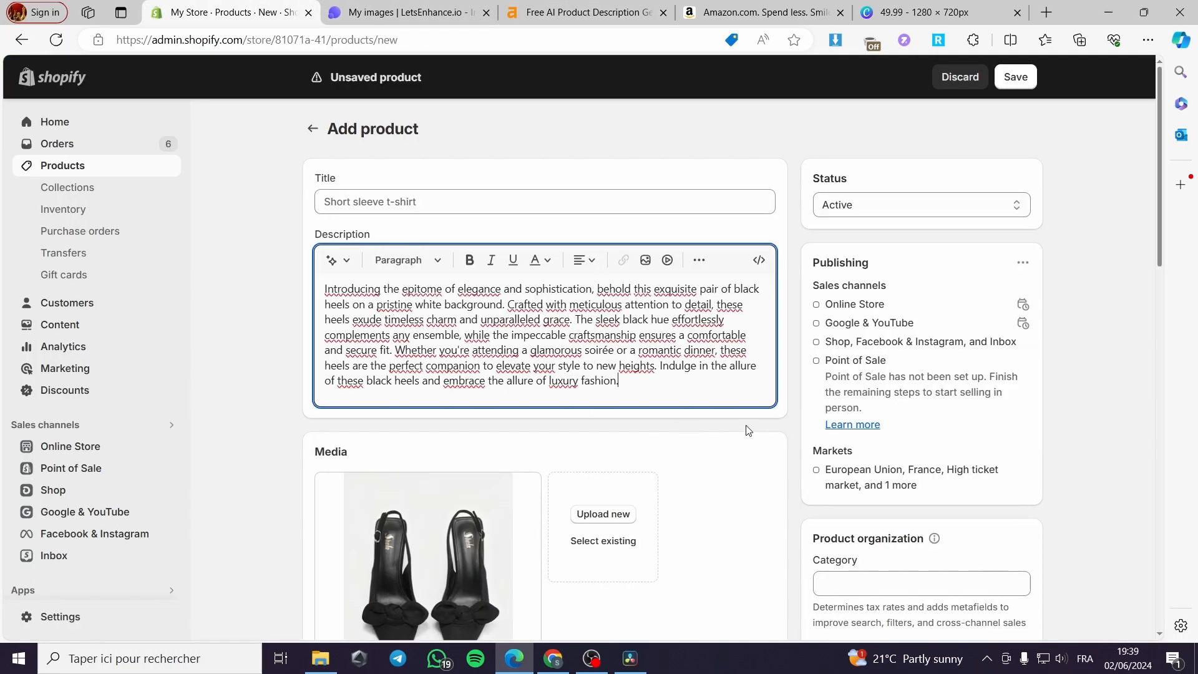
pyautogui.scroll(-3)
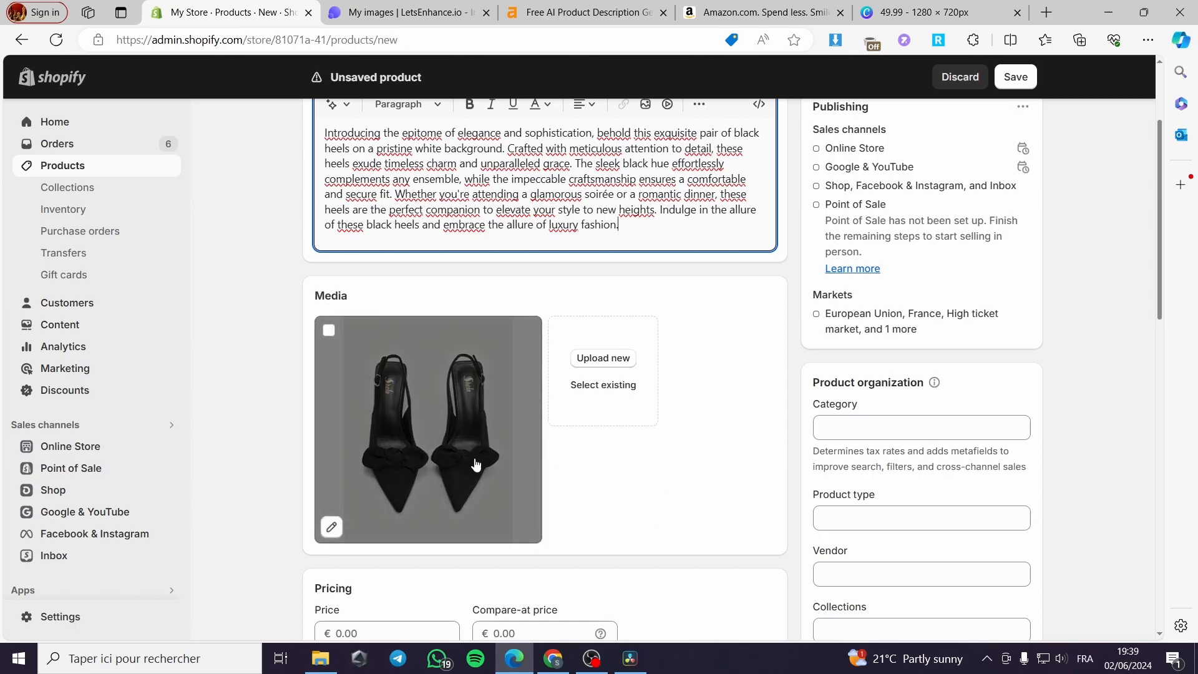
pyautogui.moveTo(450, 451)
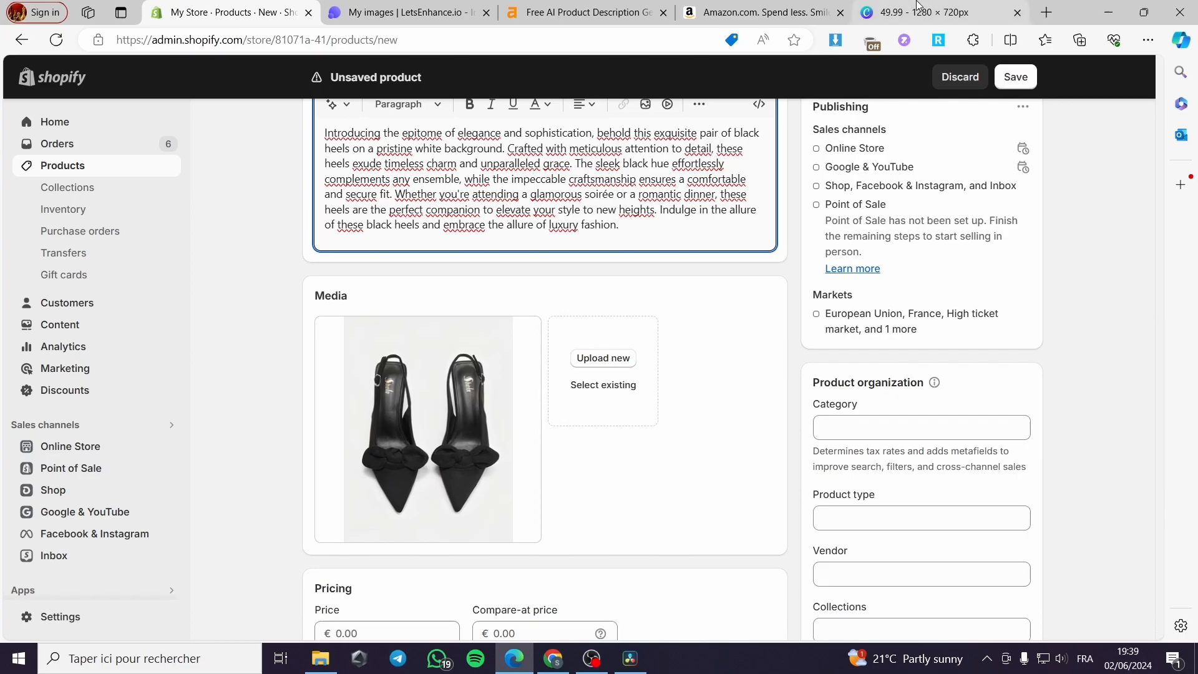
pyautogui.click(408, 12)
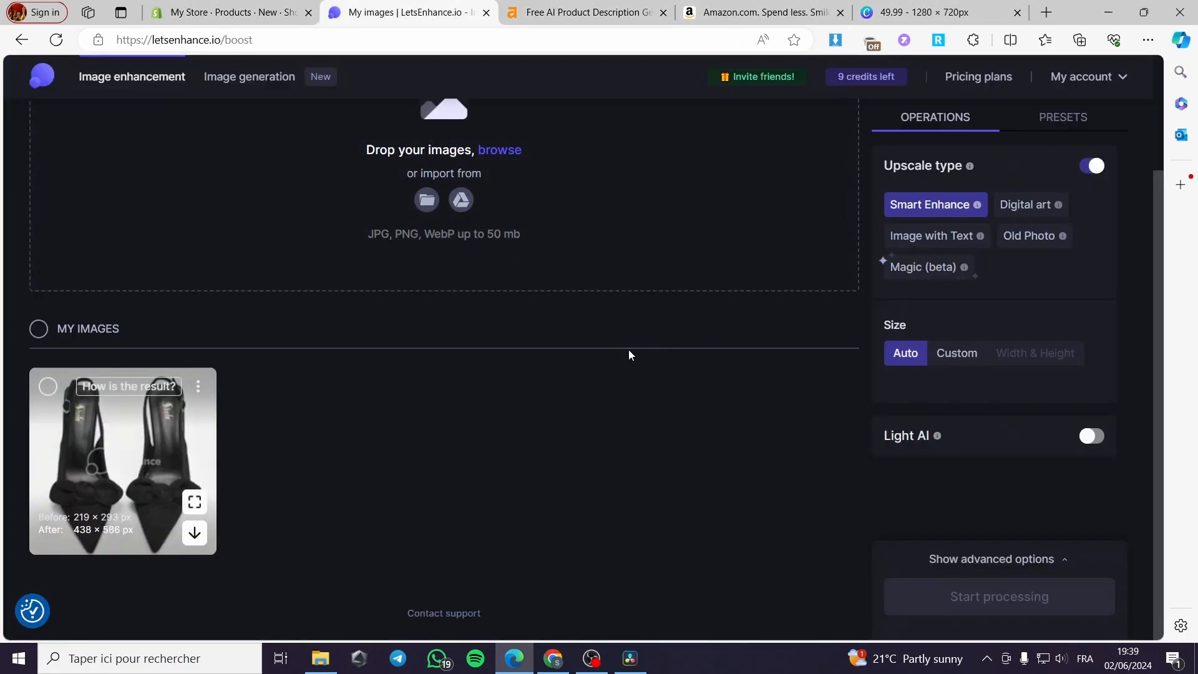
pyautogui.click(229, 13)
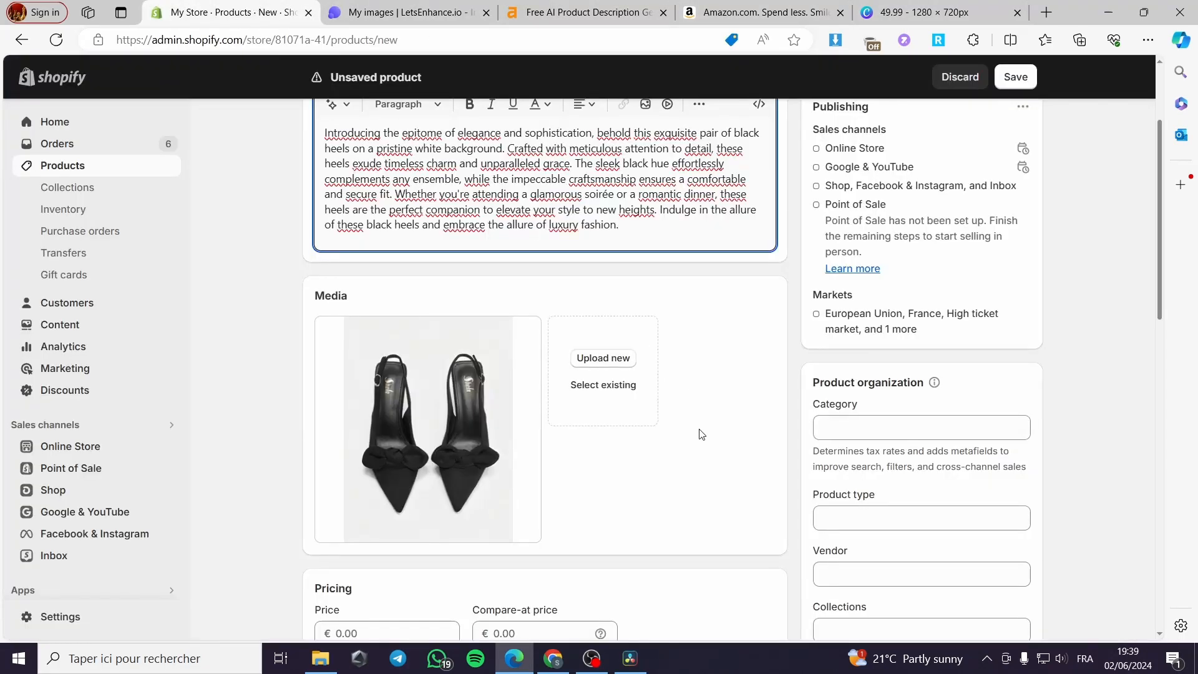